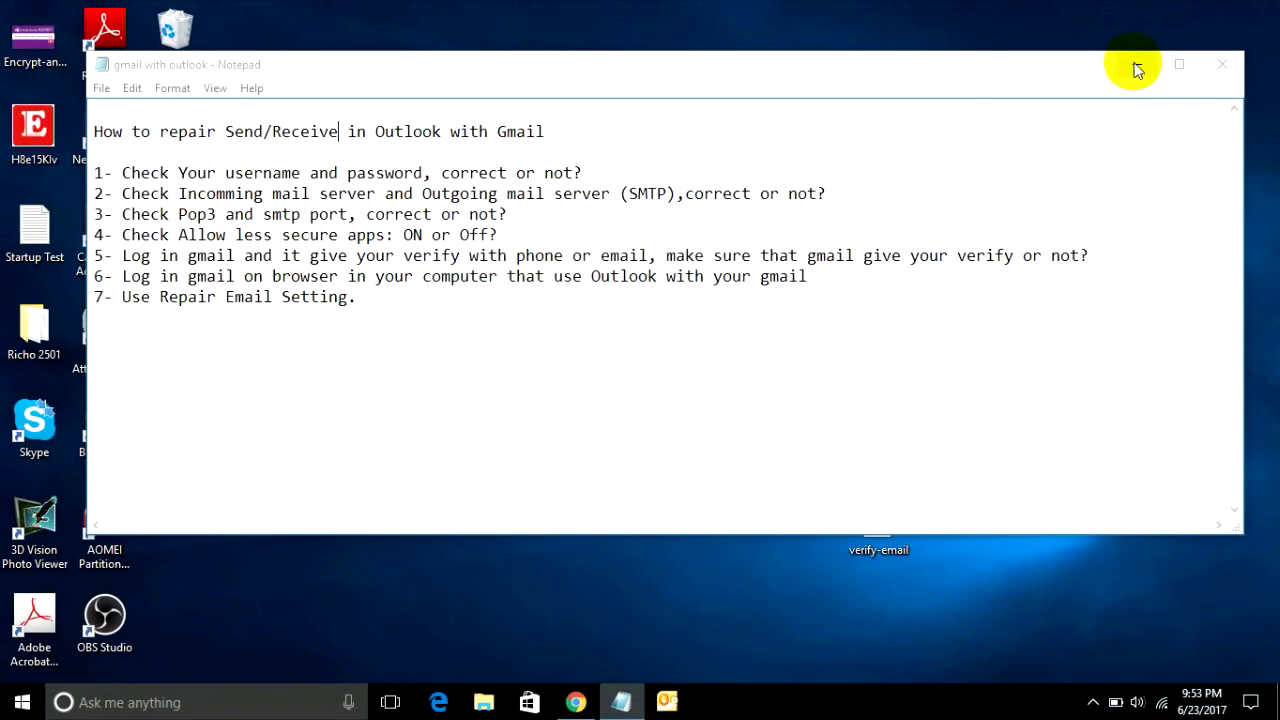
mouse_move(1136, 66)
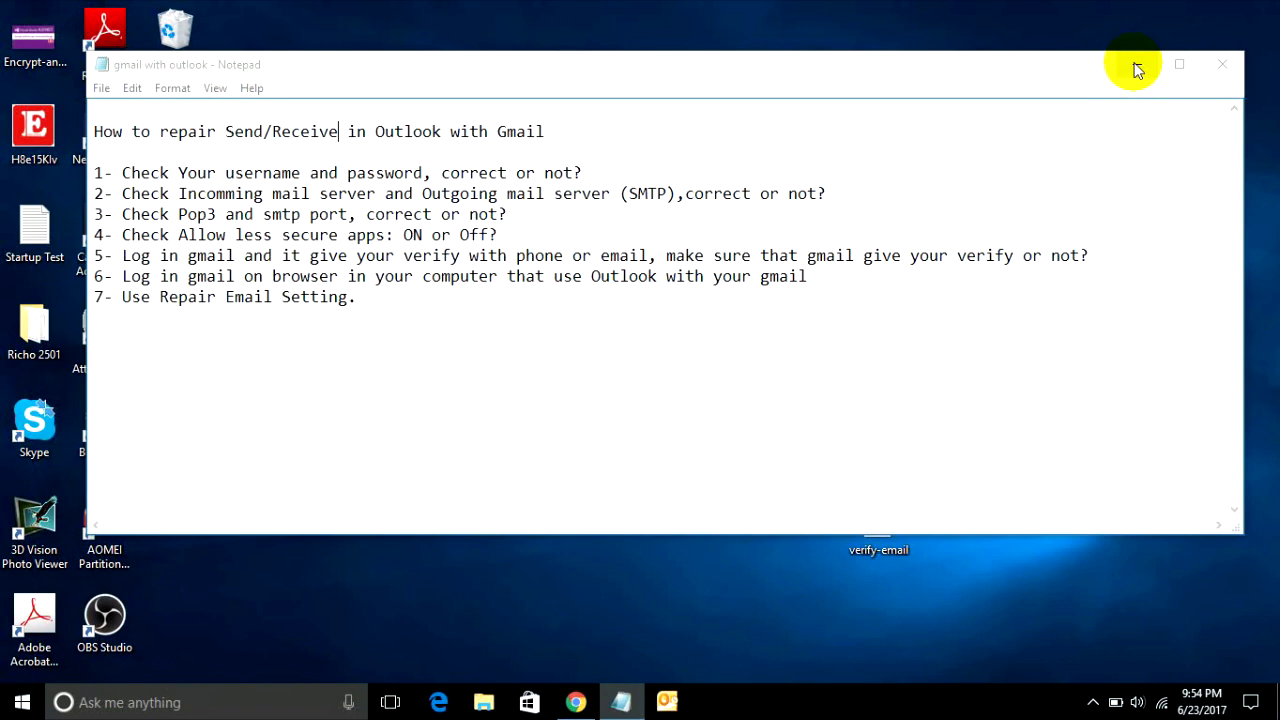
mouse_move(1160, 188)
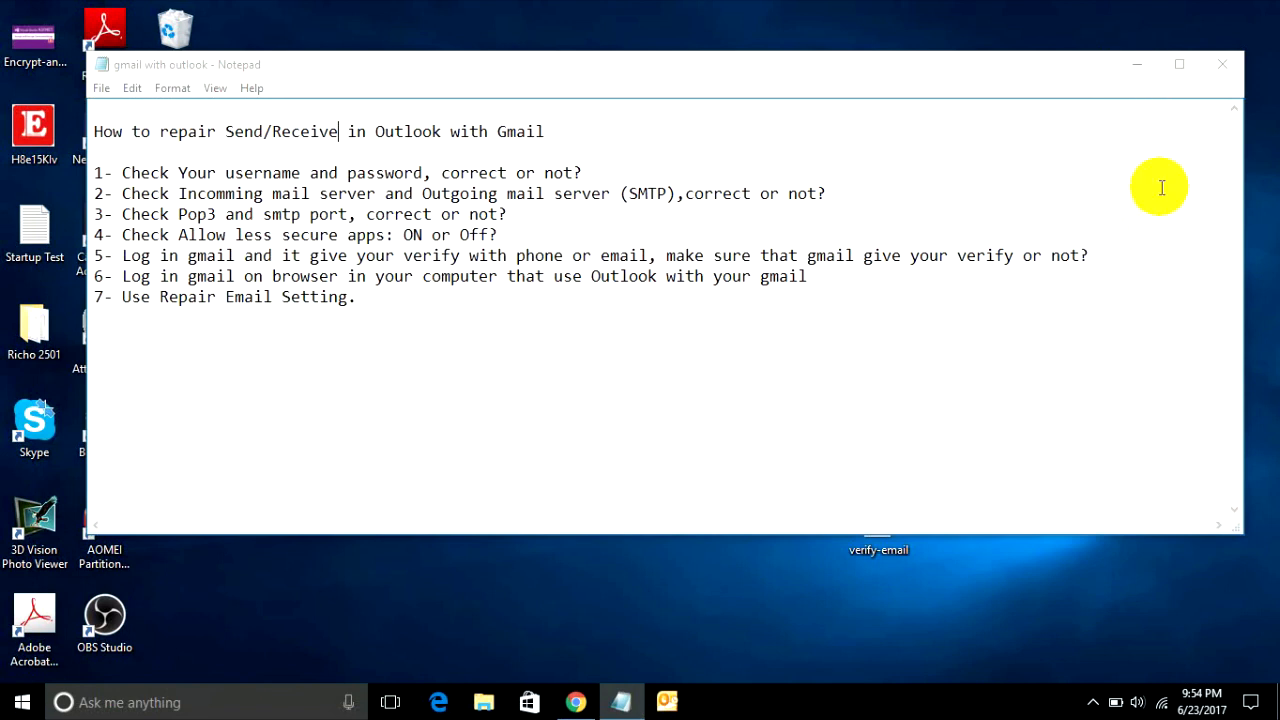
mouse_move(956, 104)
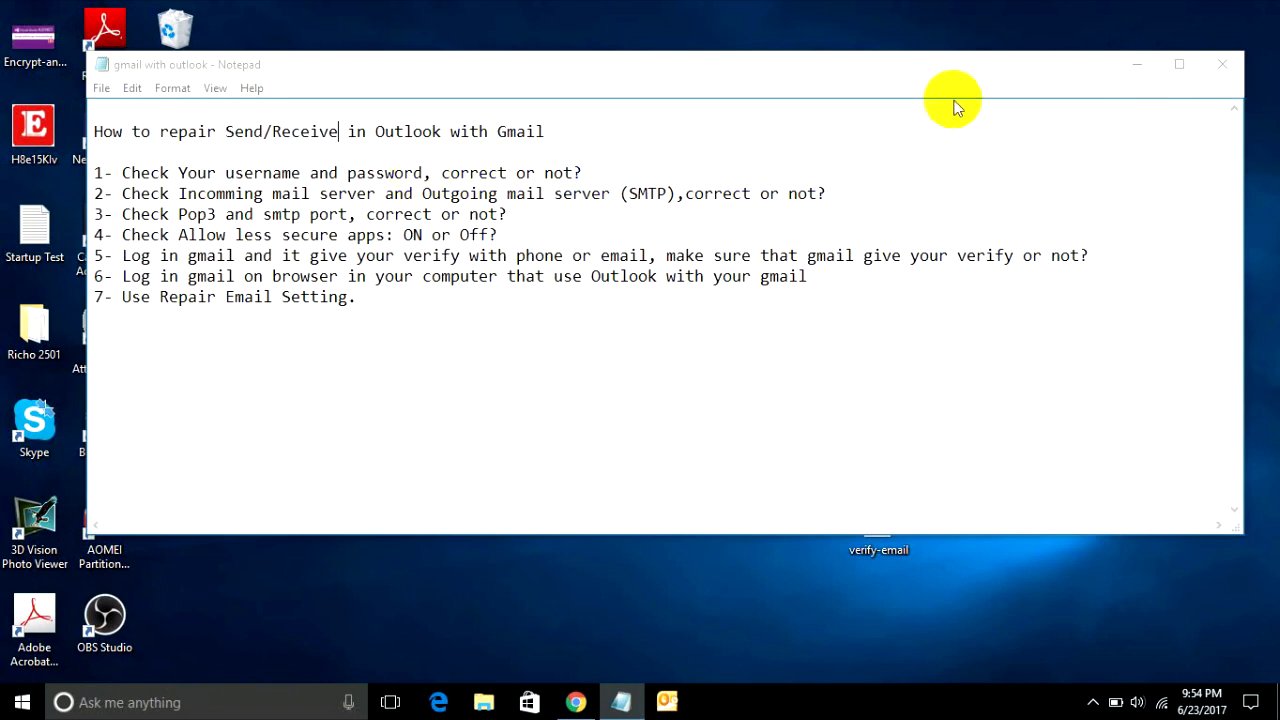
mouse_move(580, 172)
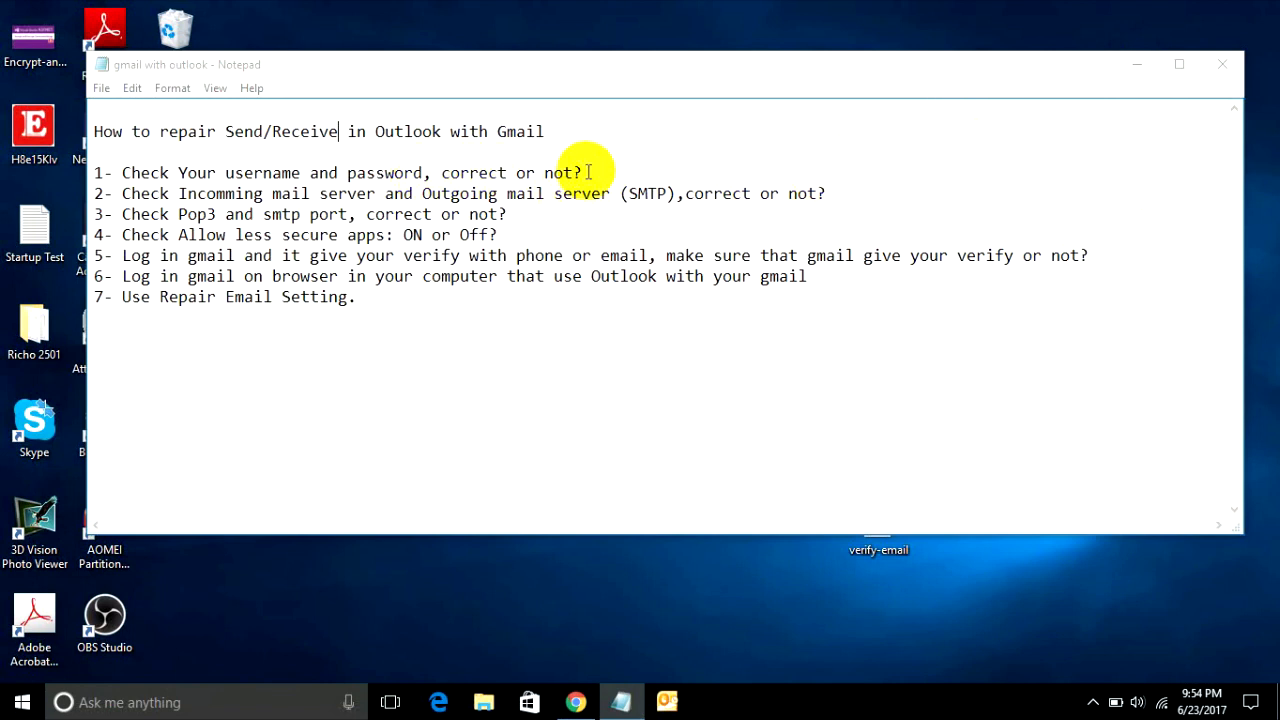
Start the Repair Account wizard for the Gmail account from Account Settings, choosing manual server configuration.
left_click(666, 700)
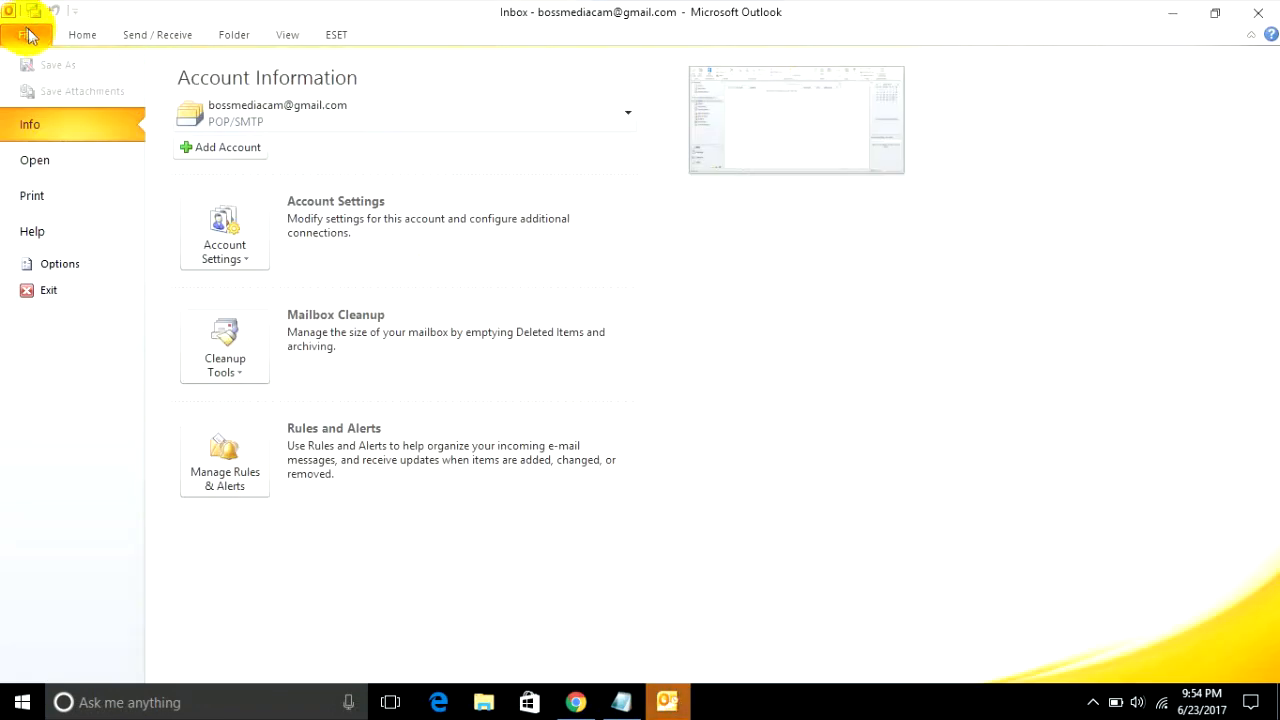
left_click(224, 236)
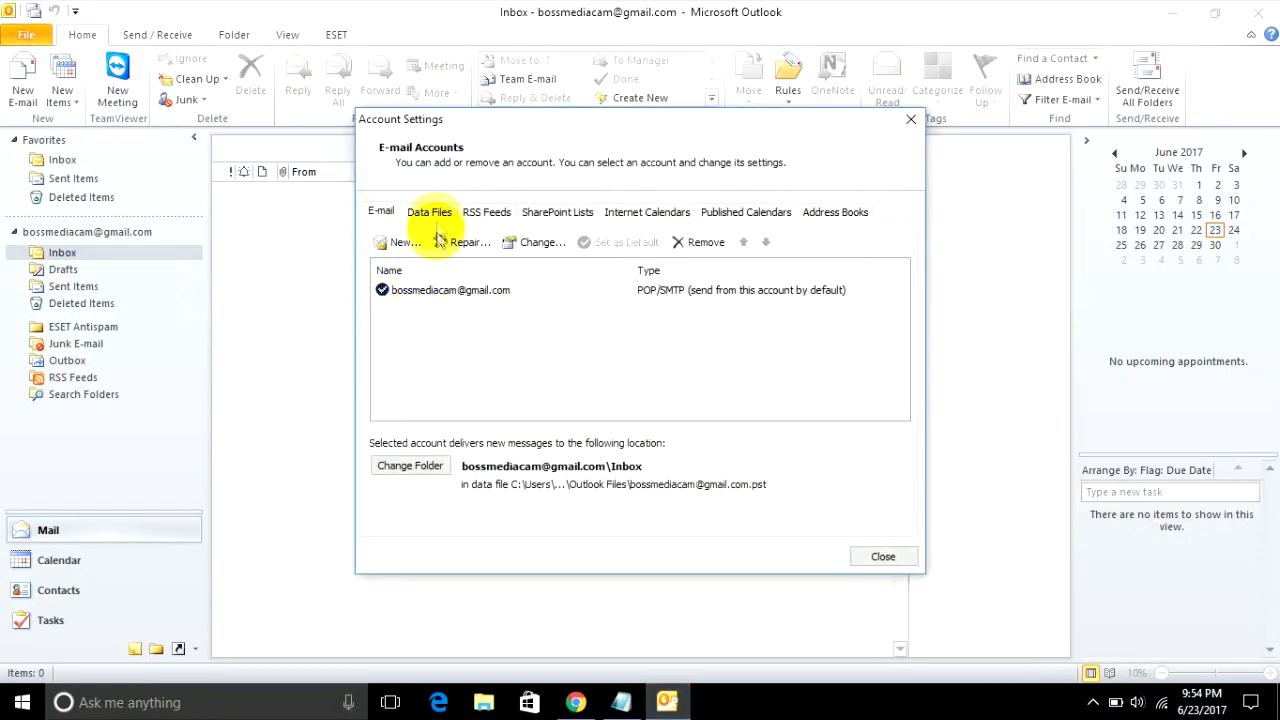
left_click(468, 242)
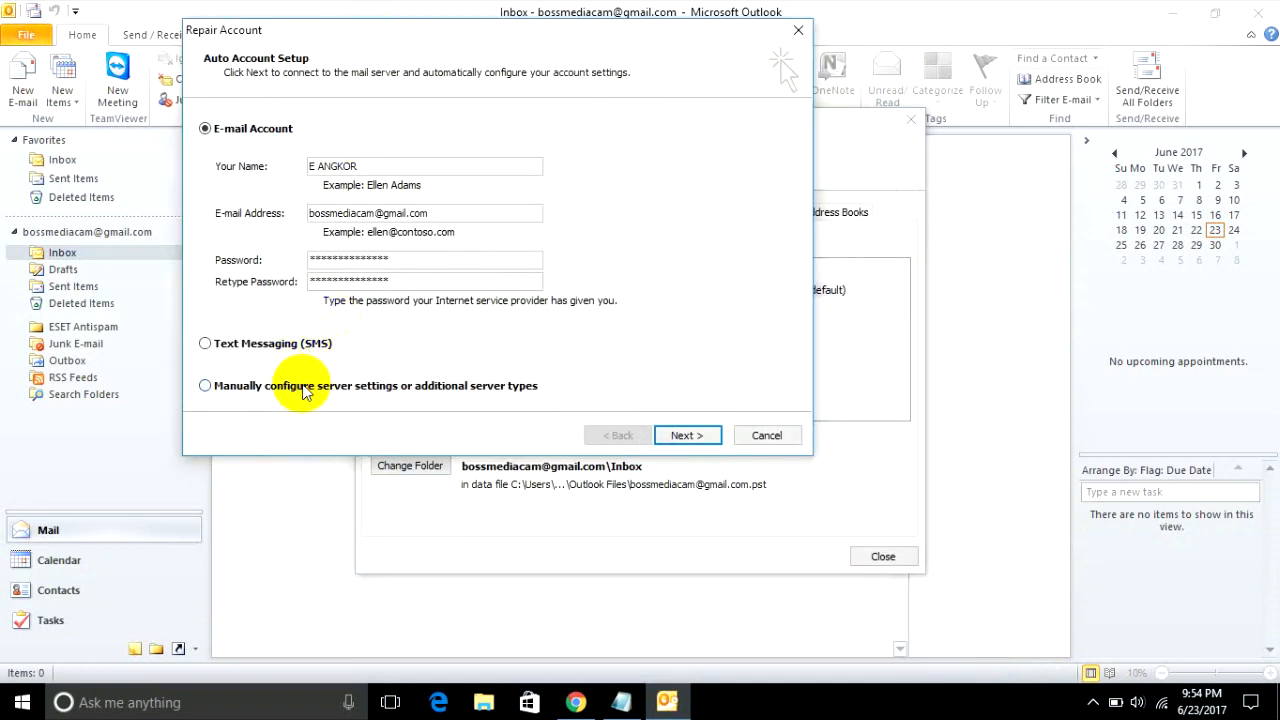
left_click(204, 386)
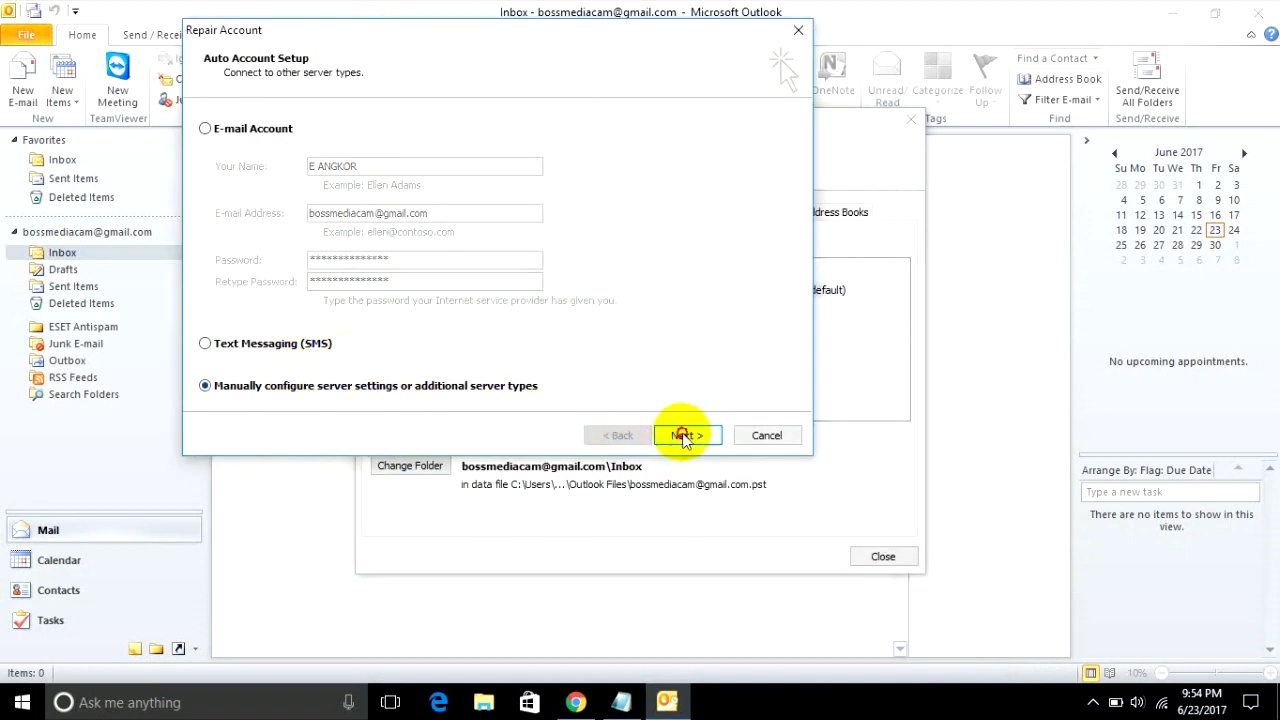
Advance to Internet E-mail Settings and check the user name and password fields.
left_click(686, 436)
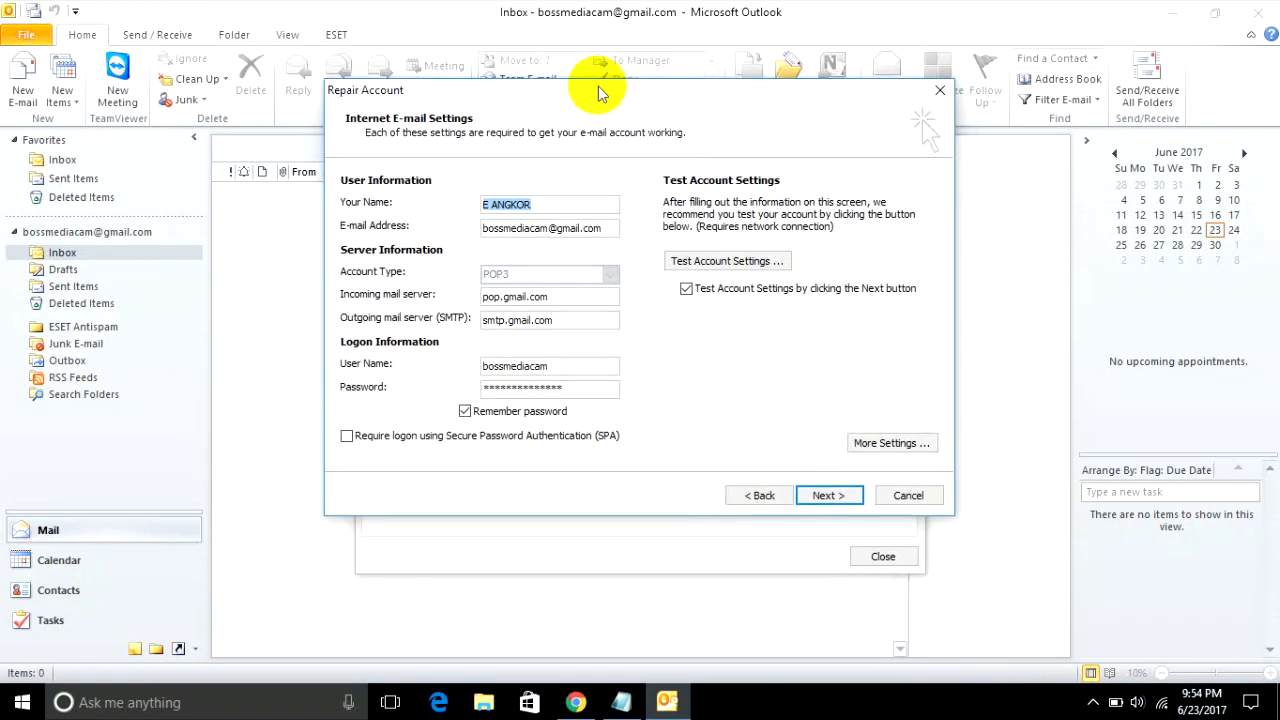
mouse_move(546, 228)
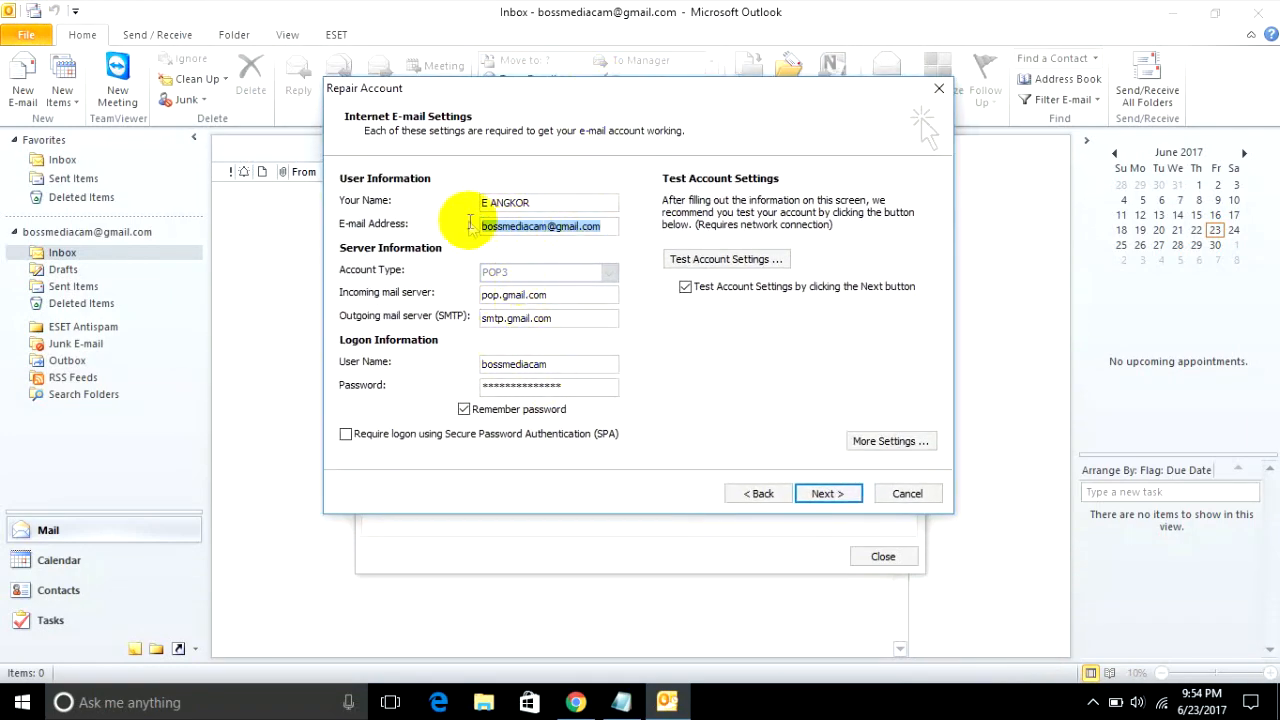
left_click(512, 364)
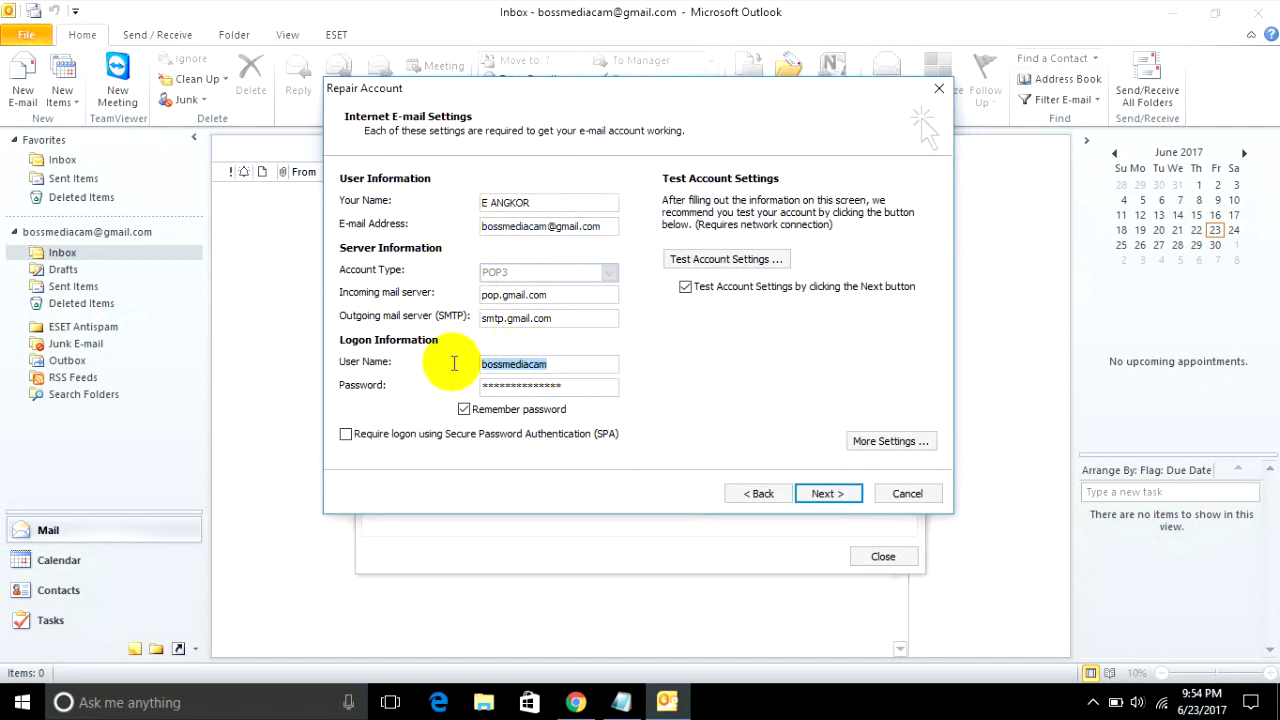
mouse_move(448, 360)
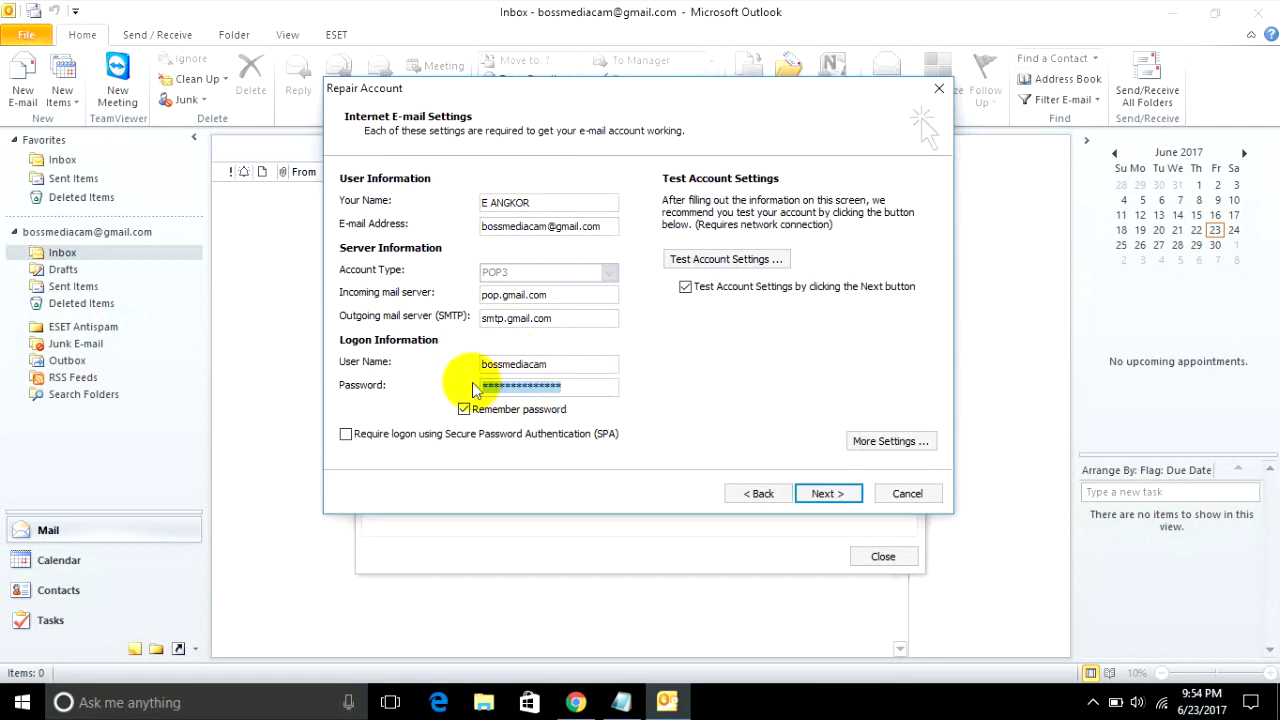
left_click(548, 388)
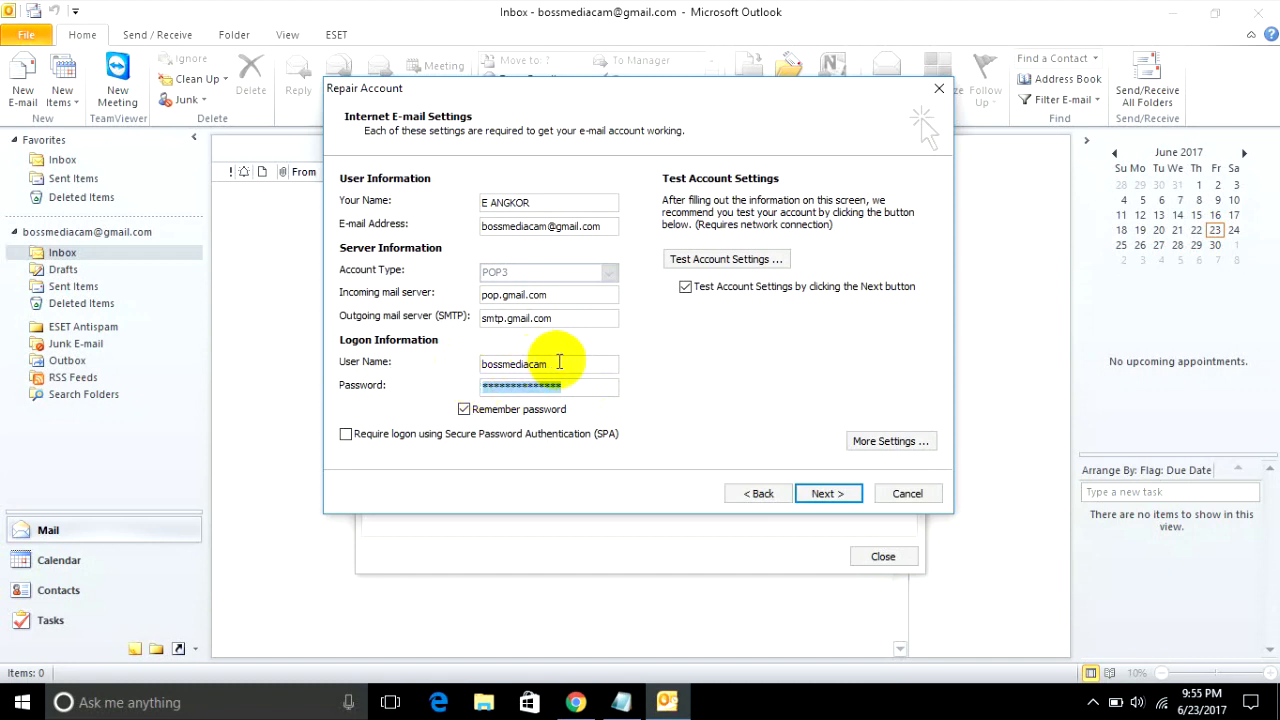
double_click(512, 364)
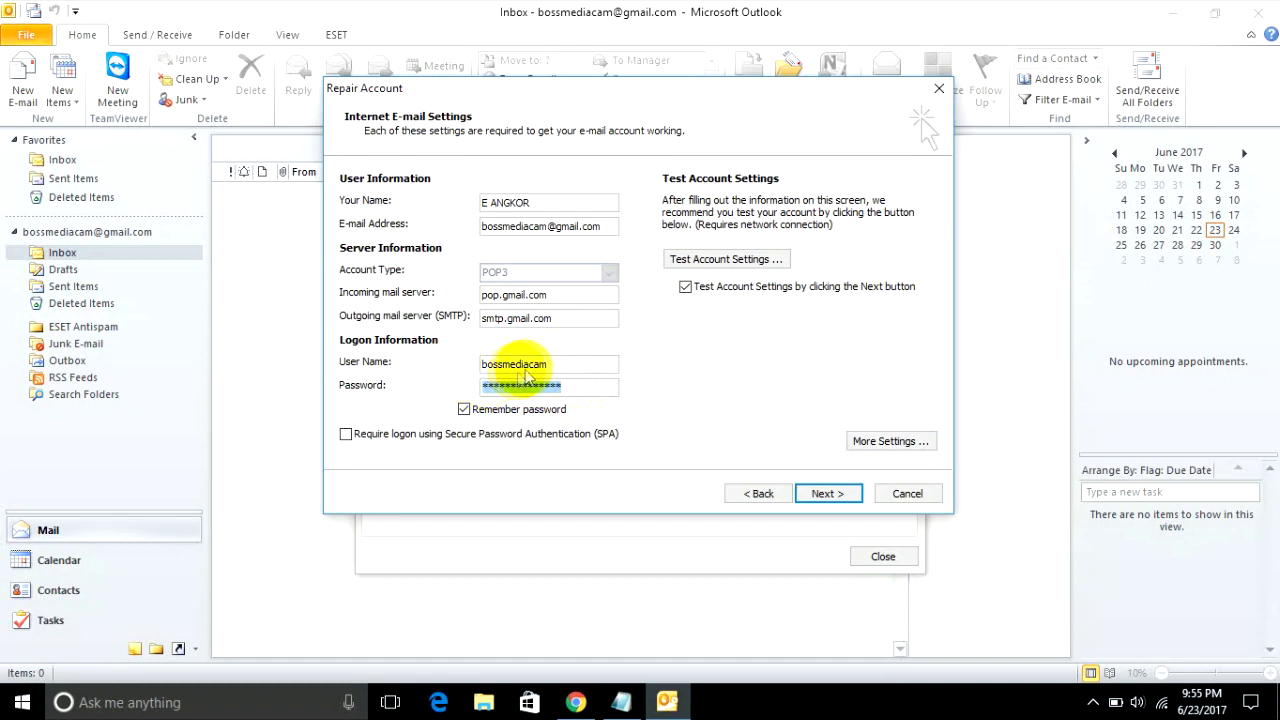
mouse_move(622, 370)
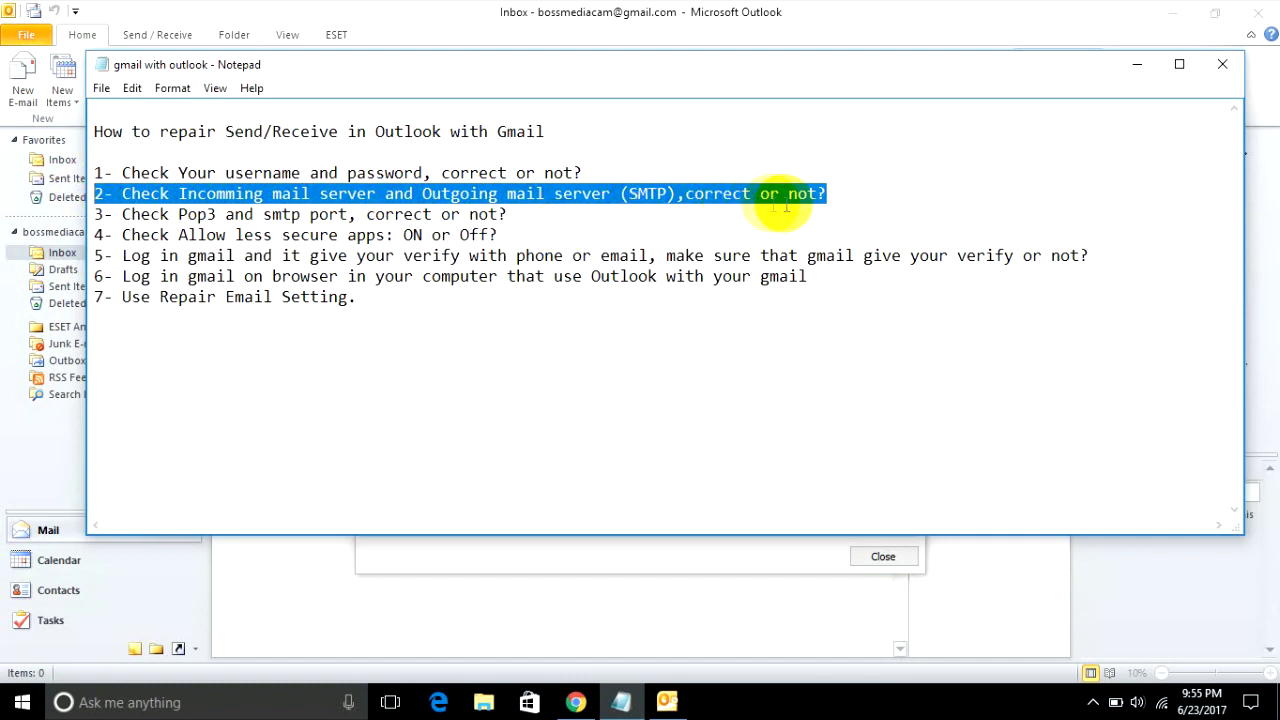
mouse_move(256, 52)
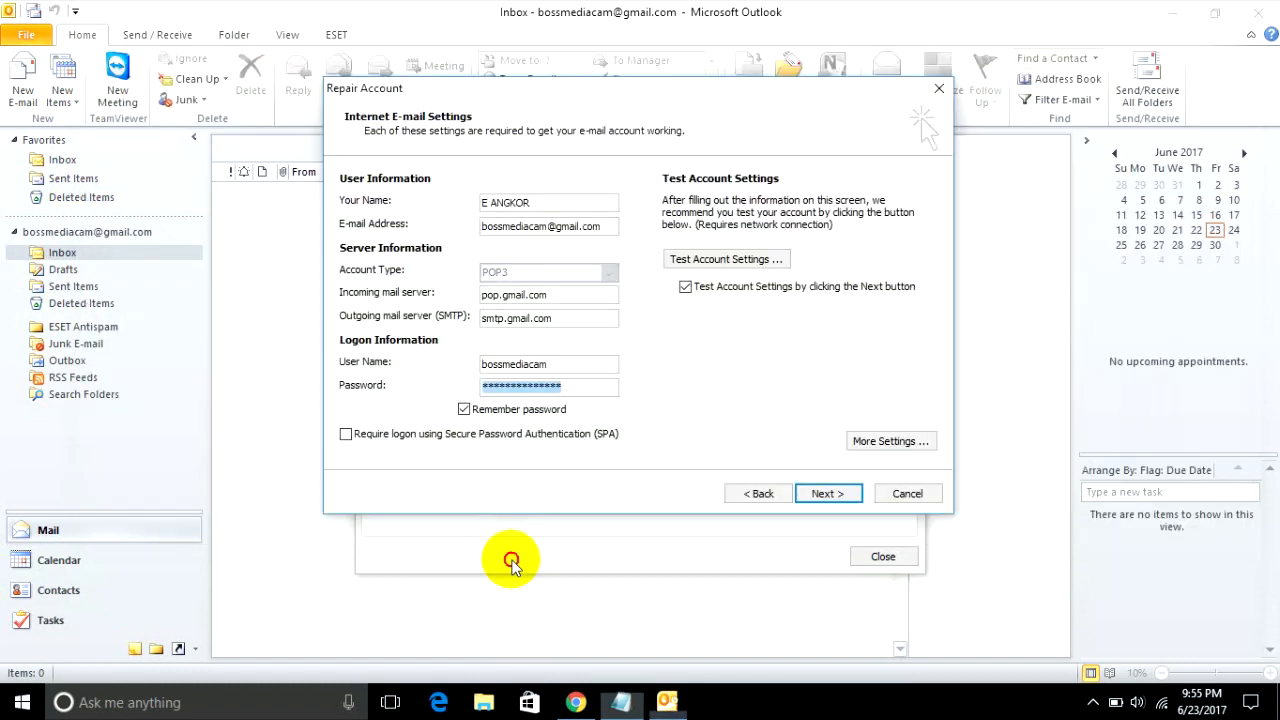
mouse_move(460, 316)
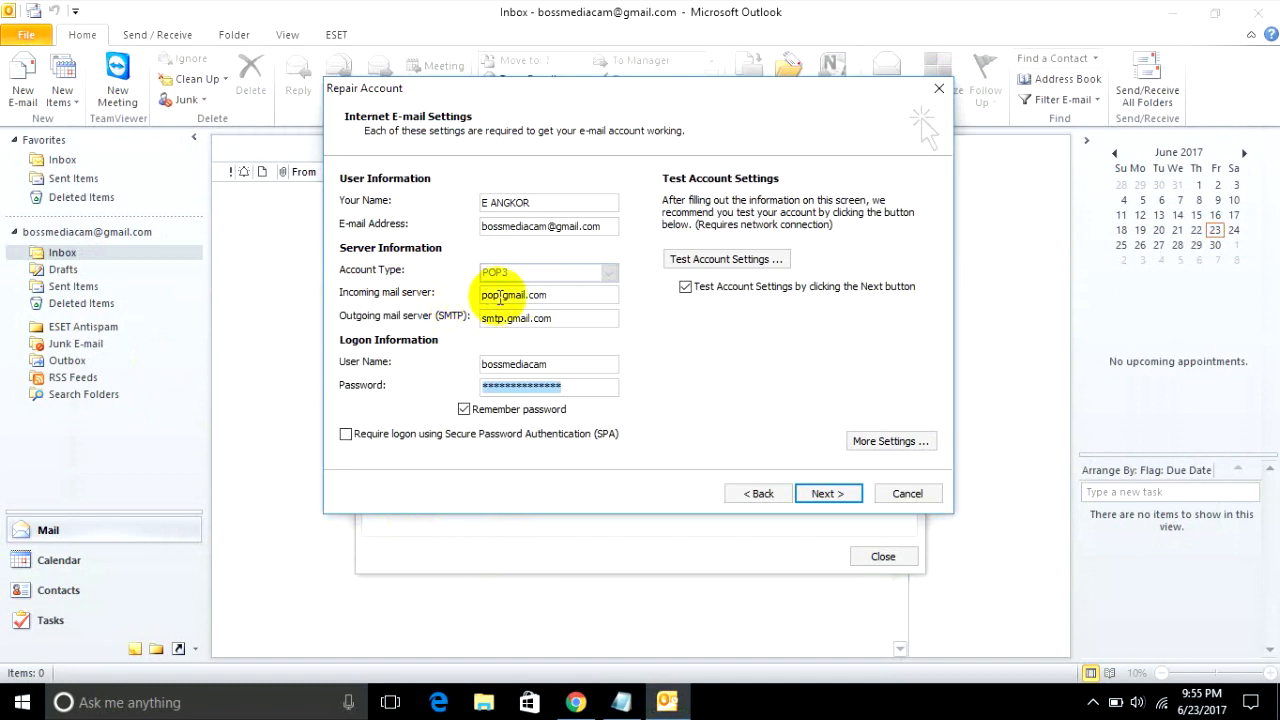
triple_click(512, 294)
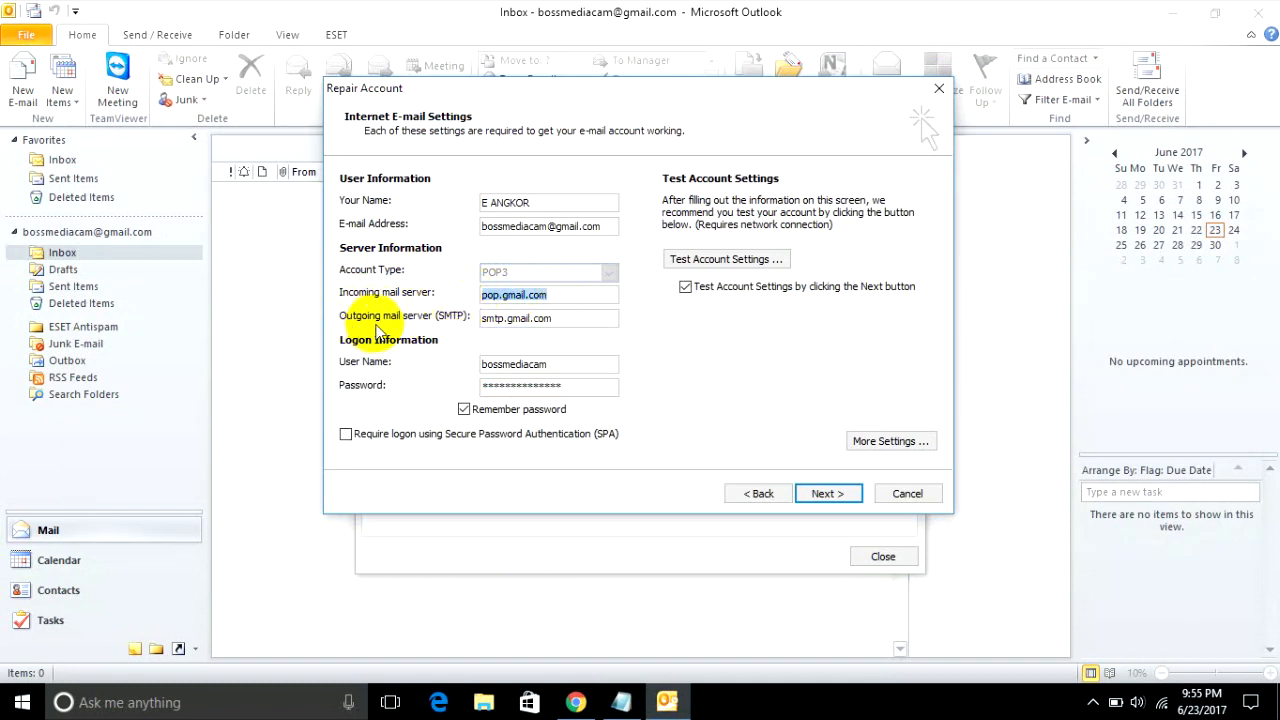
left_click(516, 318)
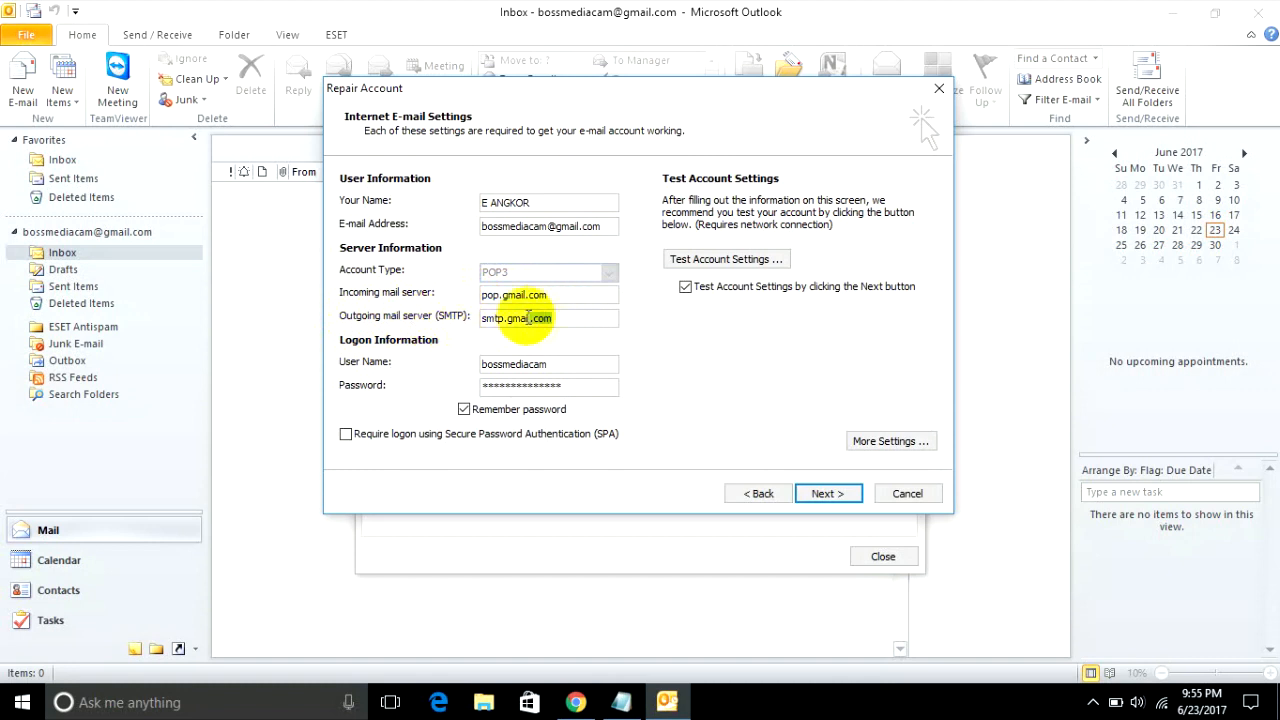
double_click(516, 318)
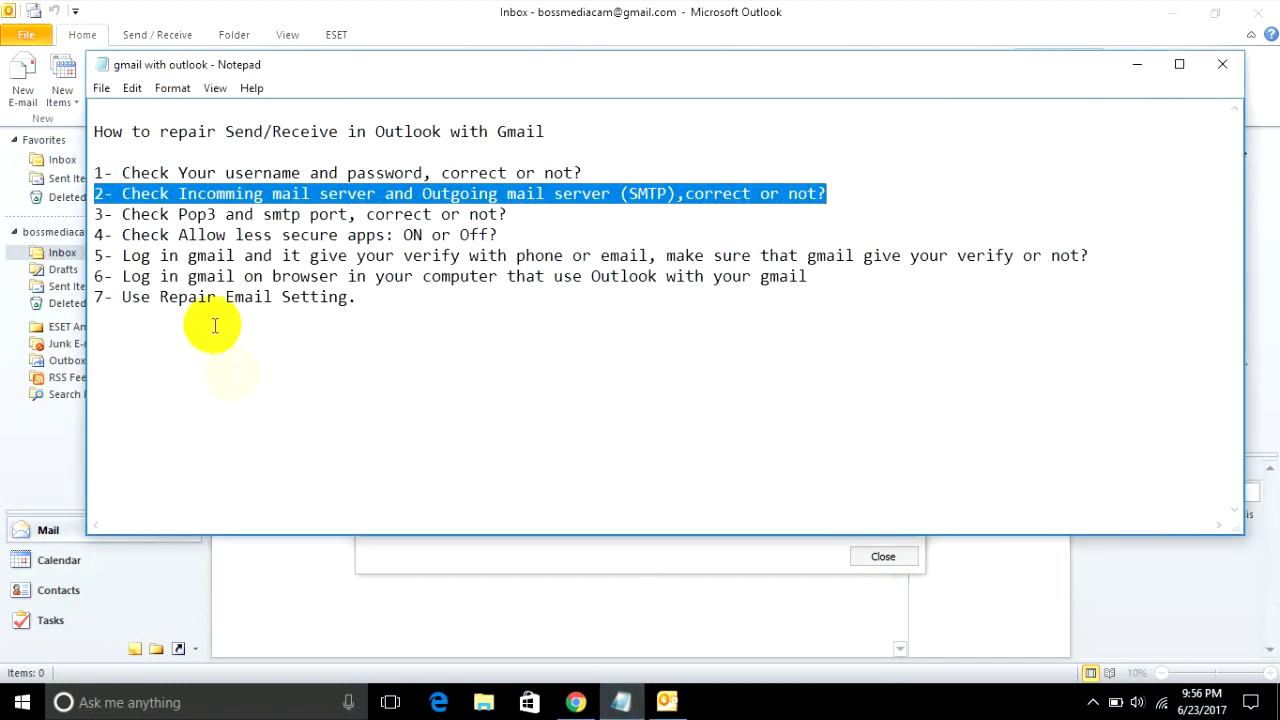
mouse_move(512, 220)
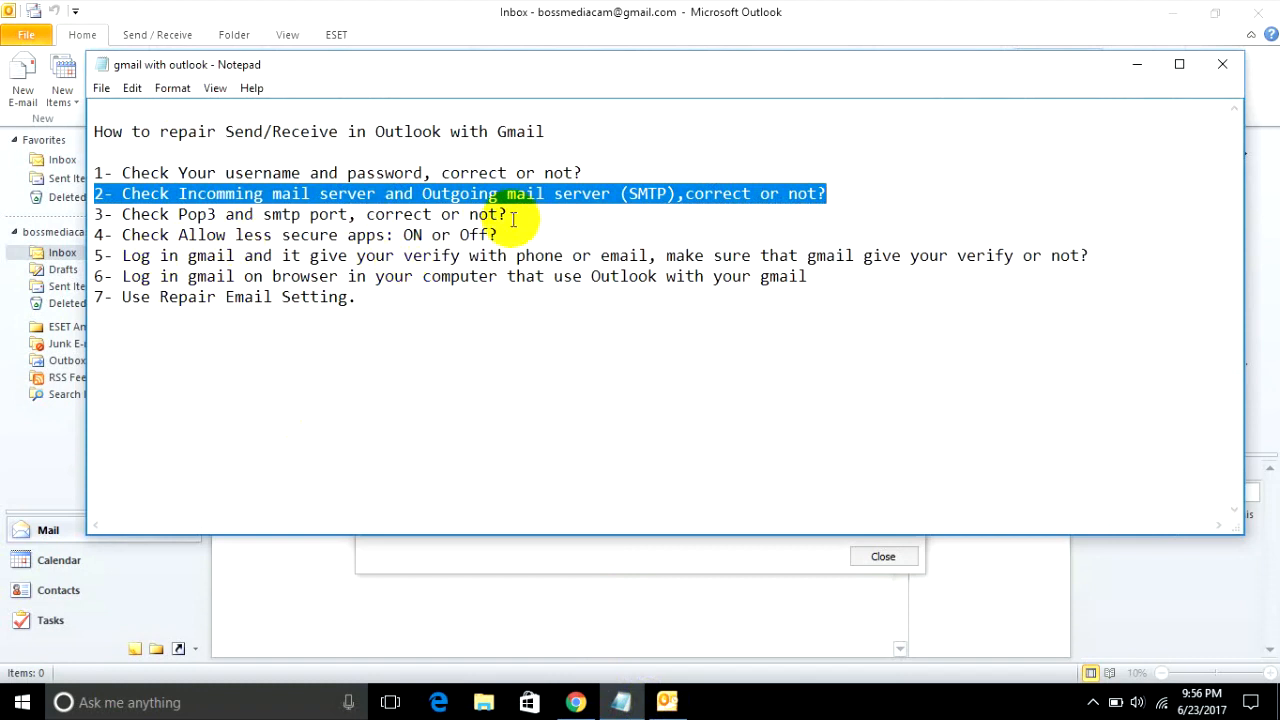
Highlight checklist line 3, 'Check Pop3 and smtp port, correct or not?'.
triple_click(300, 214)
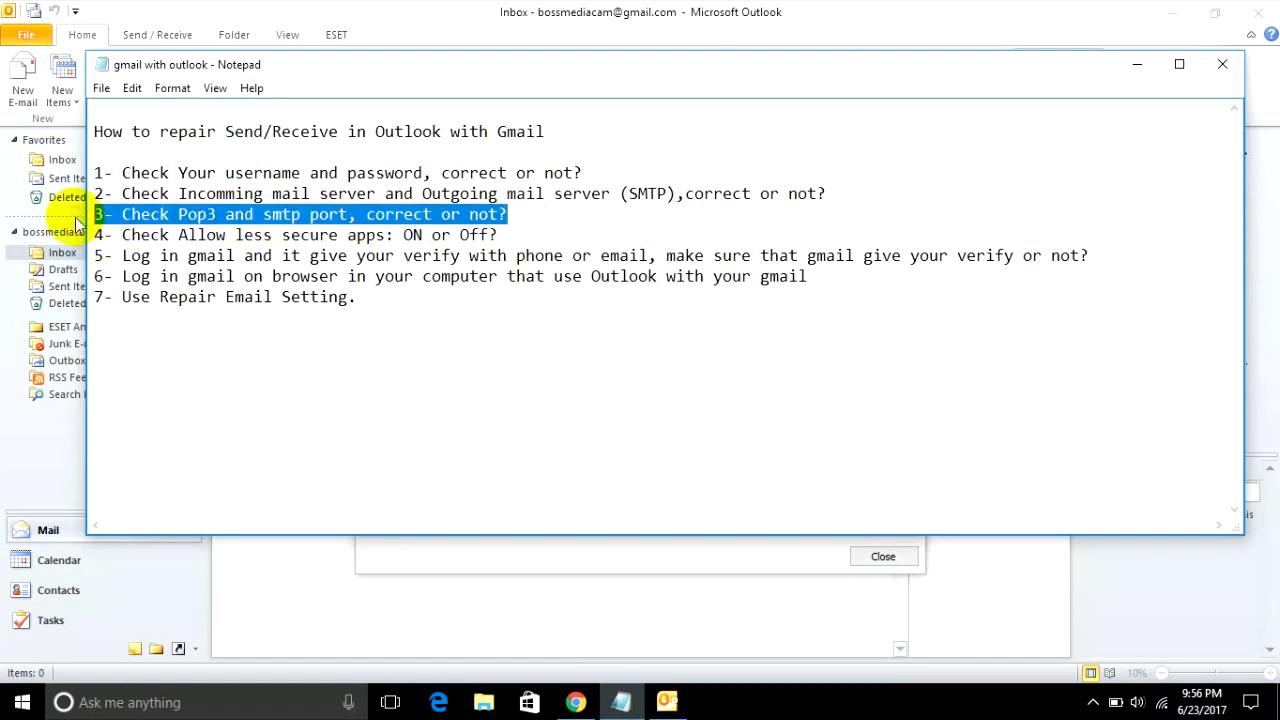
mouse_move(664, 700)
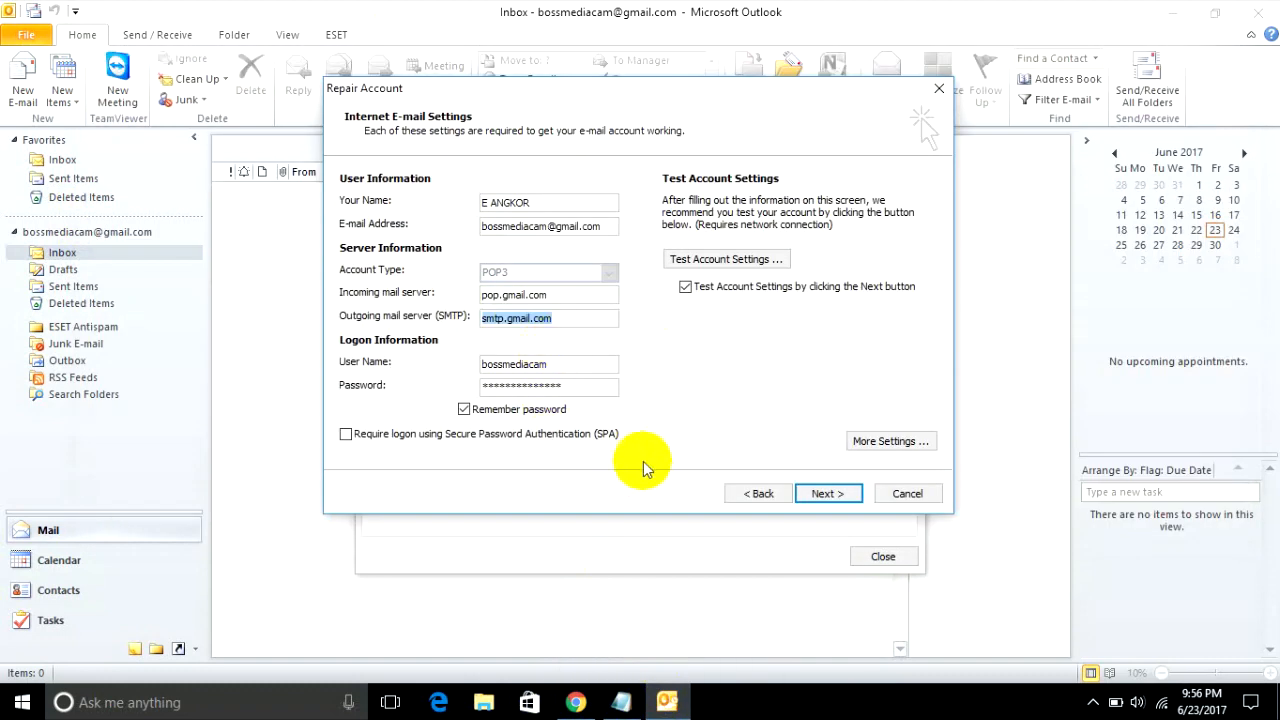
mouse_move(584, 436)
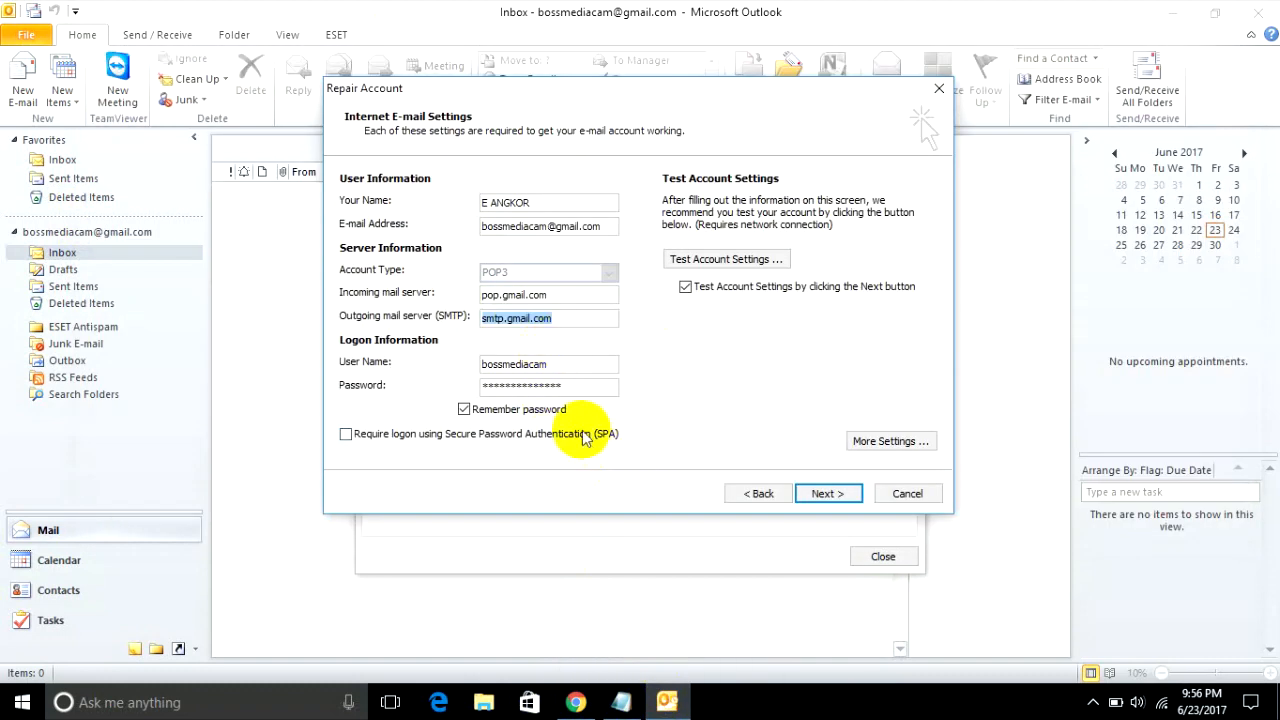
mouse_move(530, 356)
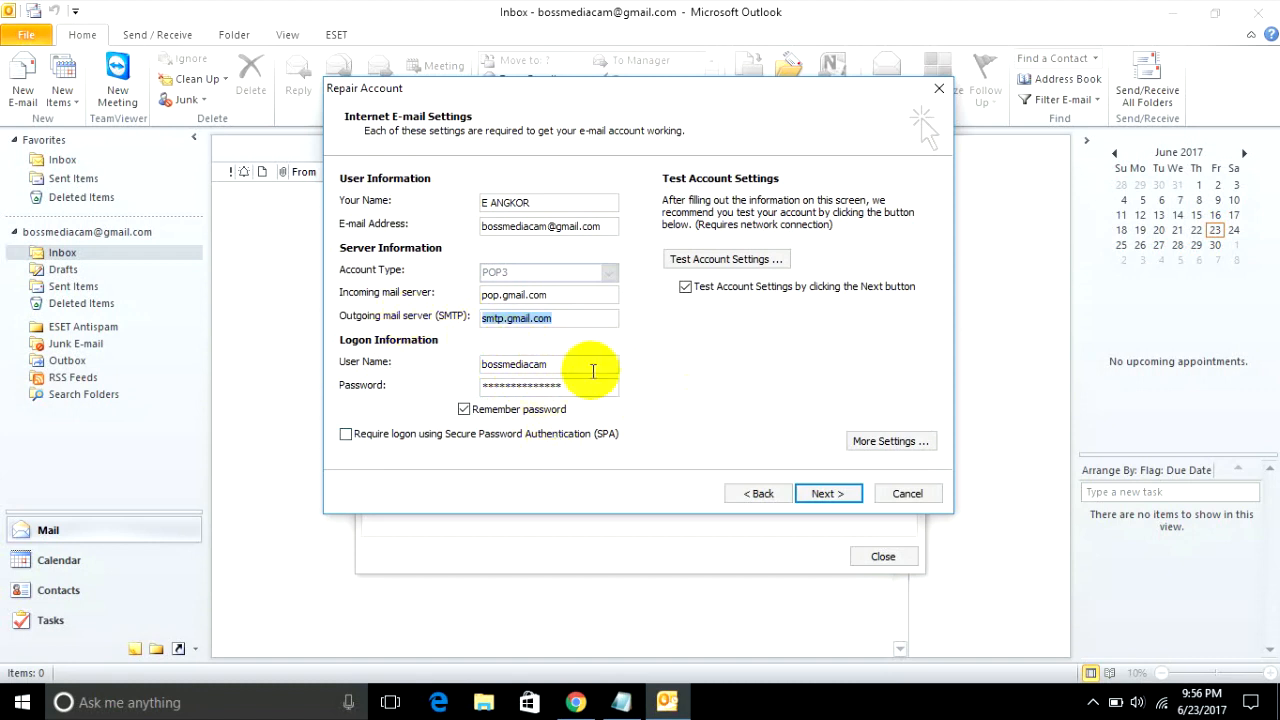
Bring up More Settings and show the Outgoing Server tab with SMTP authentication using incoming settings.
left_click(892, 440)
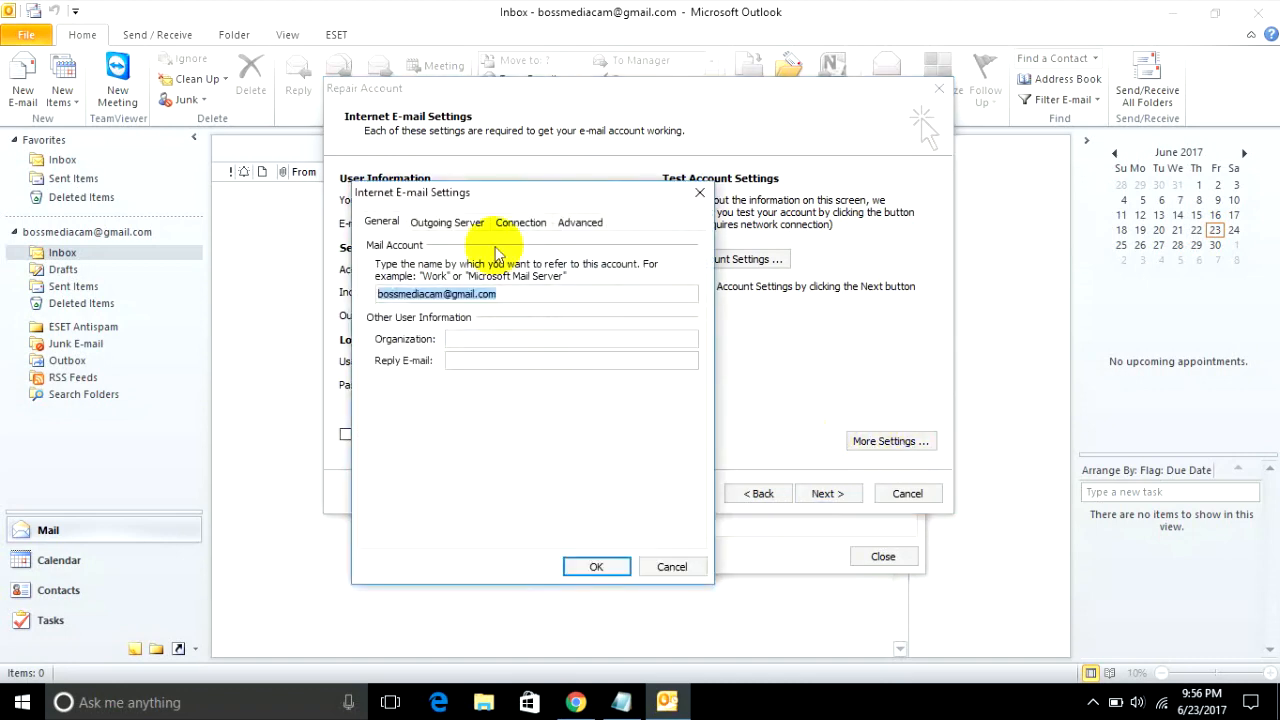
left_click_drag(412, 192, 464, 100)
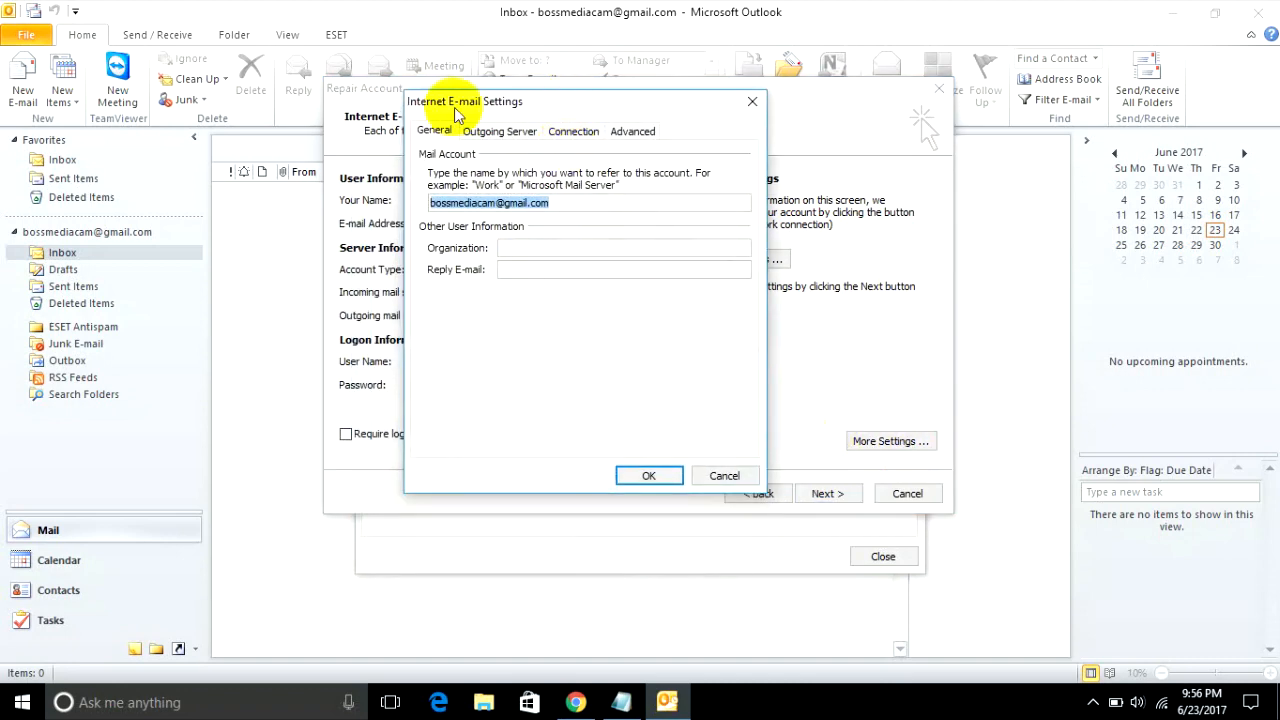
left_click(500, 132)
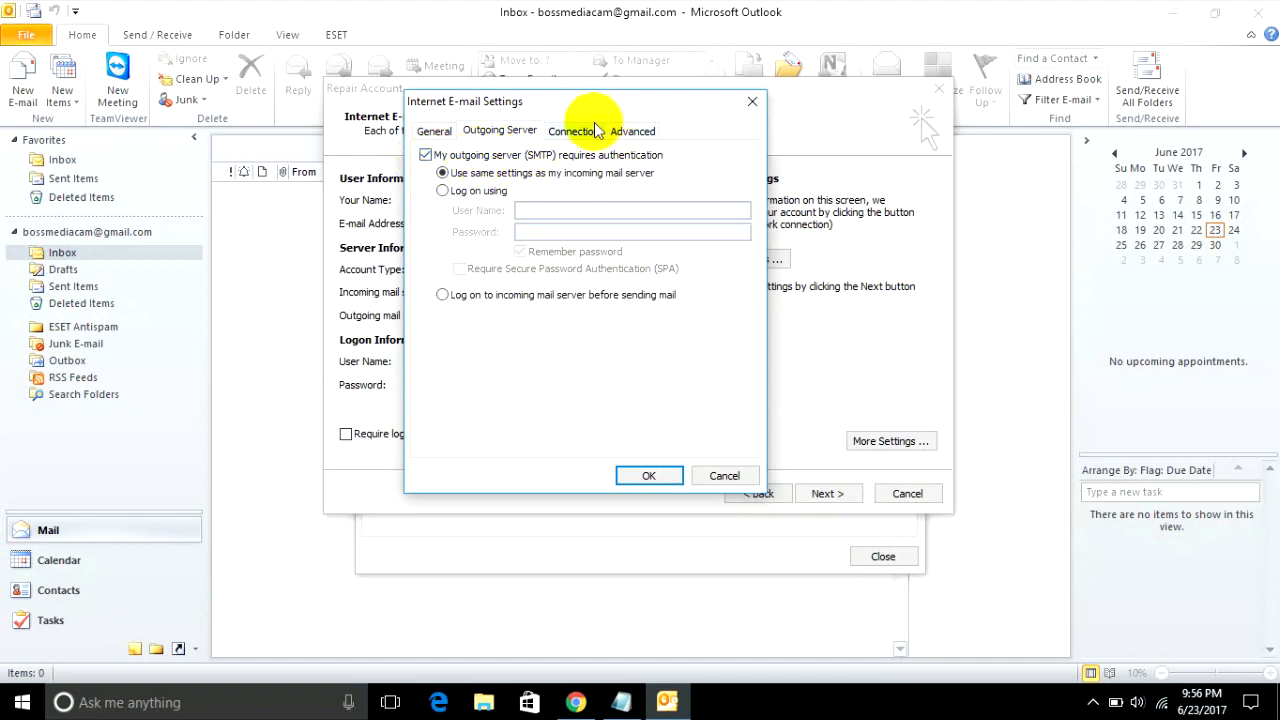
Show the Advanced settings and confirm the POP3 port is 995 with SSL.
left_click(632, 130)
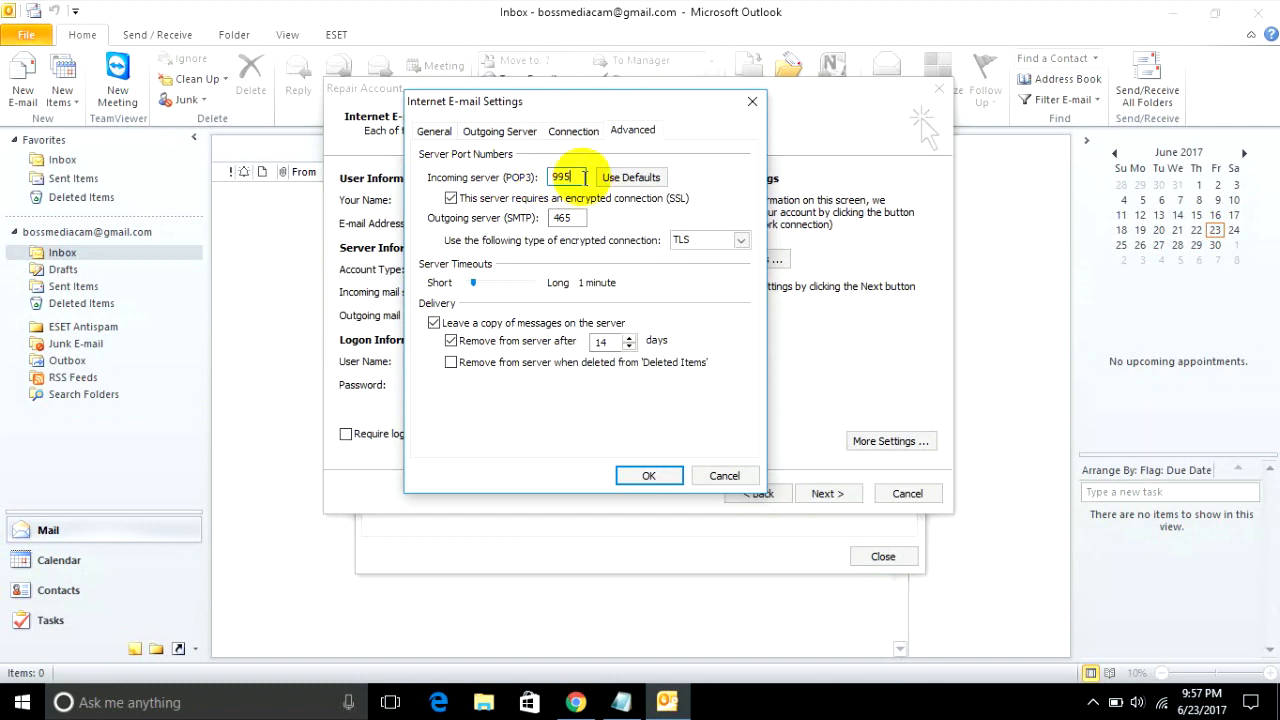
triple_click(568, 176)
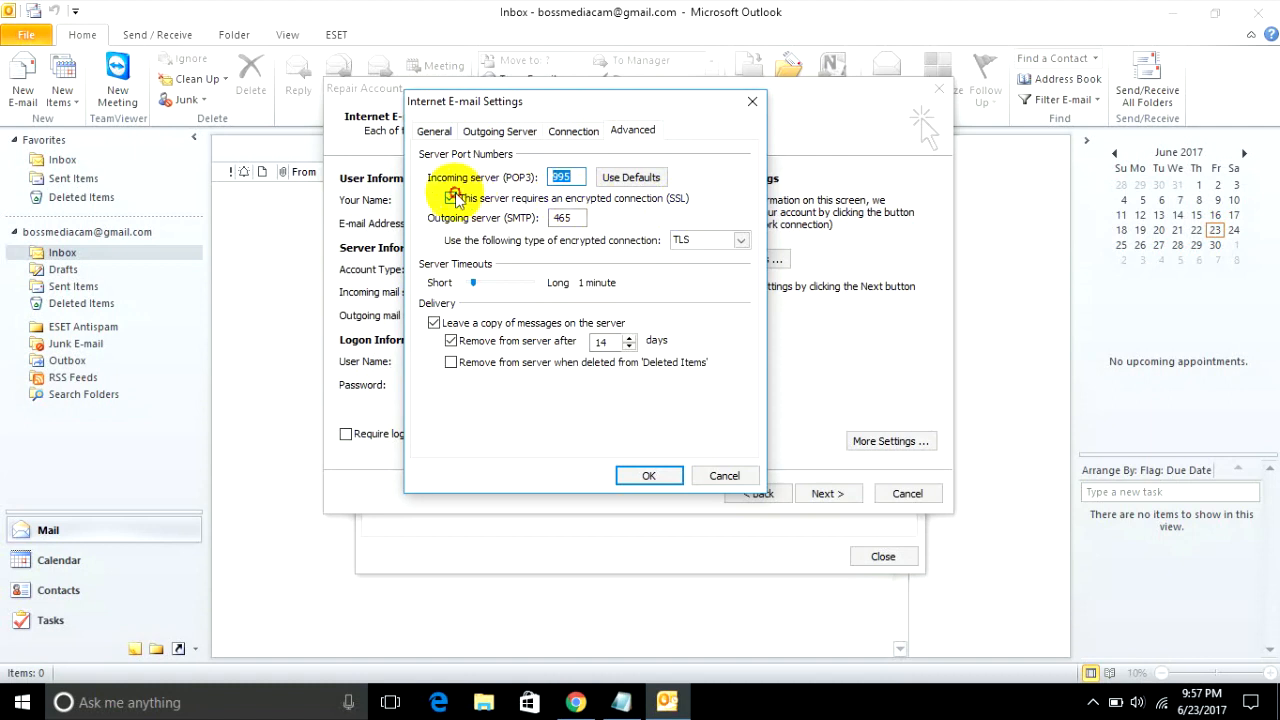
left_click(450, 198)
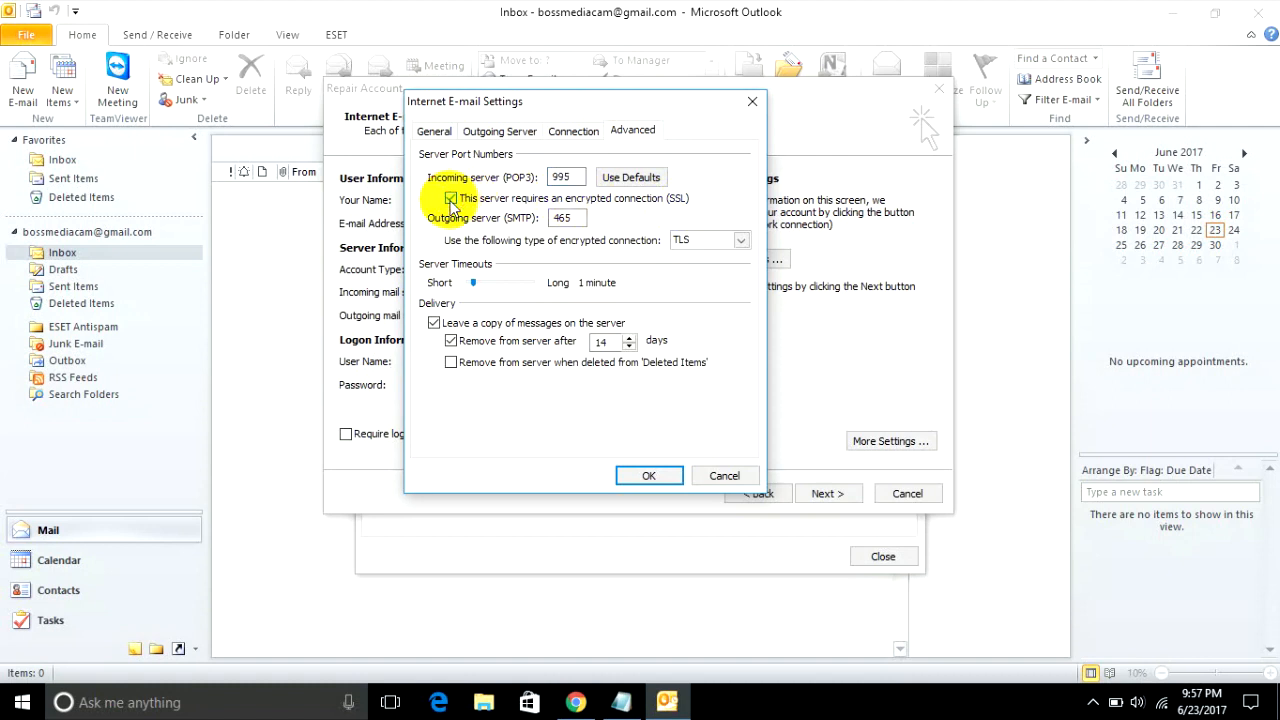
left_click(450, 198)
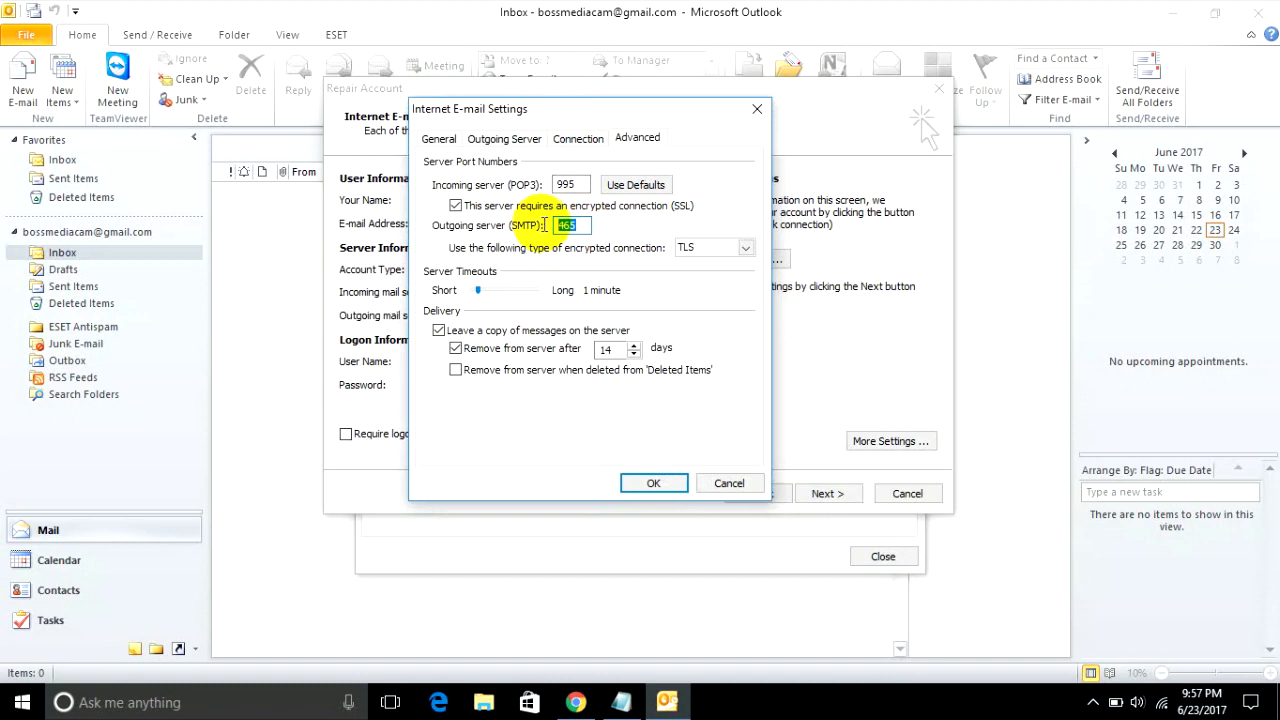
Confirm the SMTP port is 465 with TLS encryption and accept the settings.
left_click(570, 184)
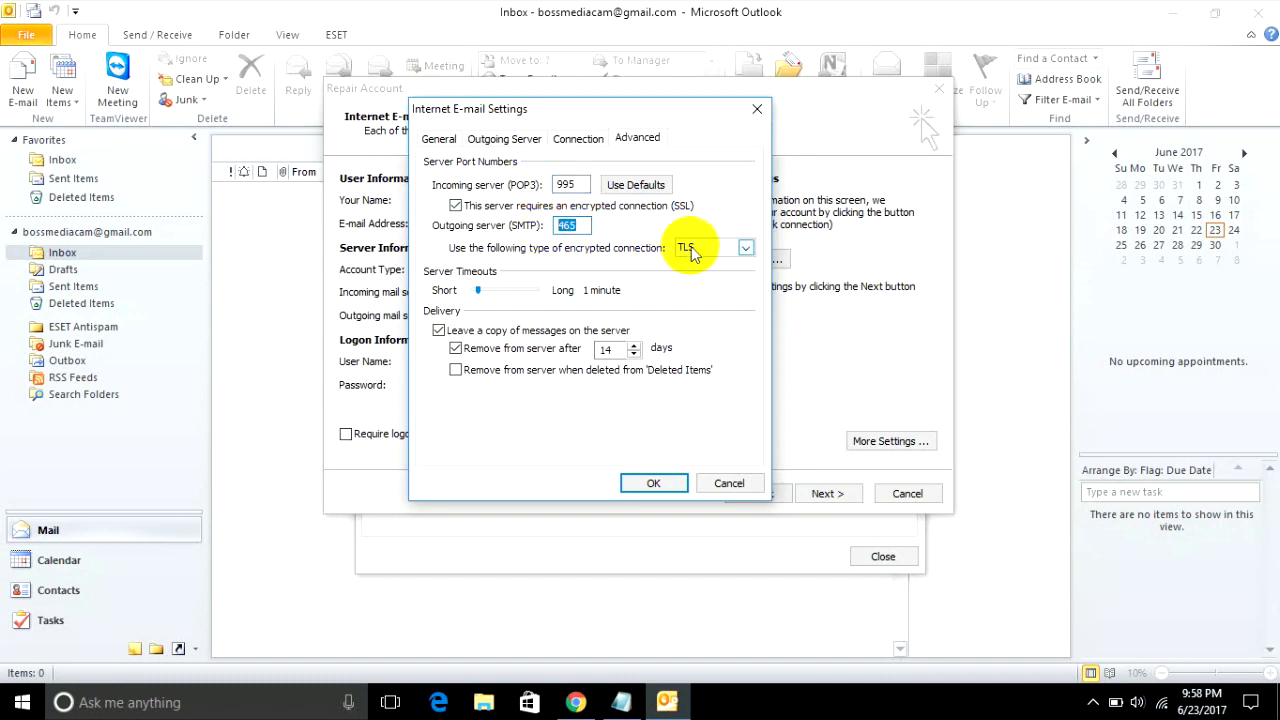
left_click(744, 248)
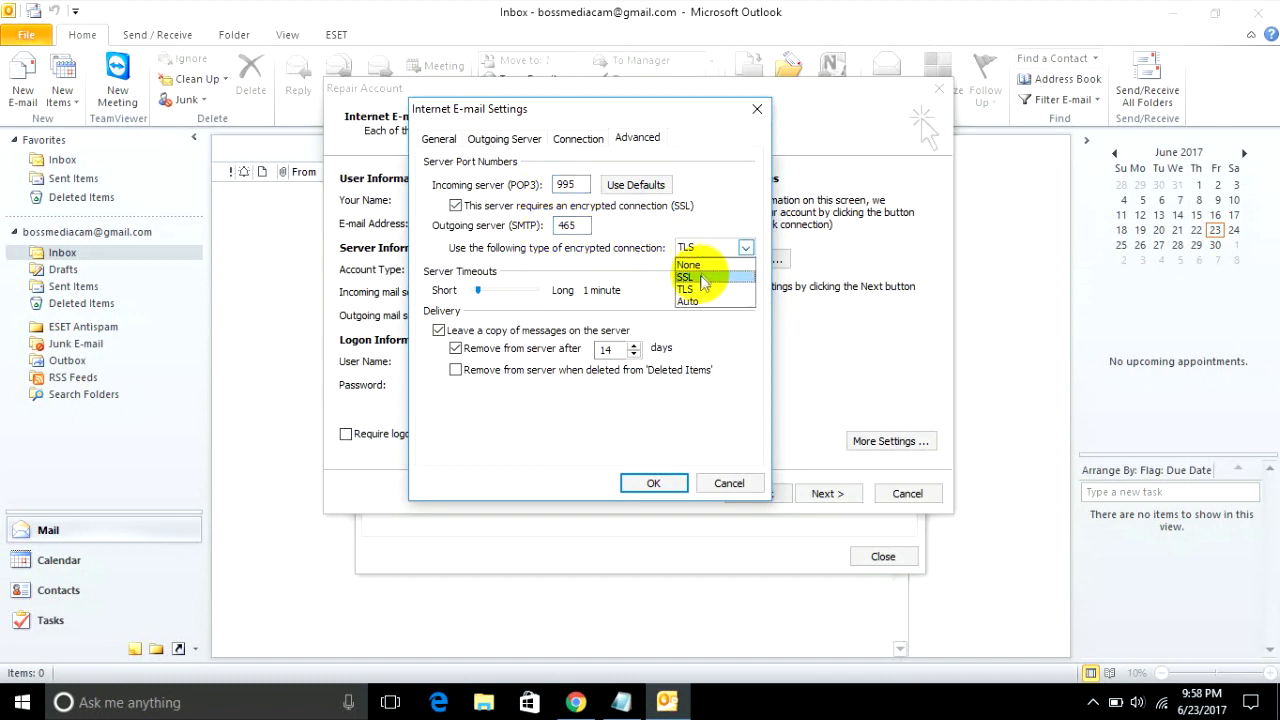
mouse_move(690, 294)
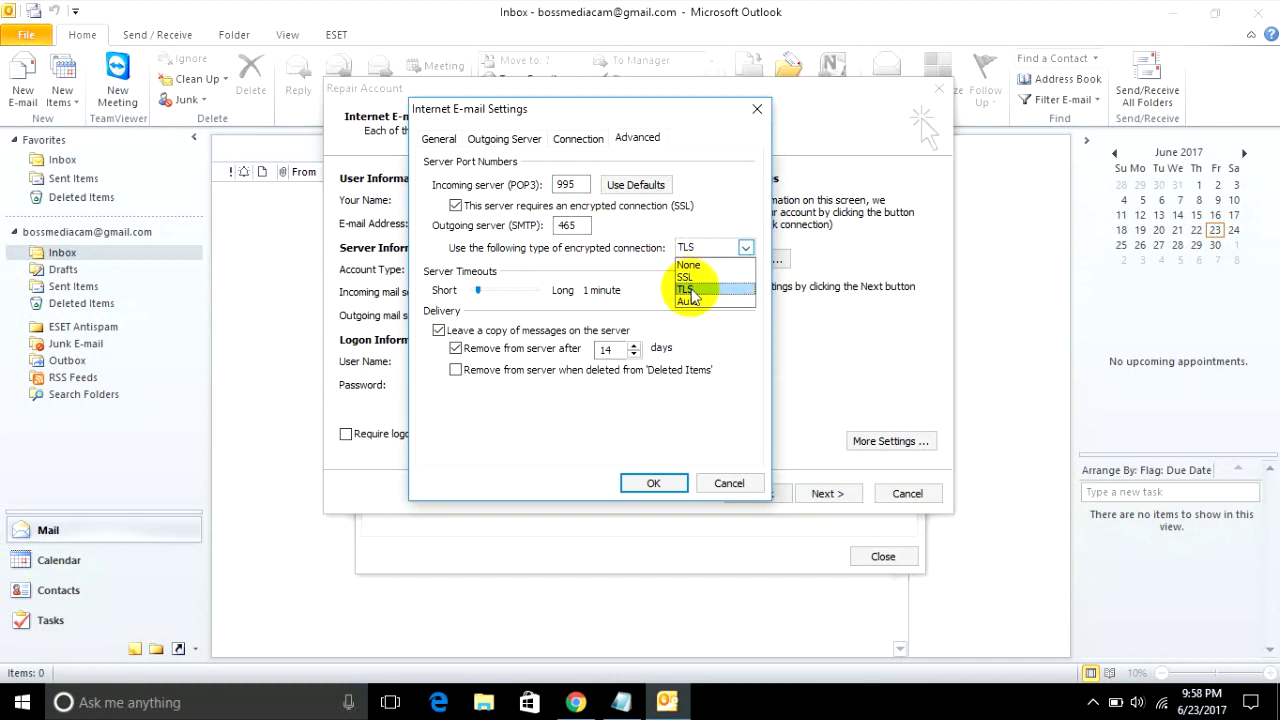
left_click(688, 288)
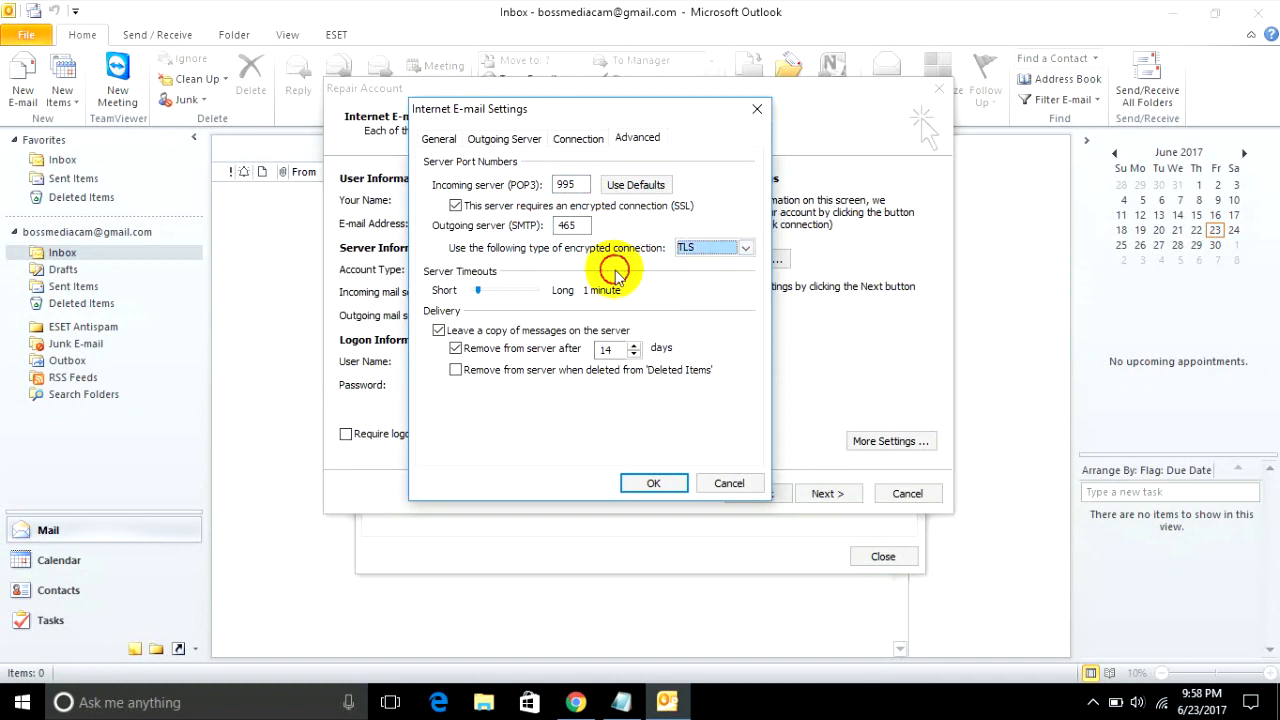
mouse_move(756, 276)
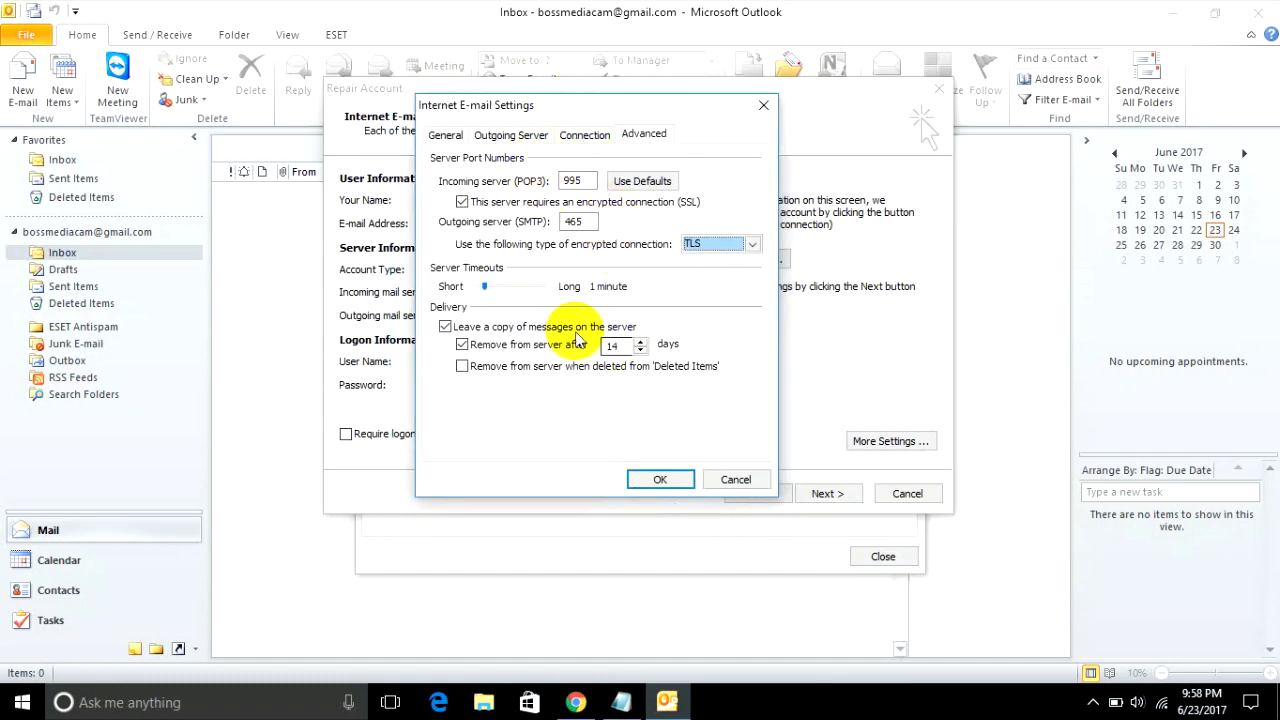
left_click(660, 480)
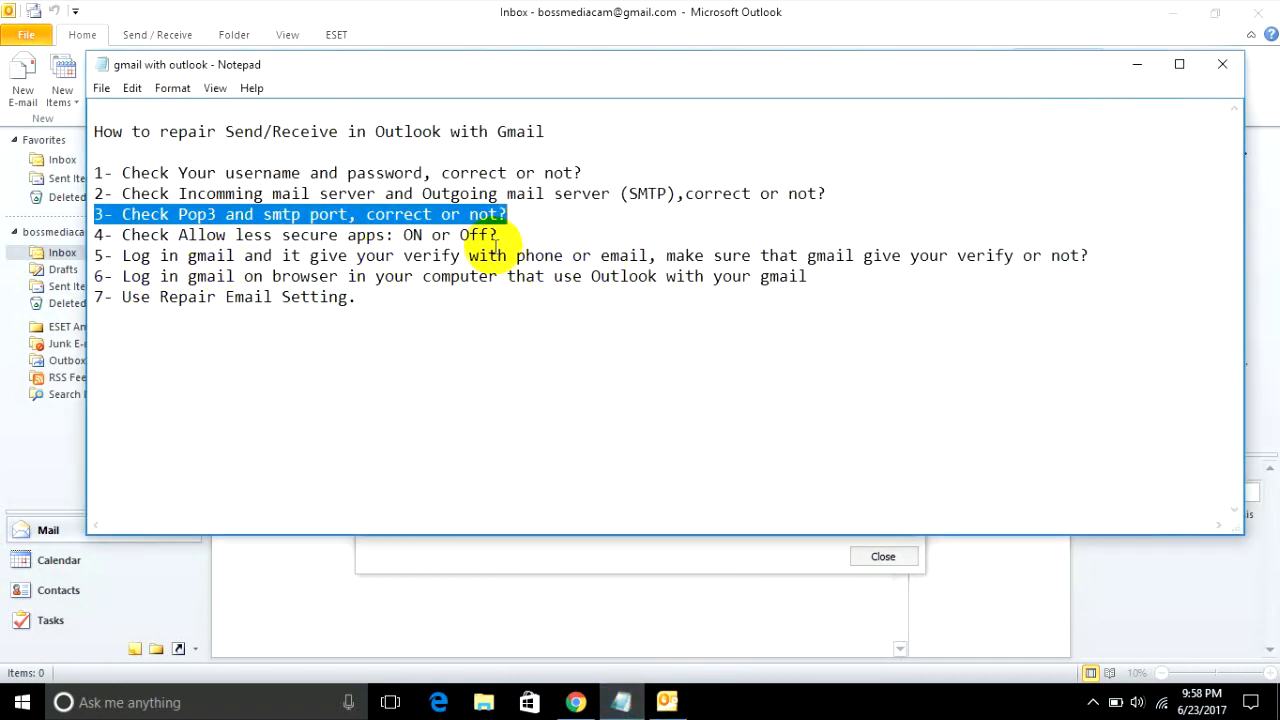
Highlight checklist step 4 about whether 'Allow less secure apps' is on or off.
left_click(100, 234)
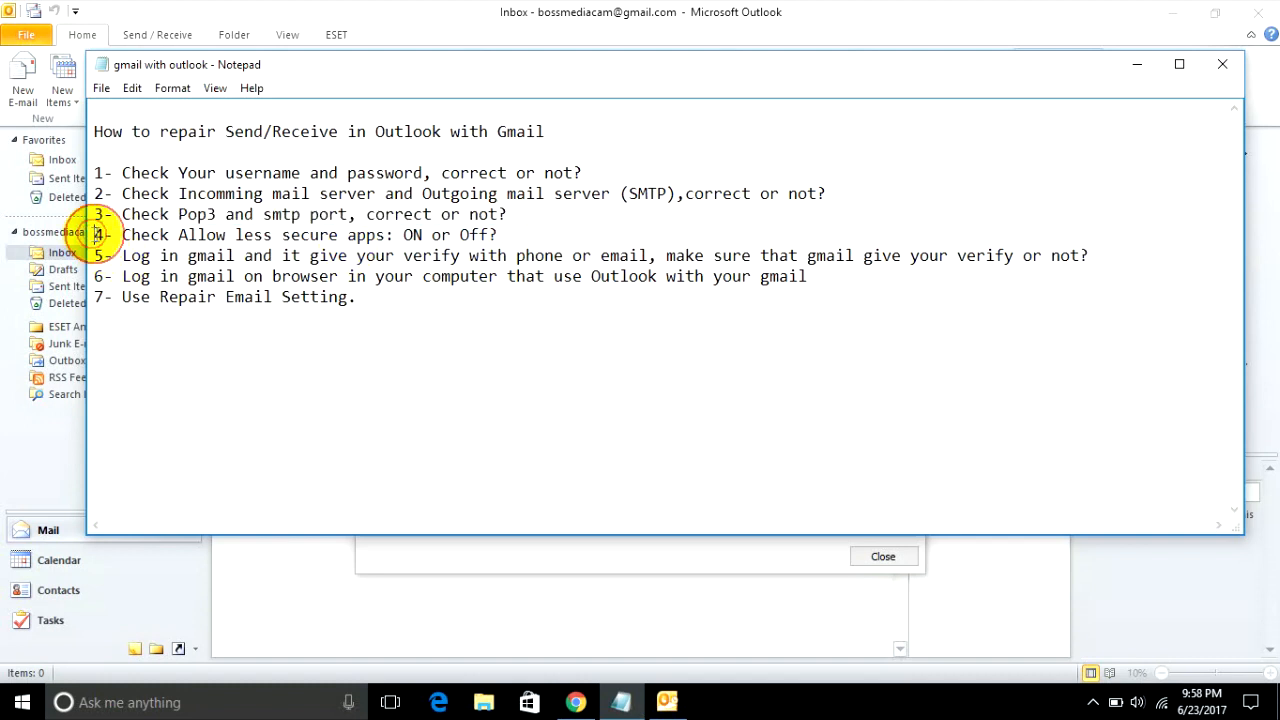
triple_click(300, 234)
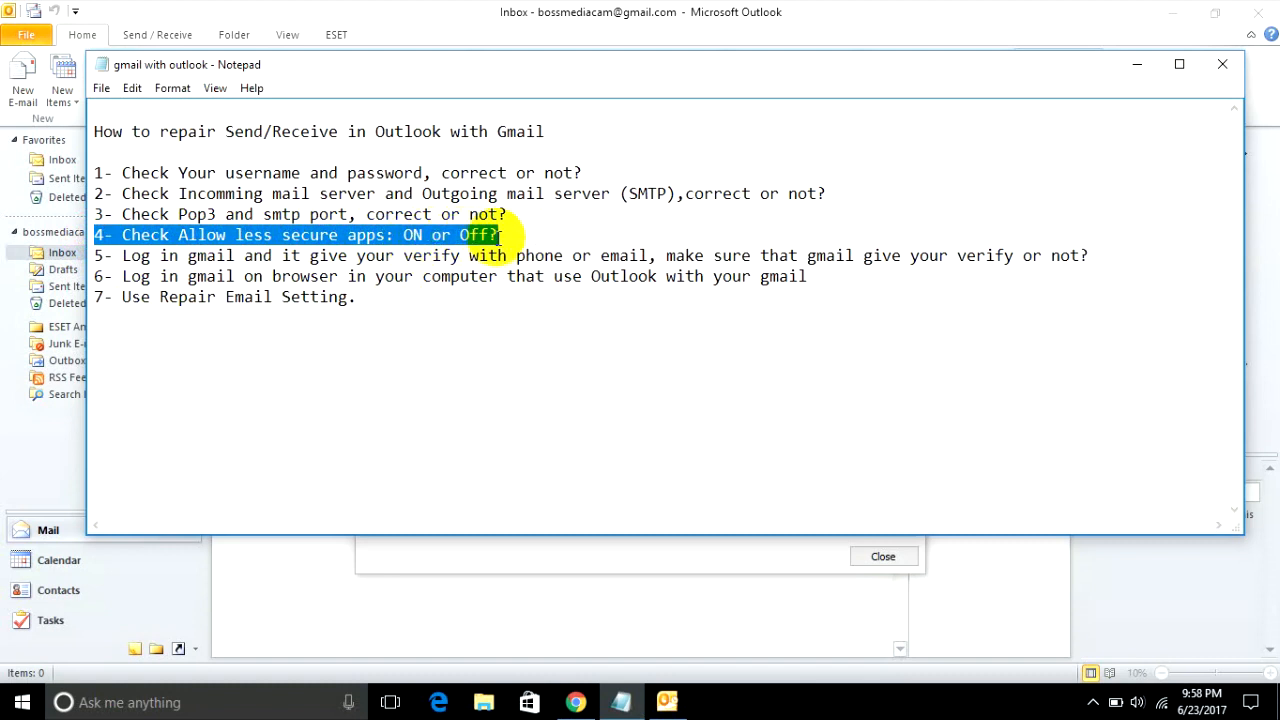
left_click(502, 236)
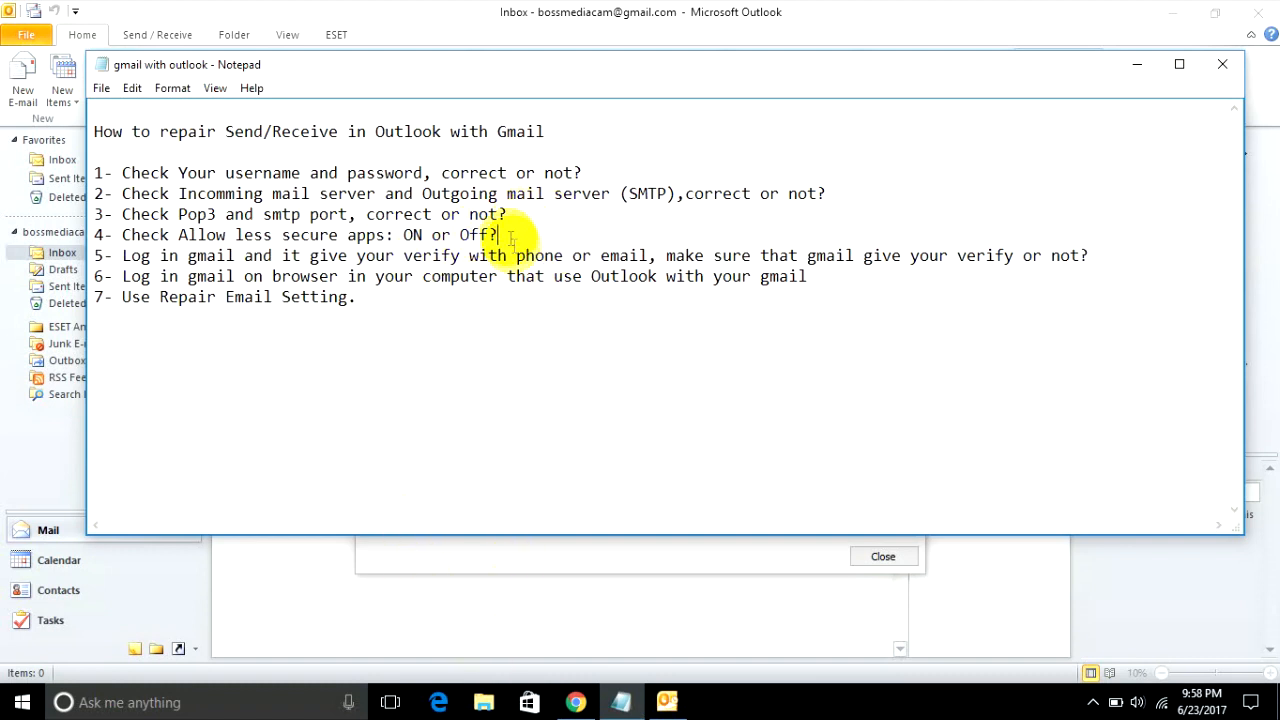
triple_click(300, 234)
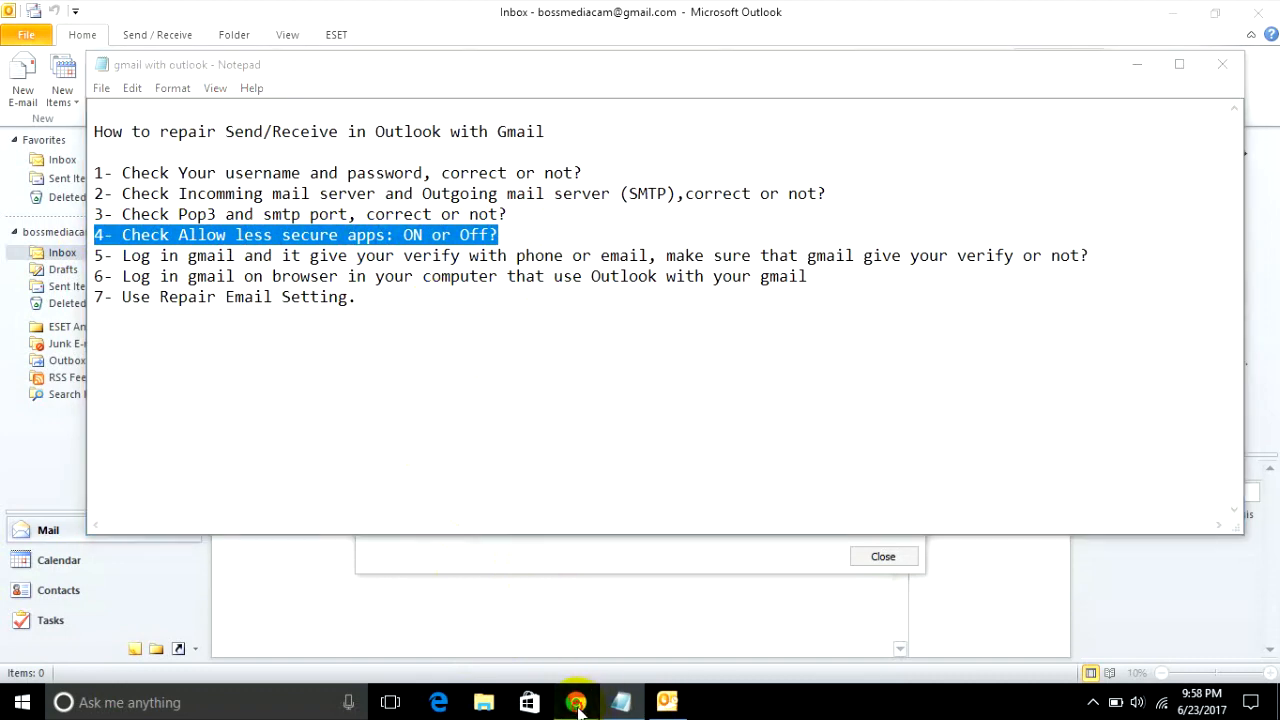
In Chrome, go to Google My Account and open the Connected apps & sites section.
left_click(576, 702)
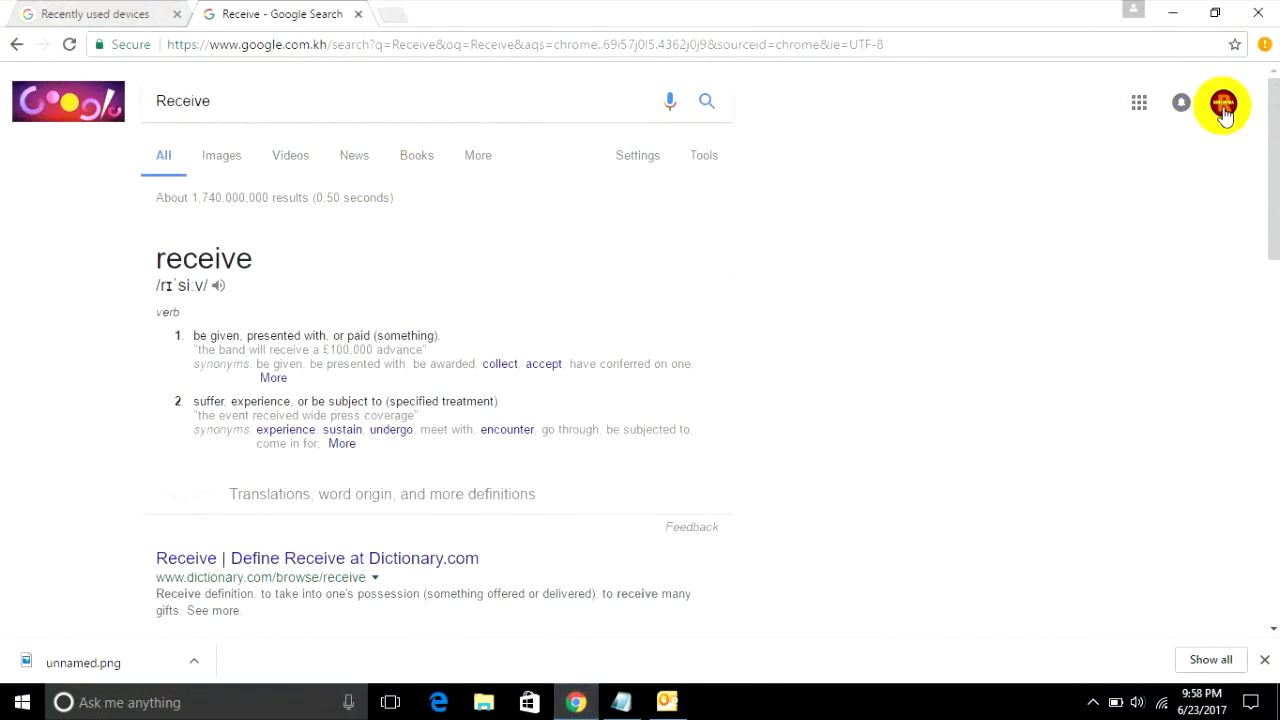
left_click(1220, 104)
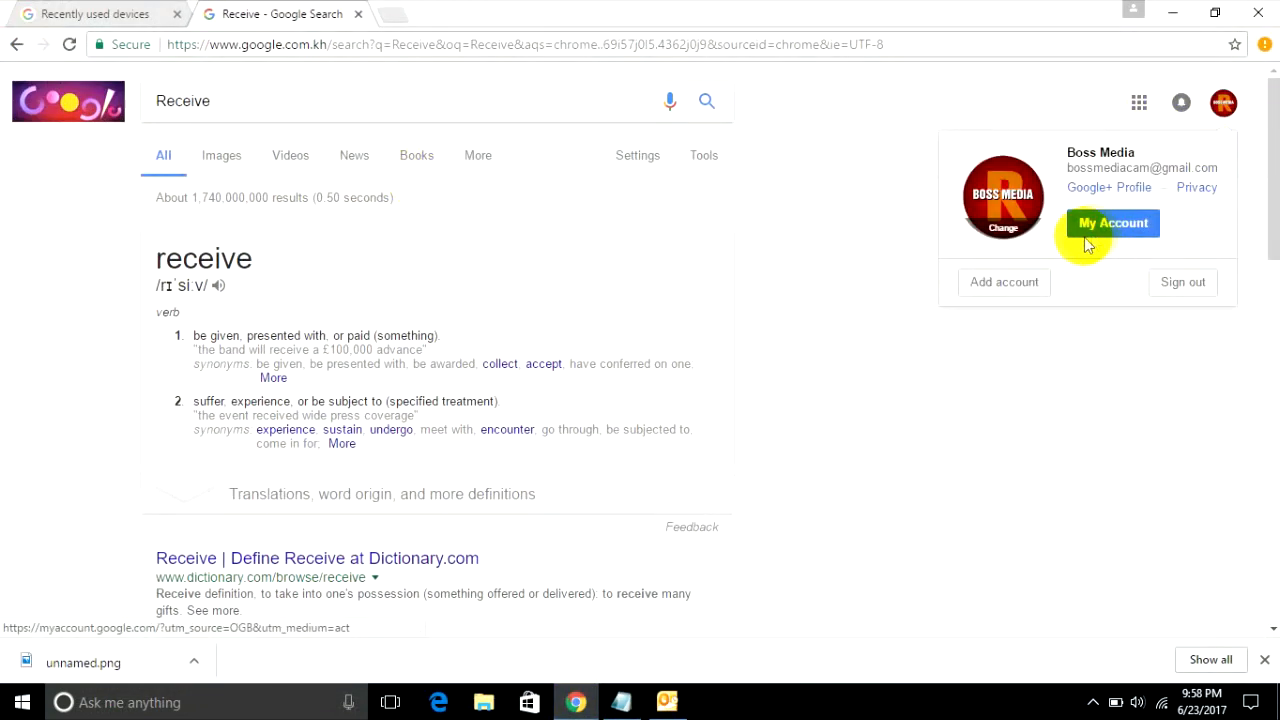
left_click(1112, 224)
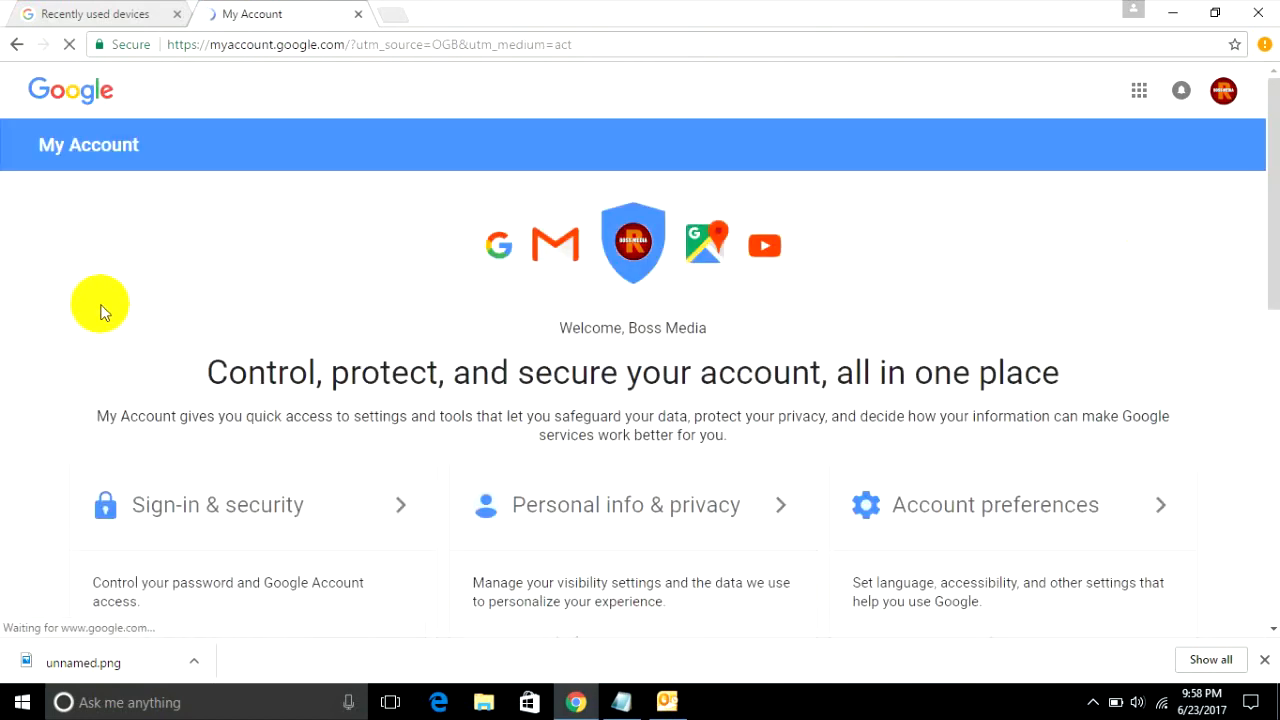
scroll("down", 3)
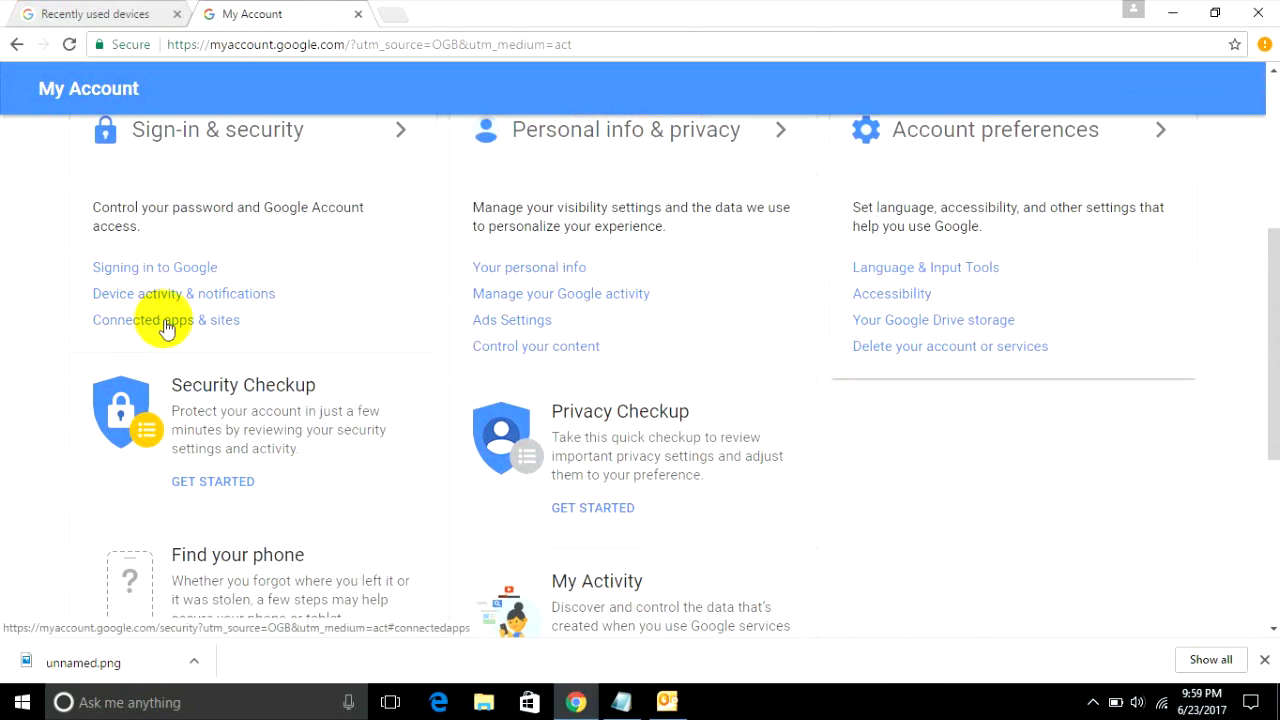
left_click(166, 320)
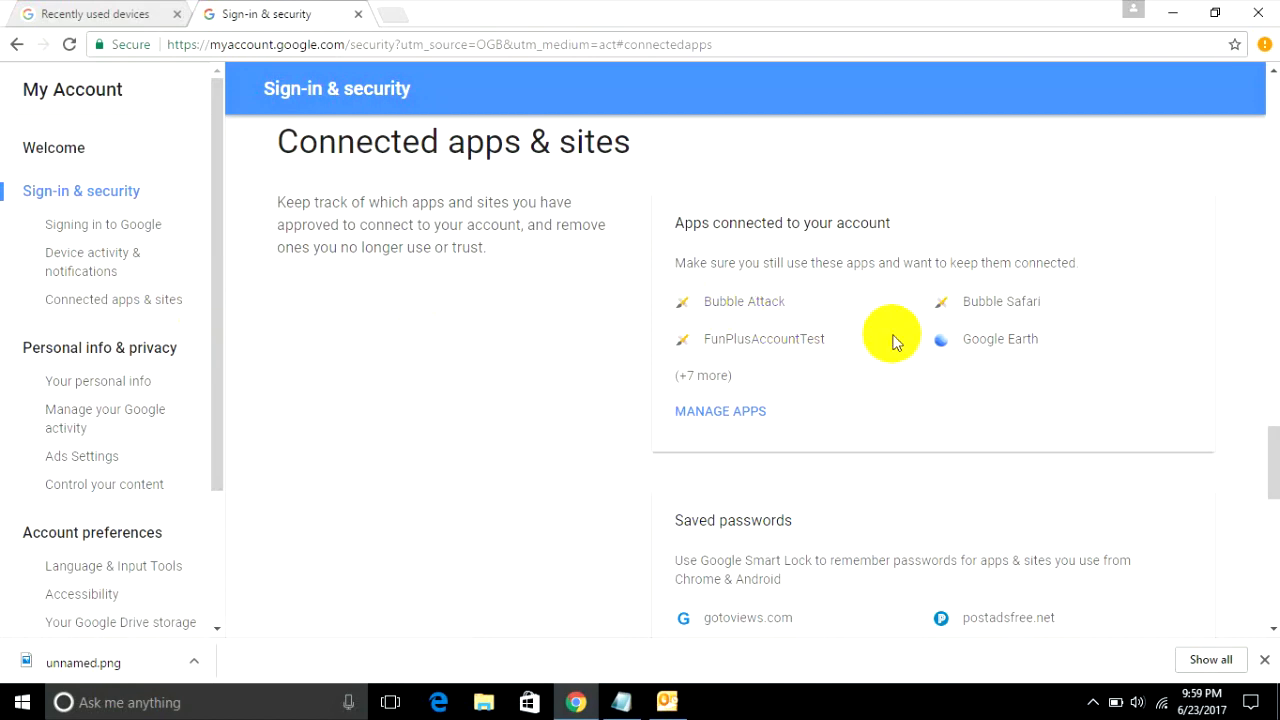
Switch the 'Allow less secure apps' toggle ON, then return to the checklist.
scroll("down", 3)
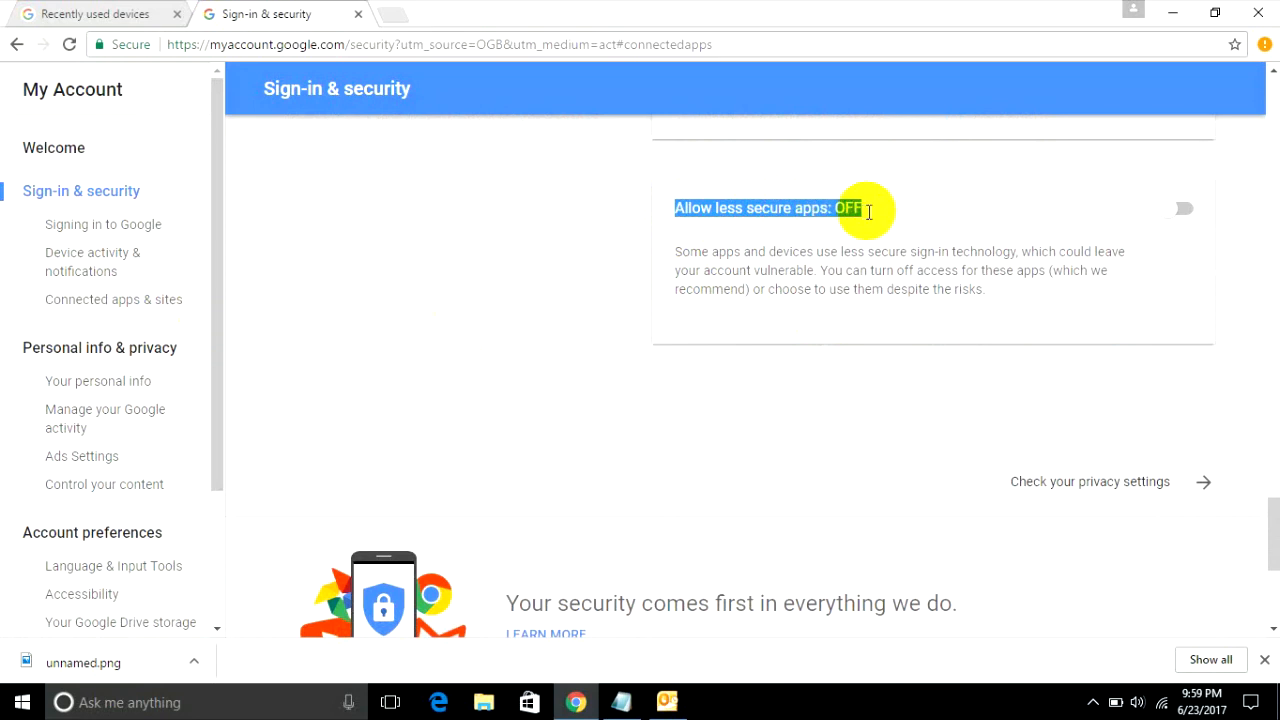
mouse_move(886, 228)
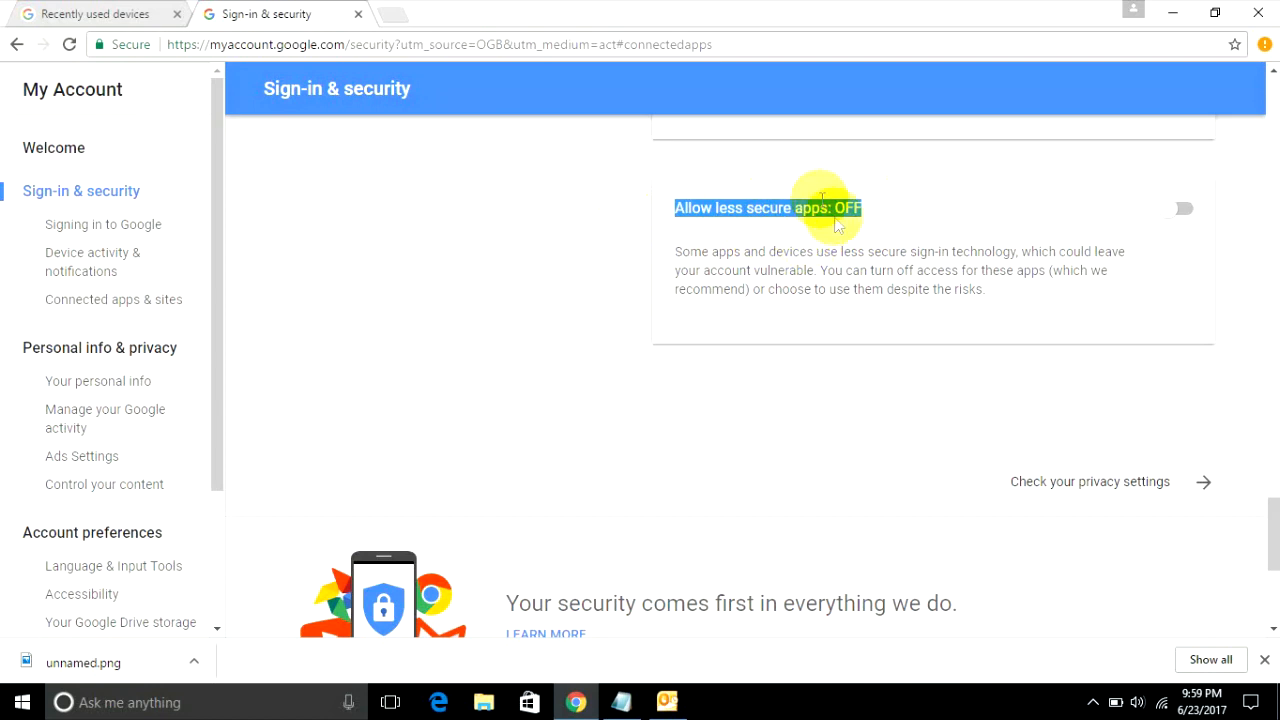
mouse_move(880, 212)
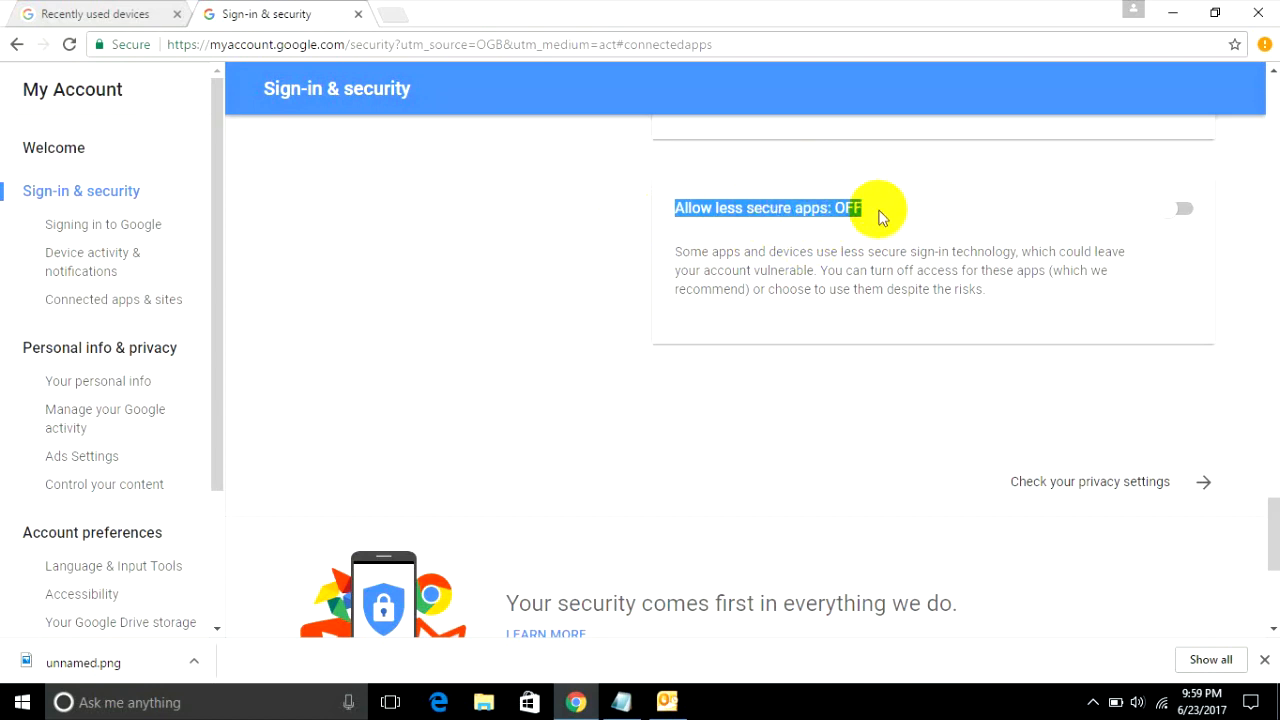
mouse_move(880, 248)
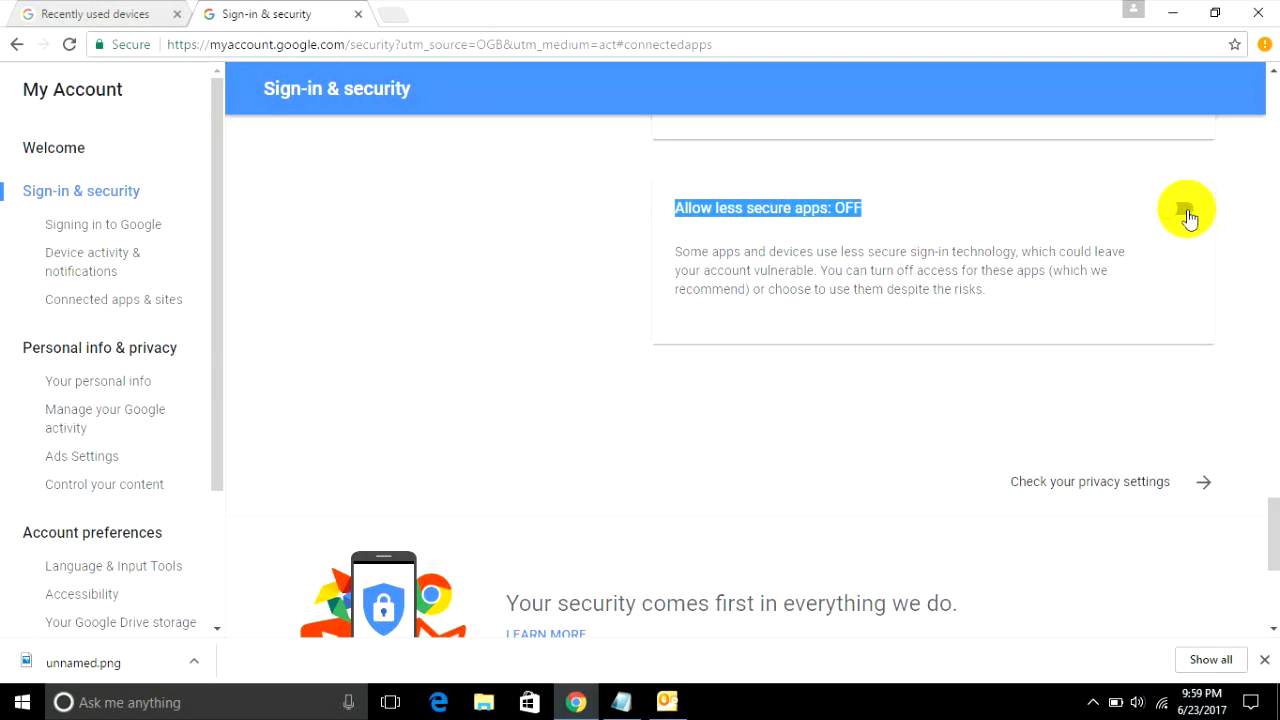
left_click(1188, 208)
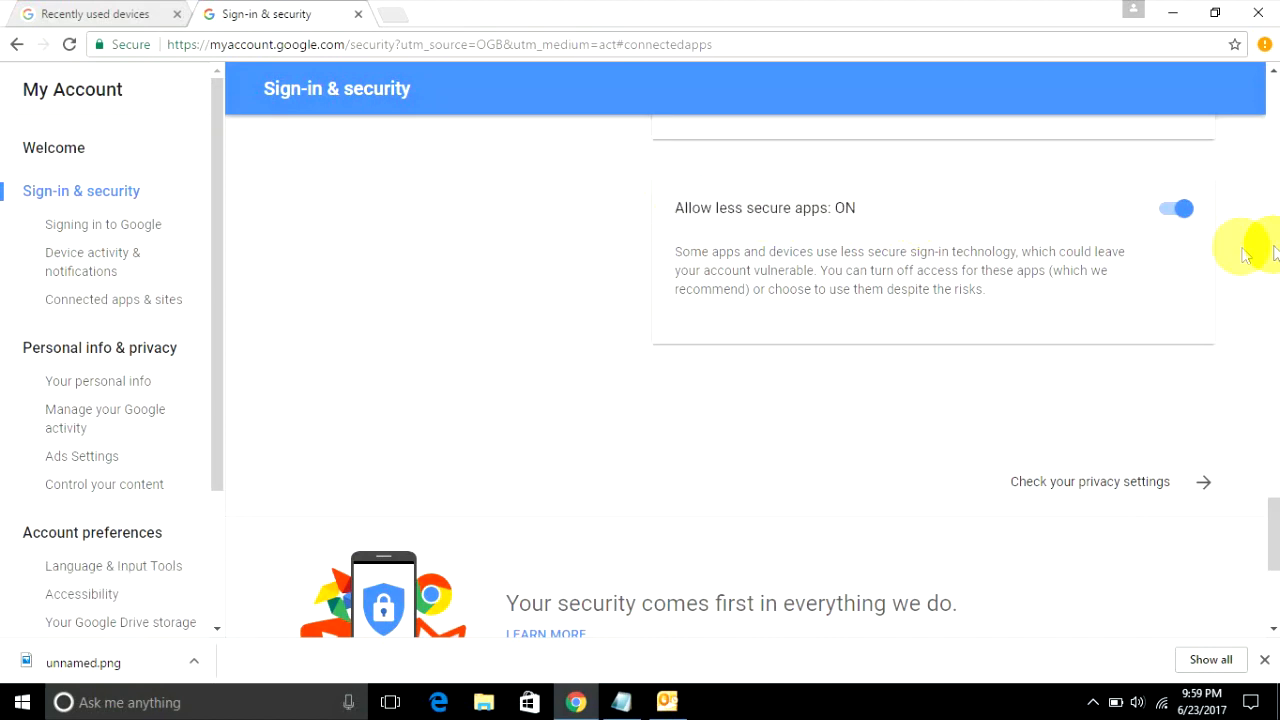
mouse_move(684, 280)
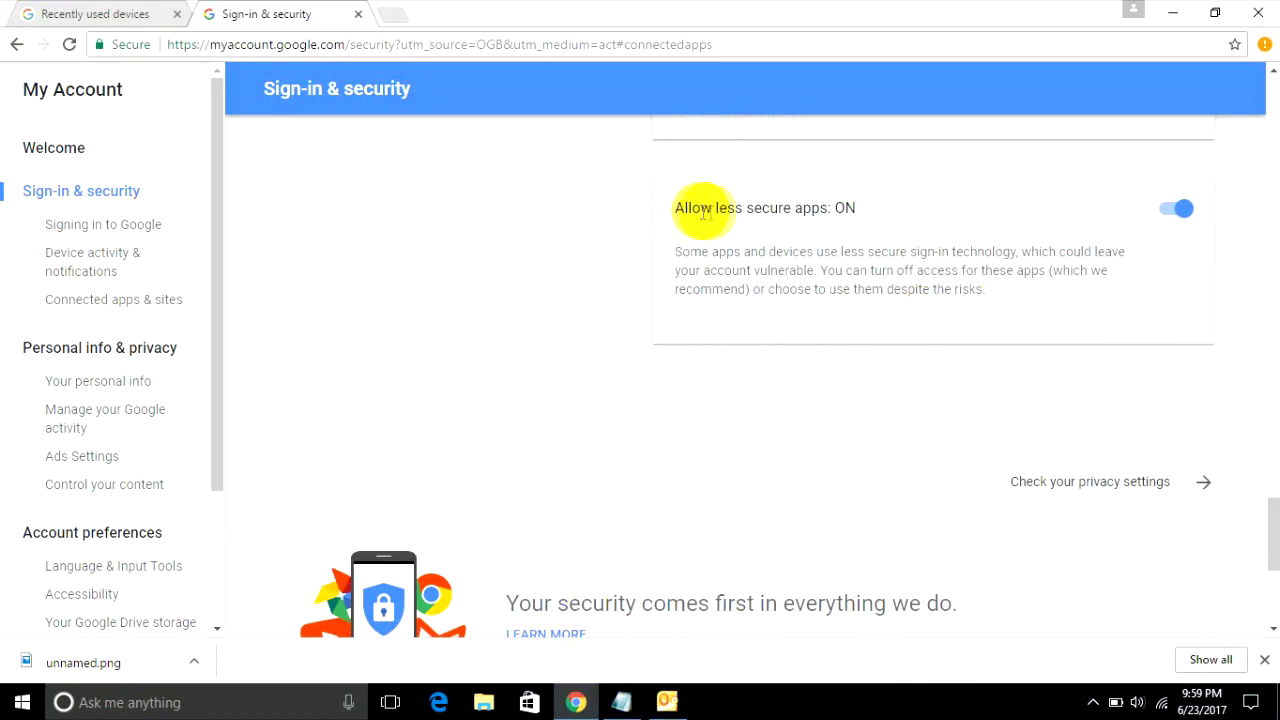
left_click(620, 700)
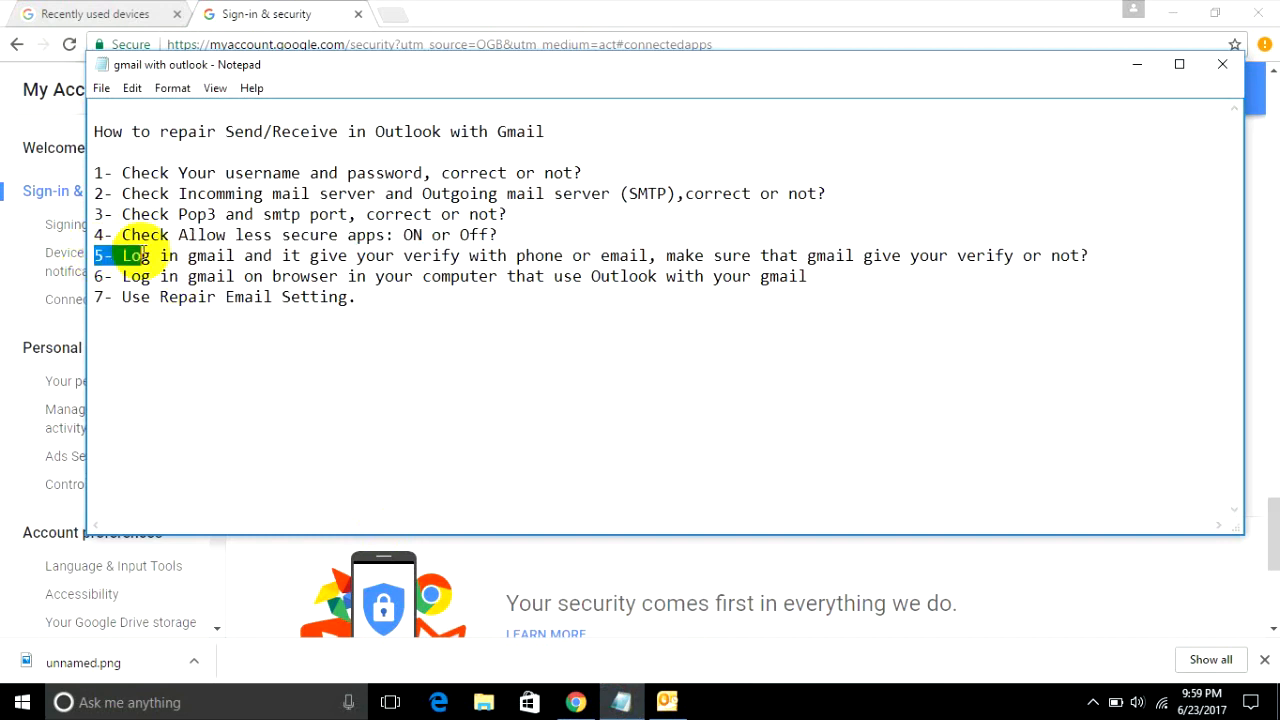
Highlight checklist step 5 about Gmail phone/email verification and try opening the verify-email screenshot.
left_click_drag(120, 256, 284, 256)
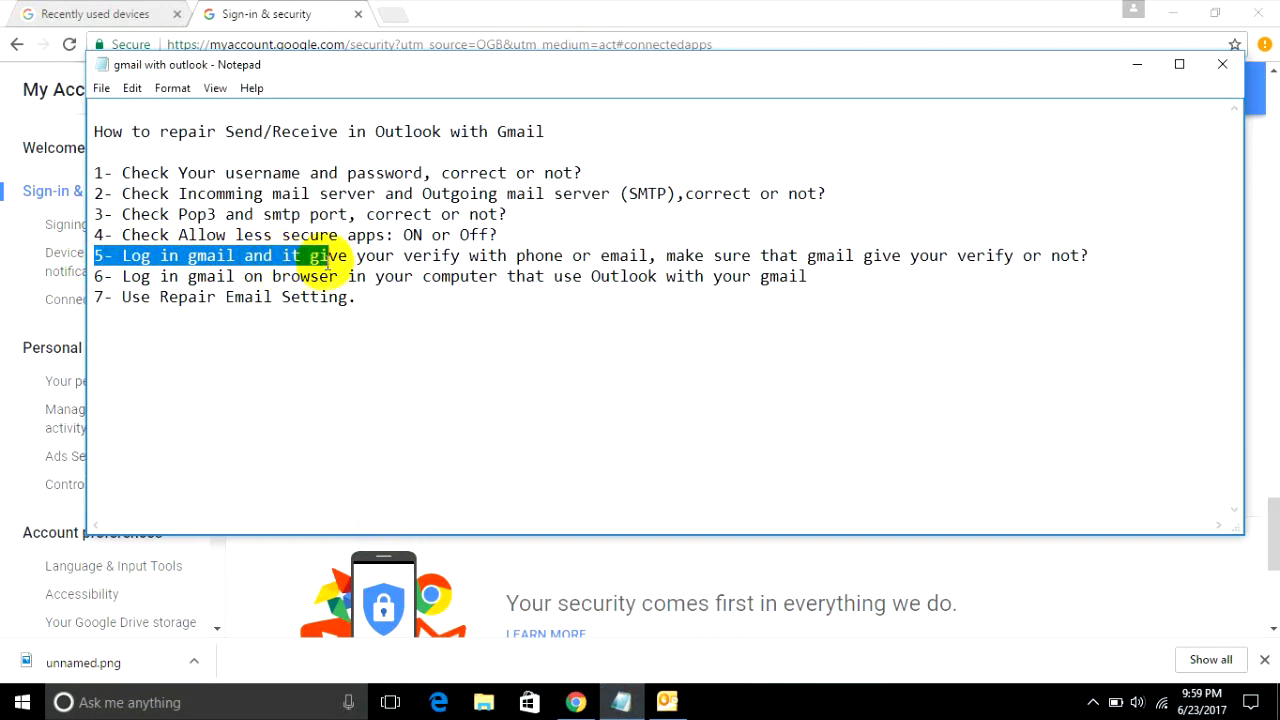
left_click_drag(316, 256, 564, 256)
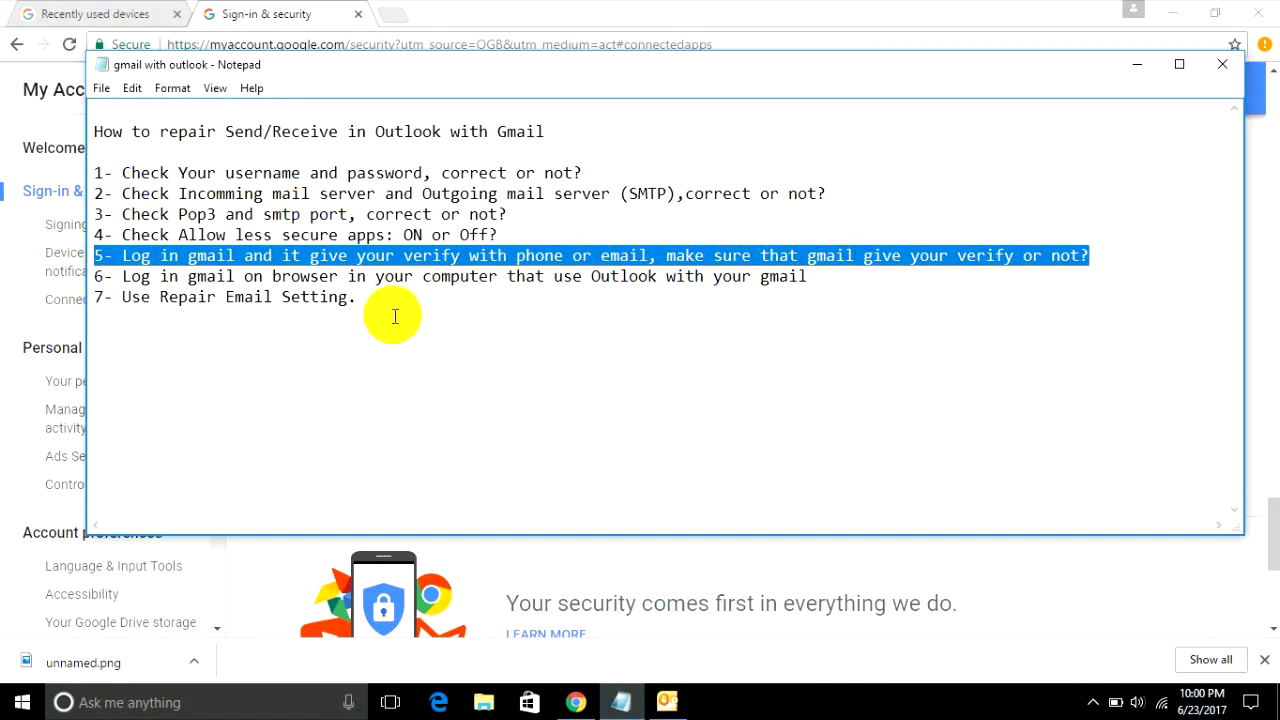
double_click(196, 276)
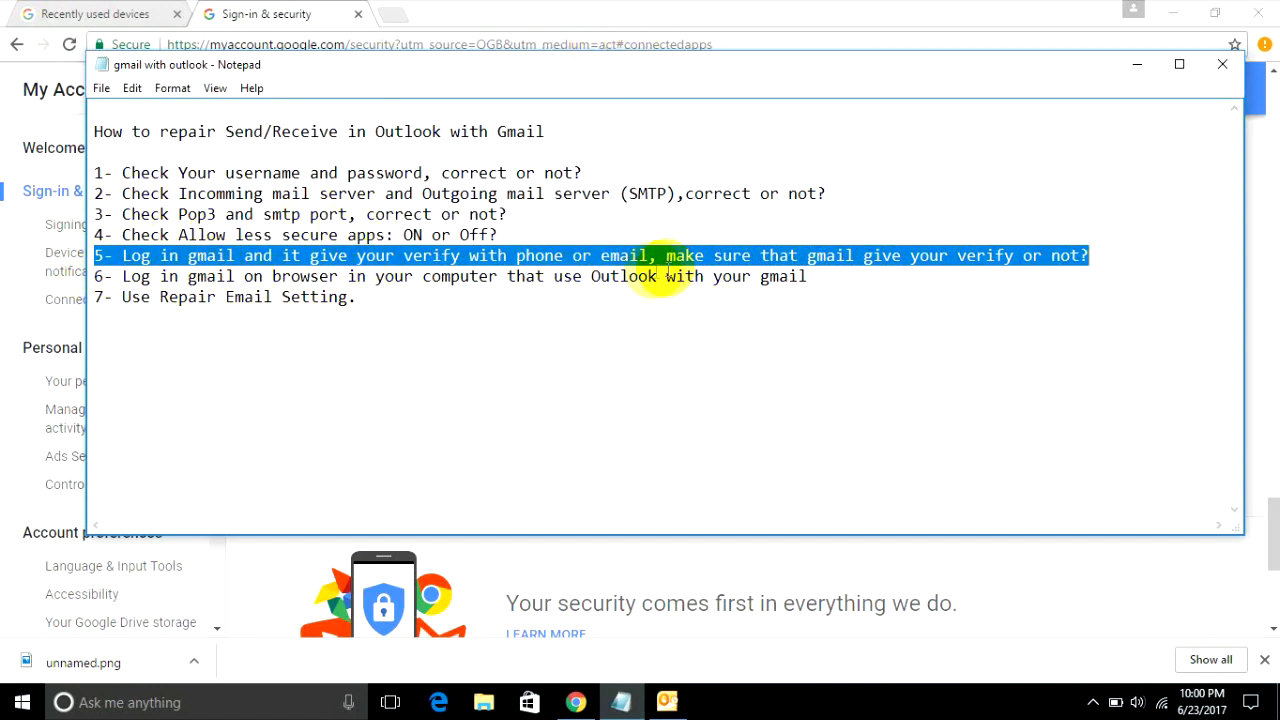
mouse_move(452, 276)
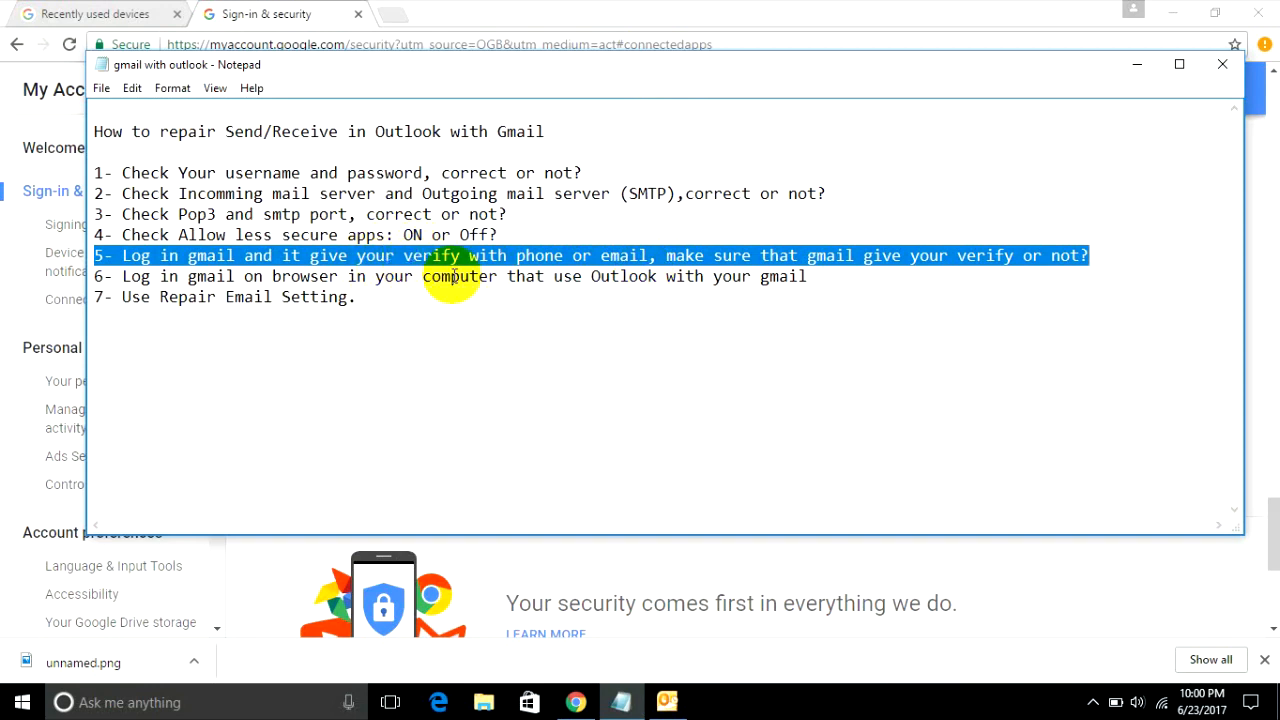
mouse_move(592, 676)
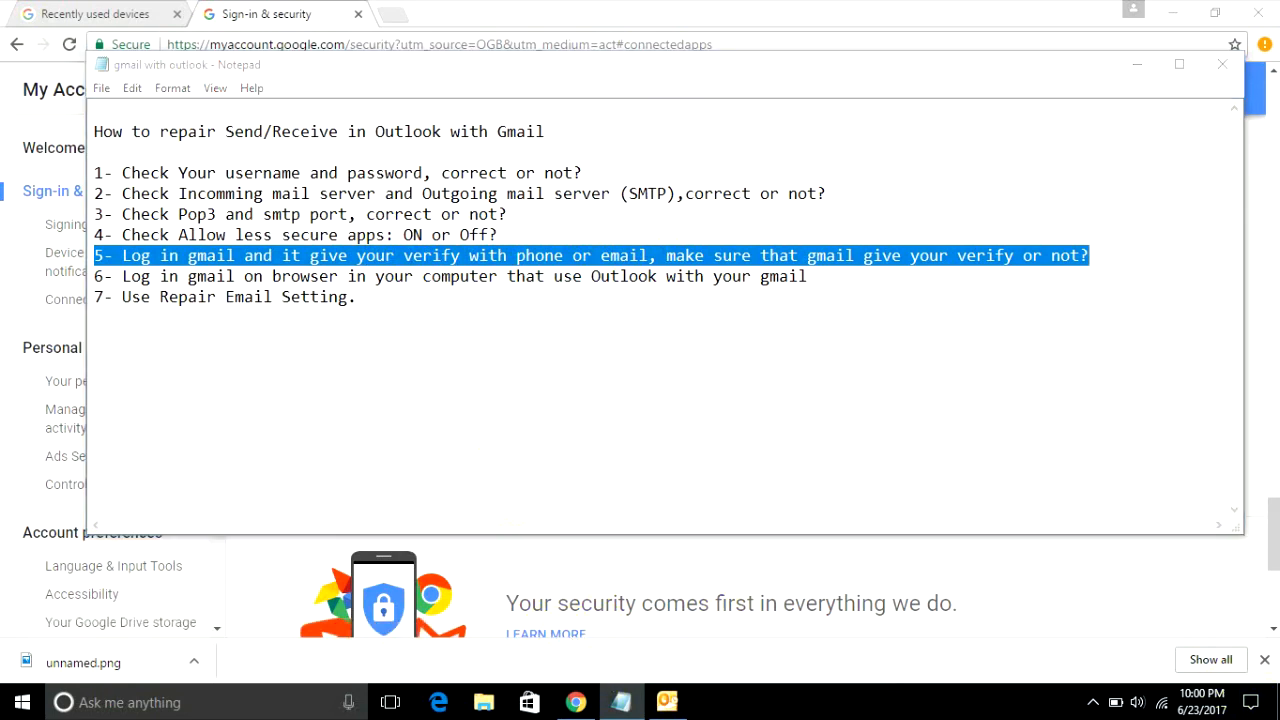
left_click(666, 702)
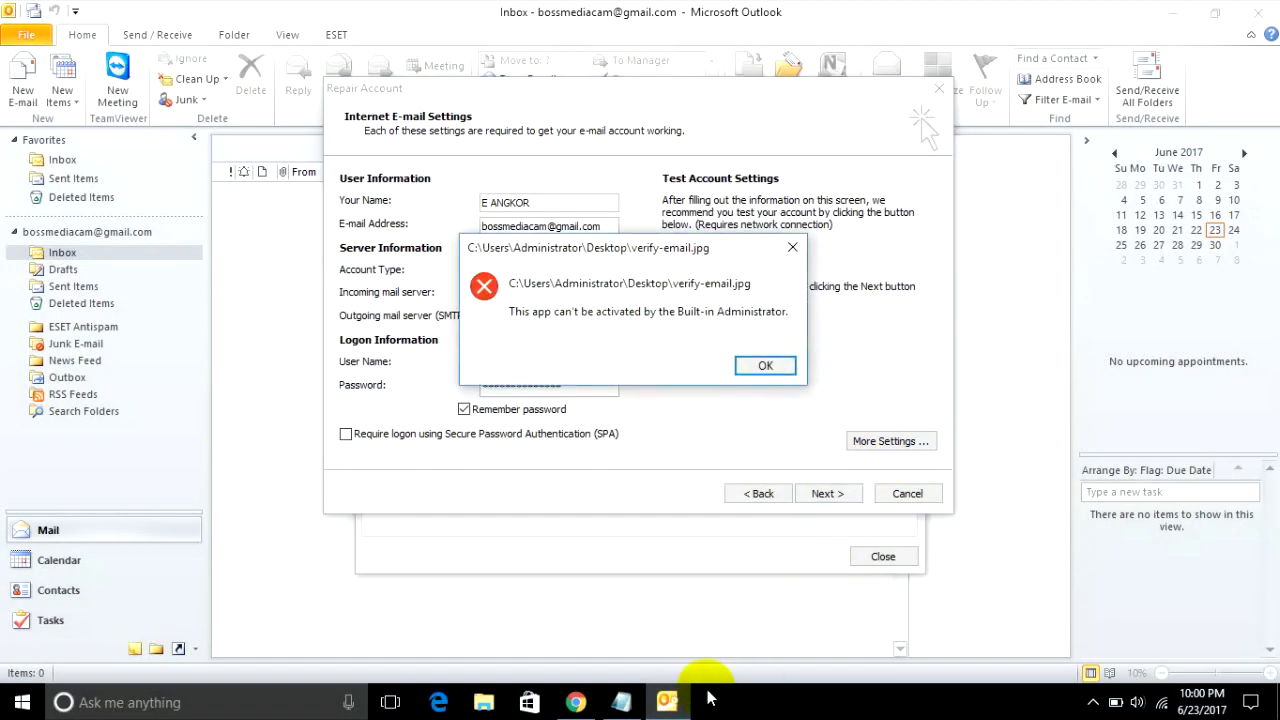
Dismiss the Built-in Administrator error and open verify-email.jpg in Paint via Edit.
left_click(764, 364)
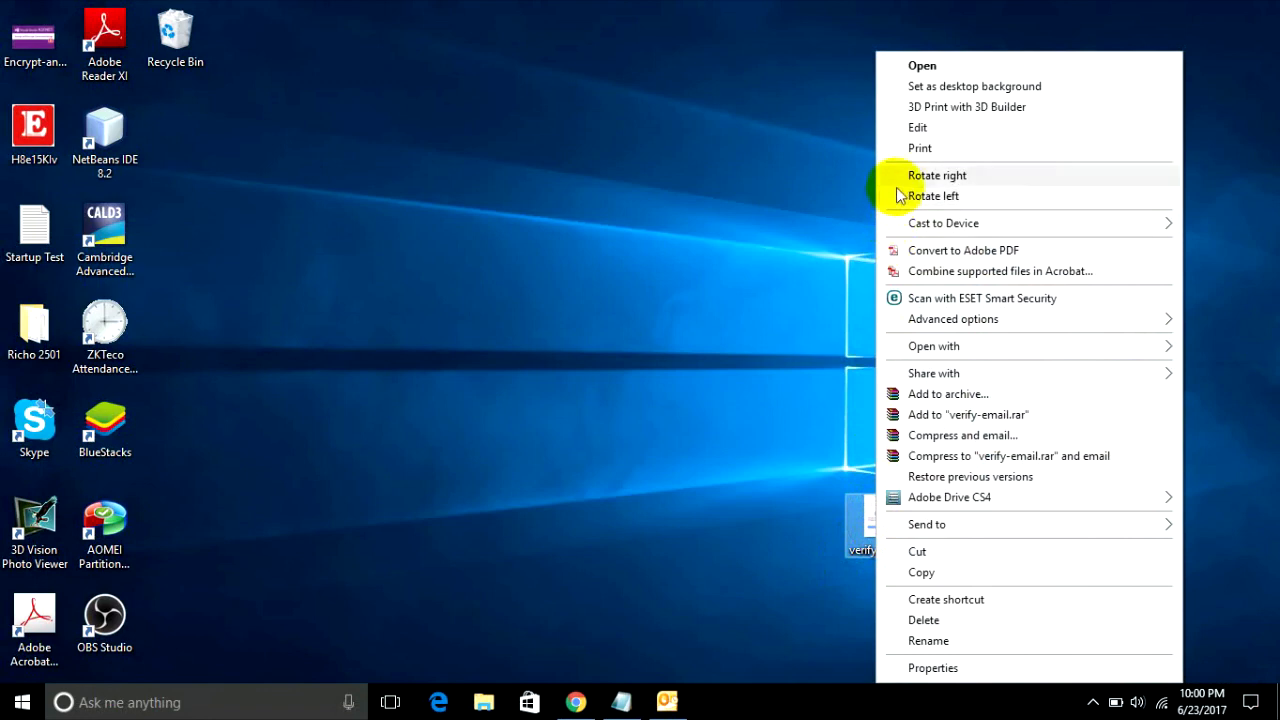
left_click(932, 344)
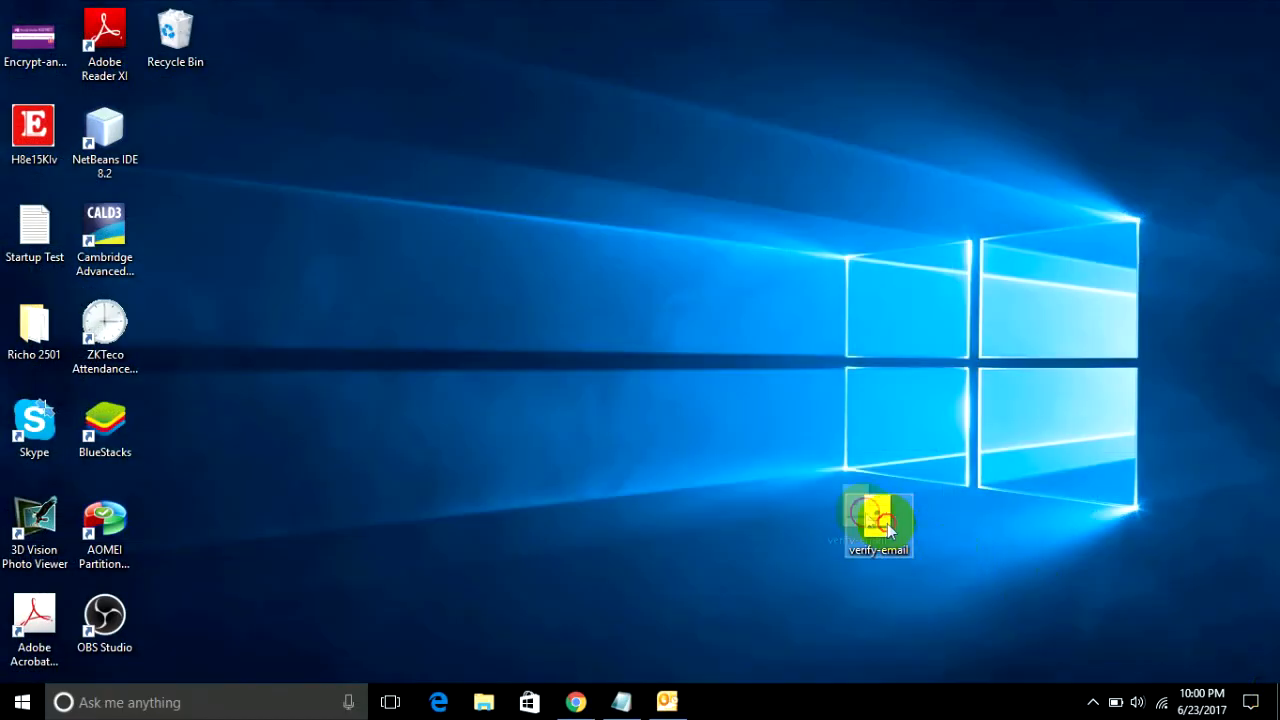
right_click(880, 524)
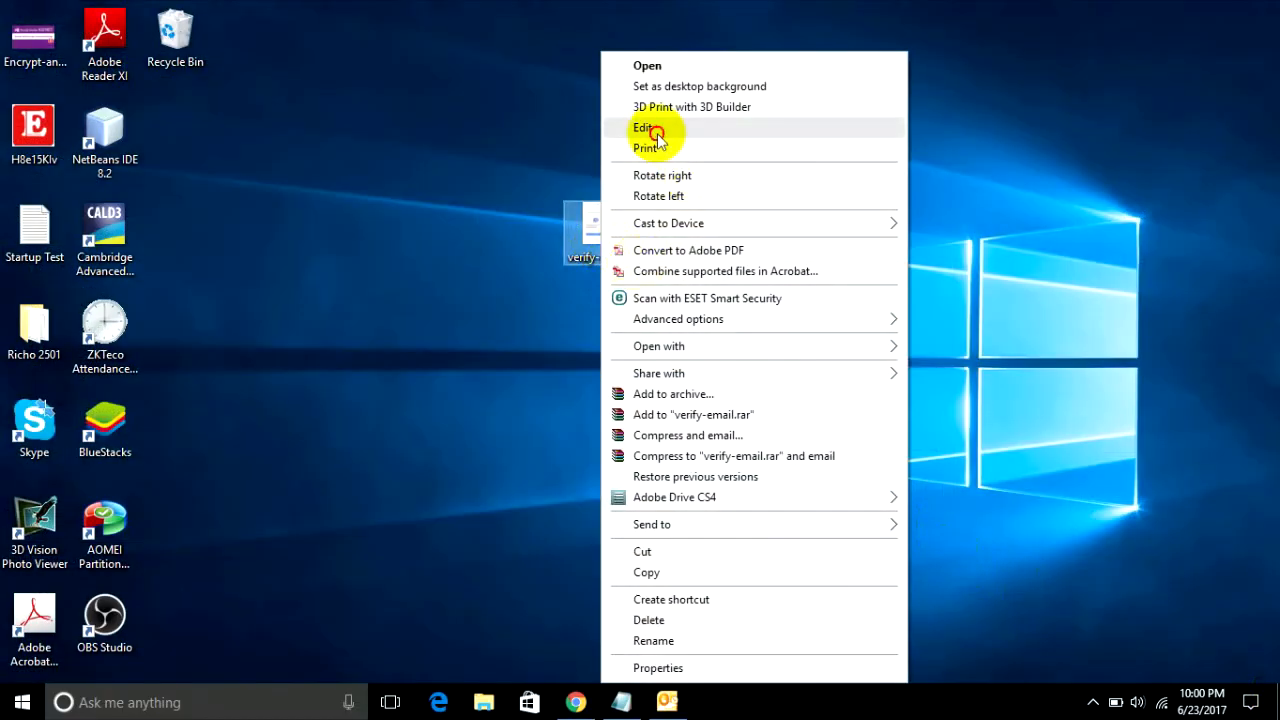
left_click(636, 128)
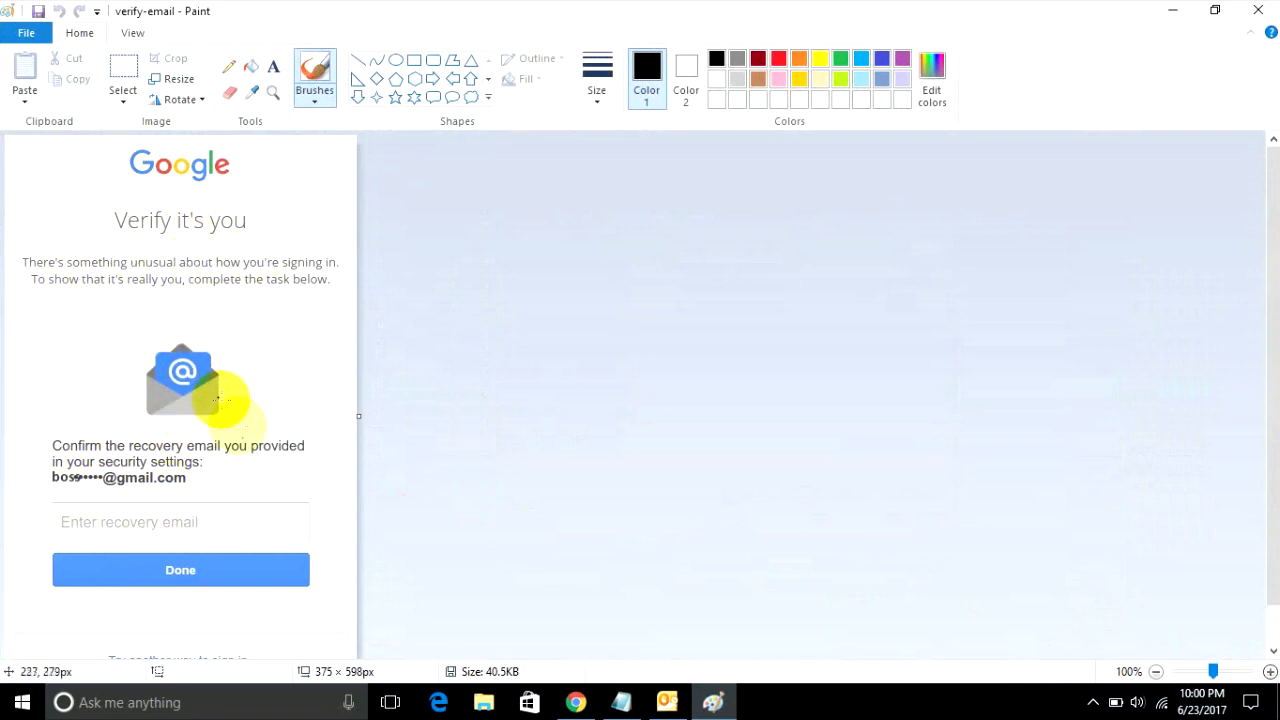
mouse_move(118, 530)
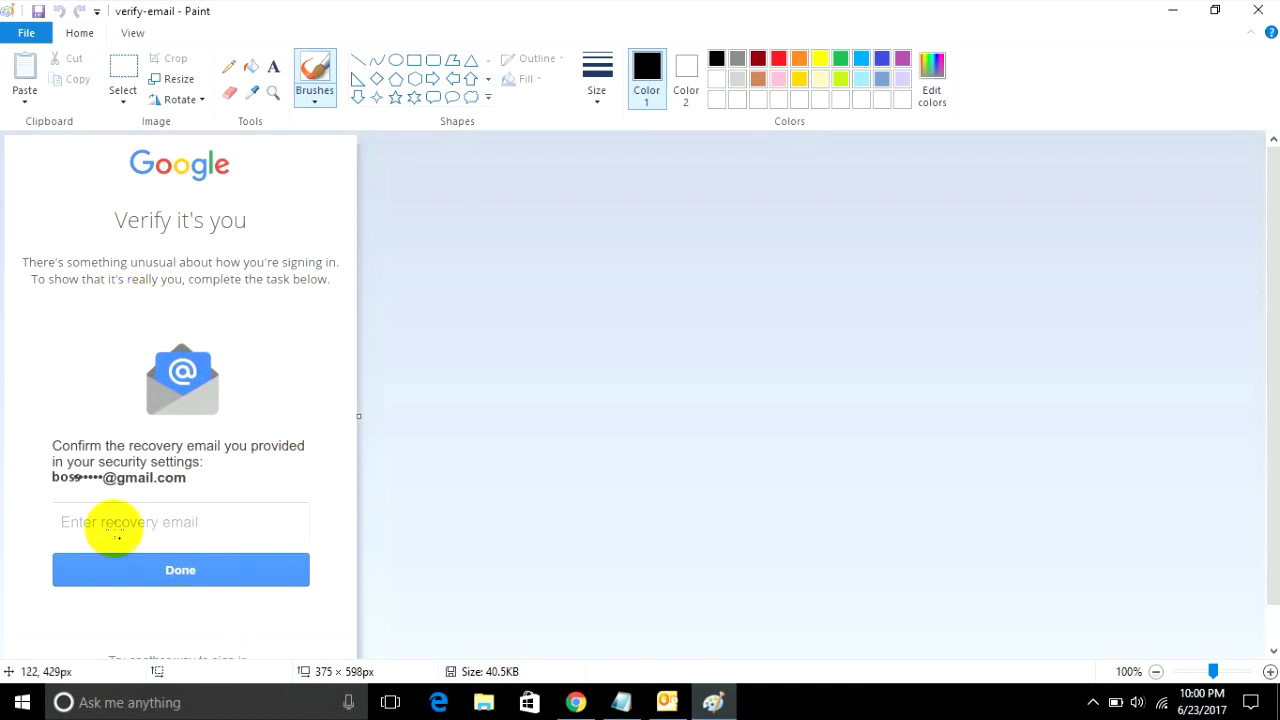
mouse_move(104, 360)
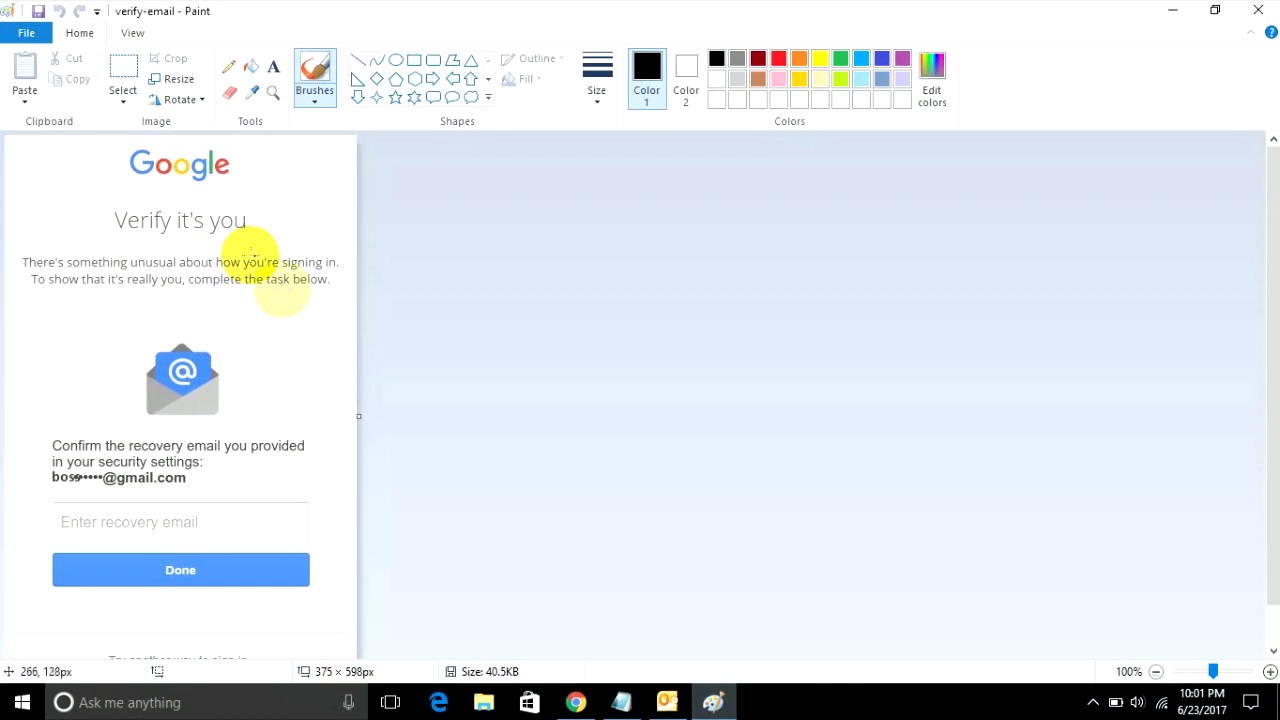
mouse_move(288, 482)
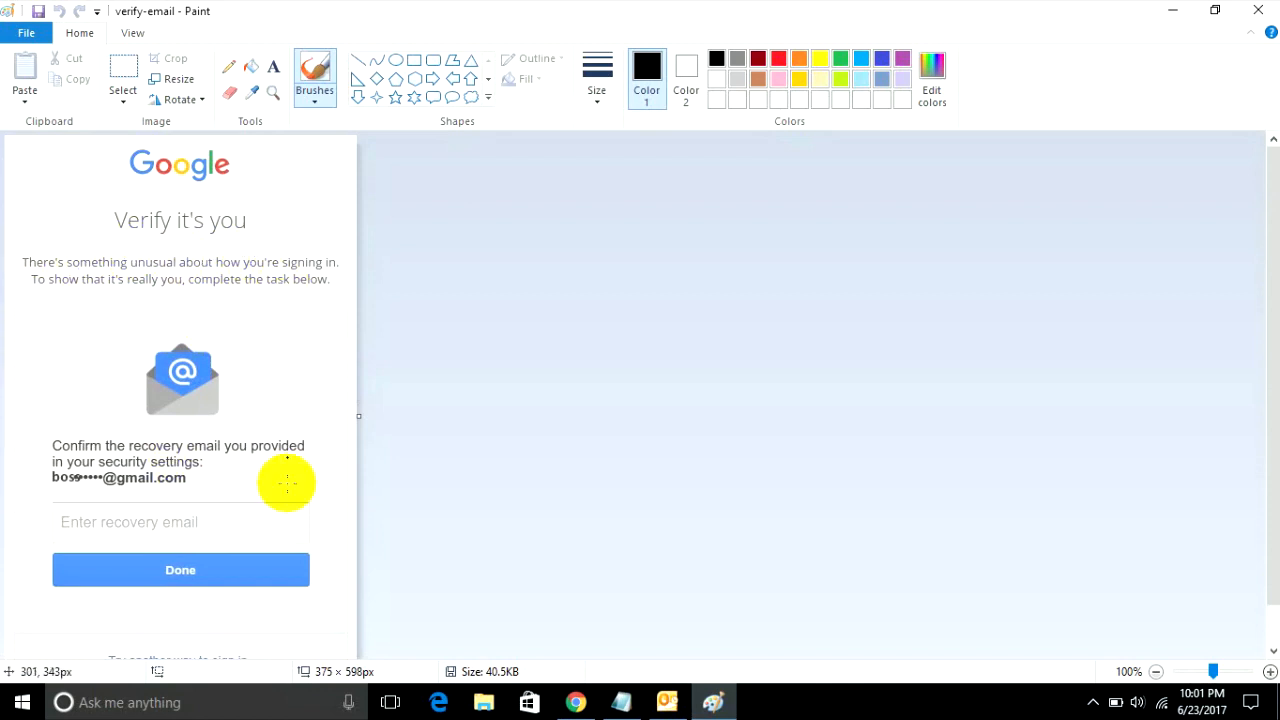
mouse_move(144, 434)
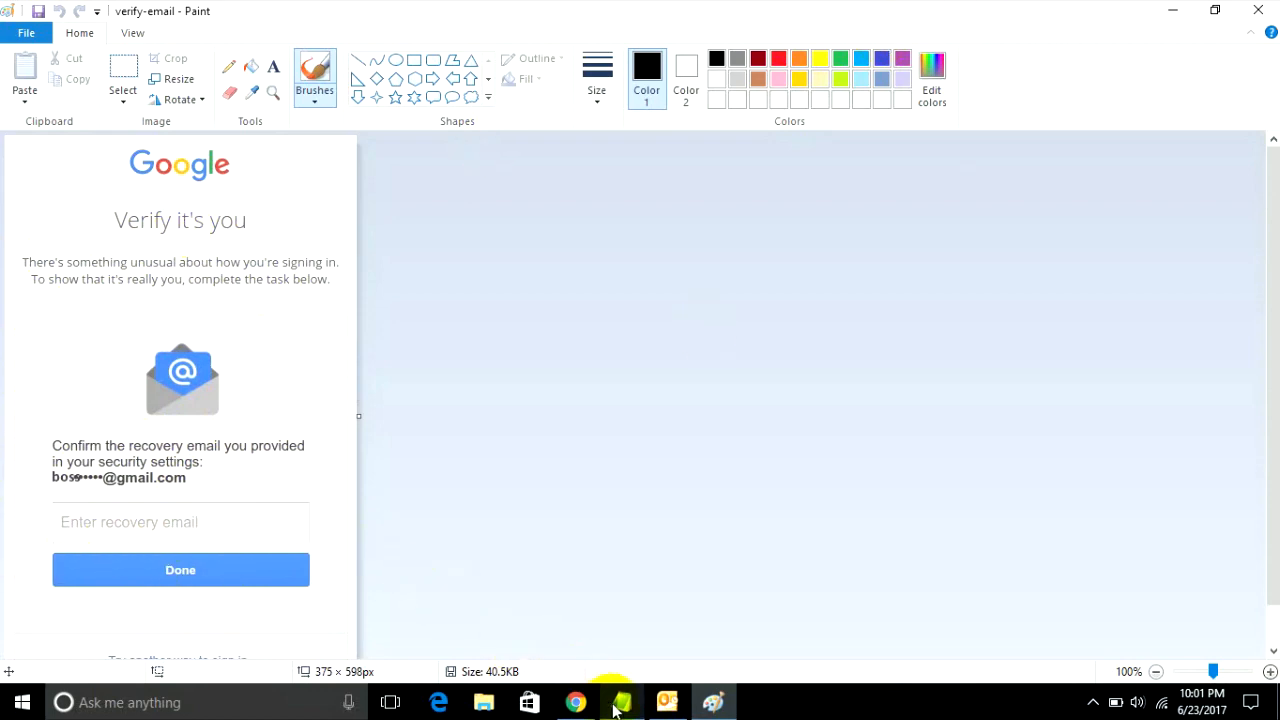
Bring the Notepad checklist back in front after viewing the verify-email screenshot.
left_click(620, 700)
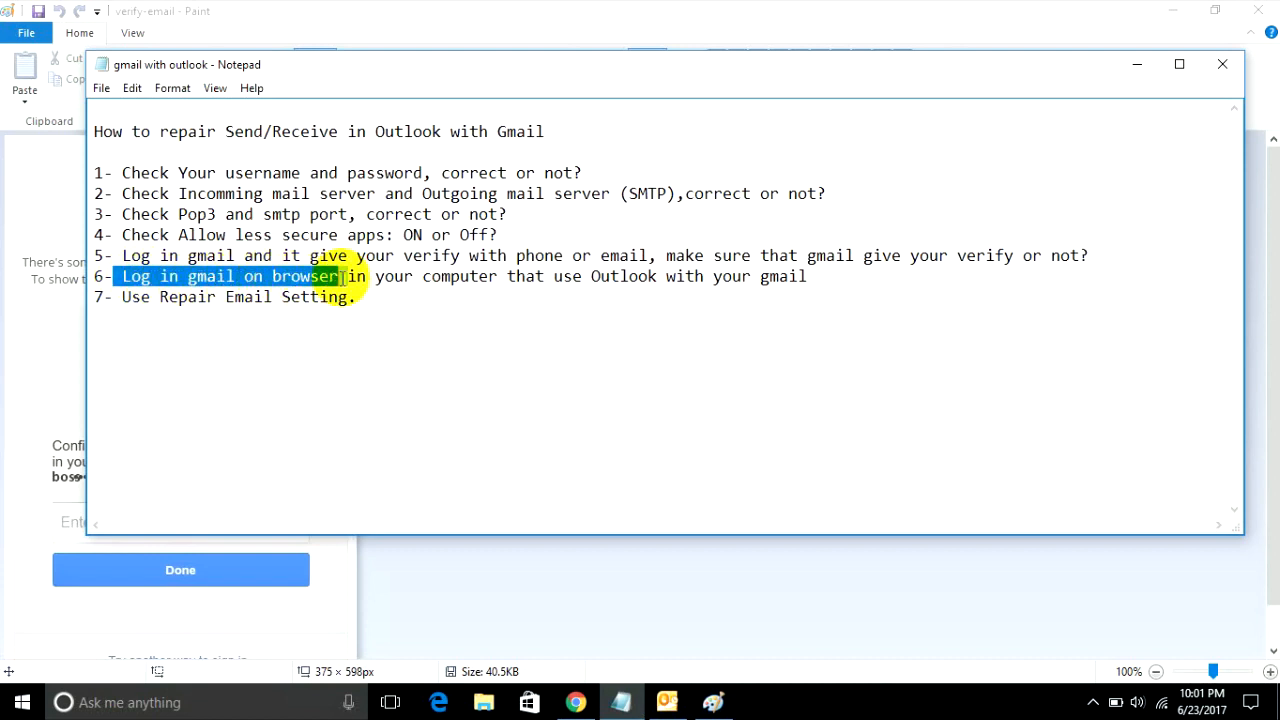
Highlight checklist items 6 and 7 (browser login, repair email setting), then clear the selection.
left_click_drag(342, 276, 500, 276)
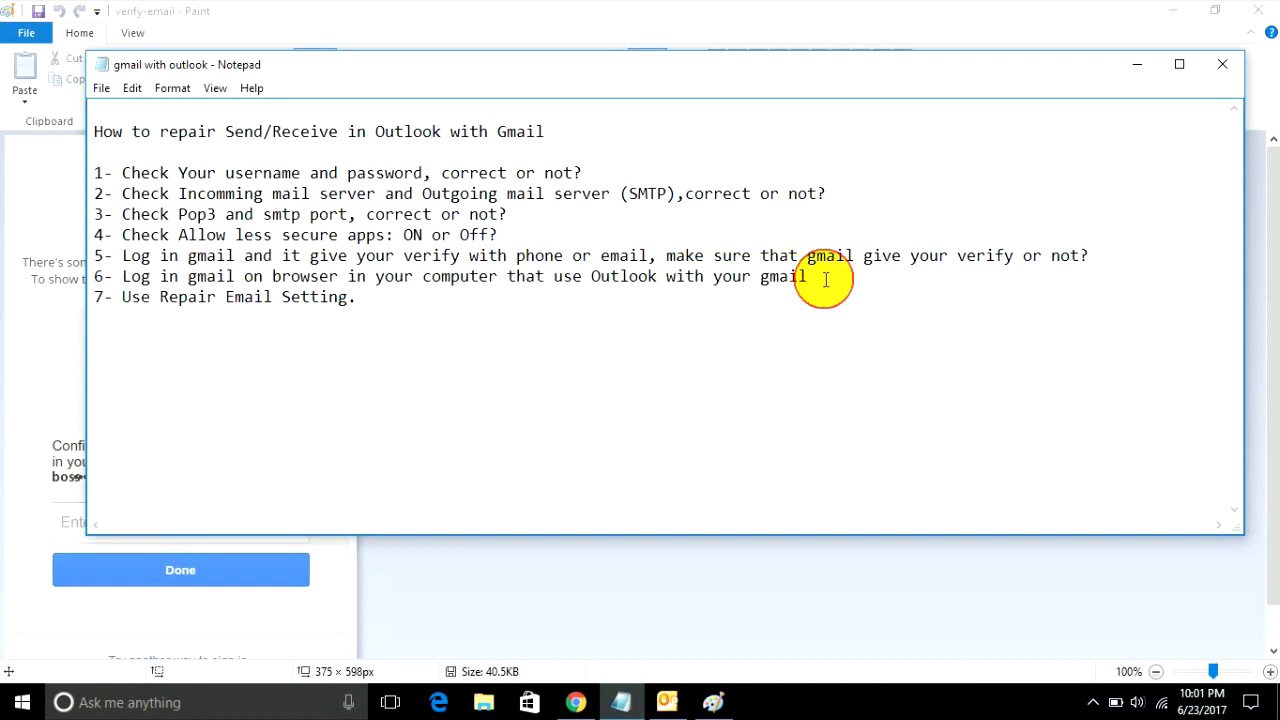
left_click_drag(804, 276, 122, 276)
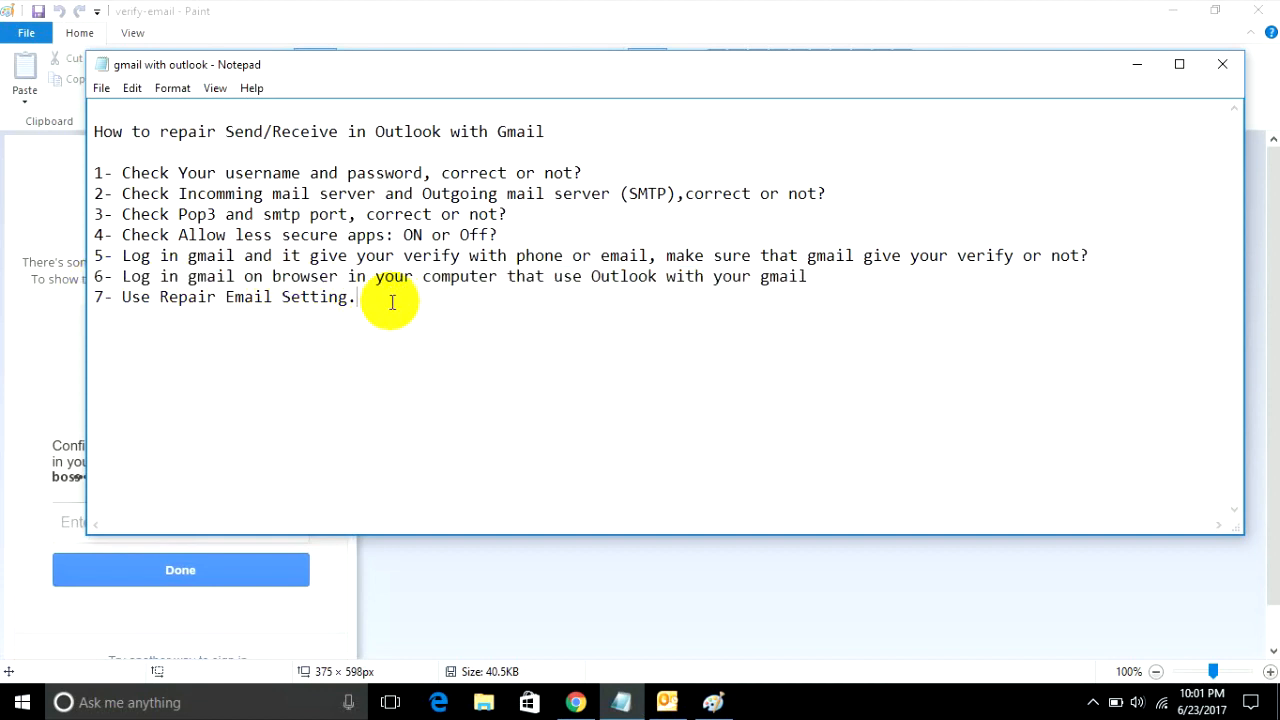
mouse_move(384, 304)
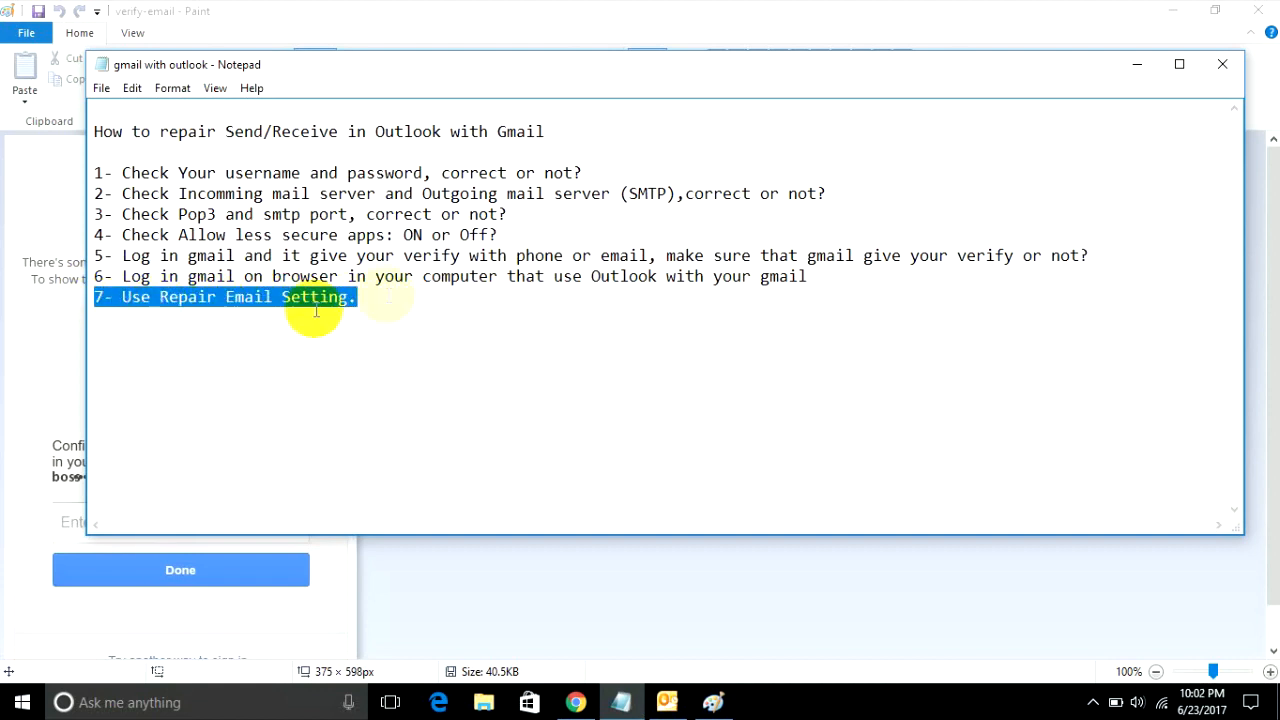
left_click(440, 308)
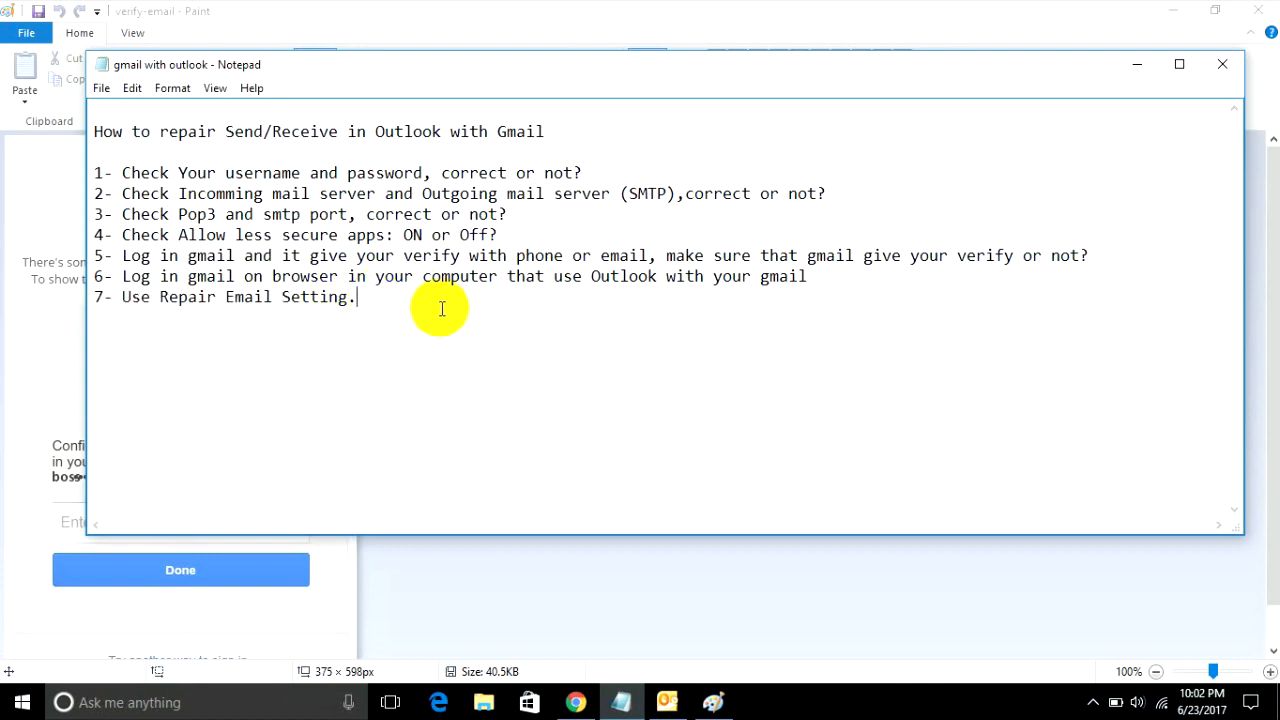
mouse_move(460, 262)
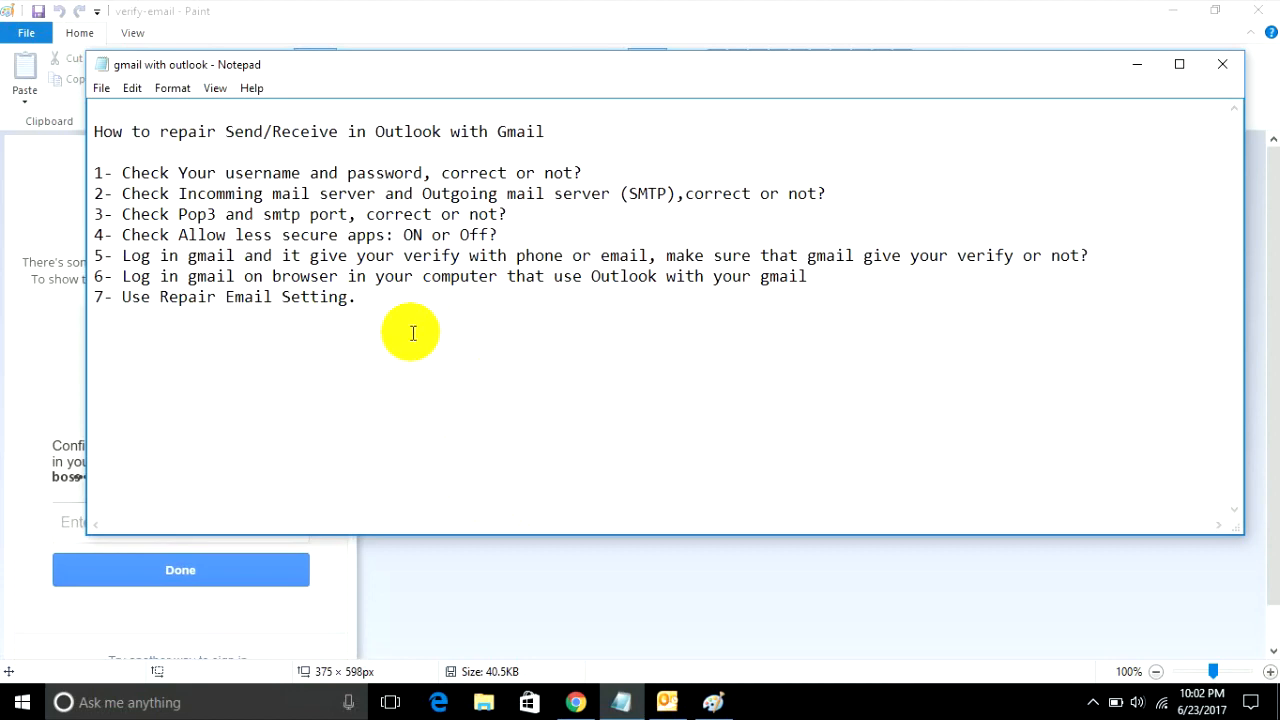
mouse_move(666, 702)
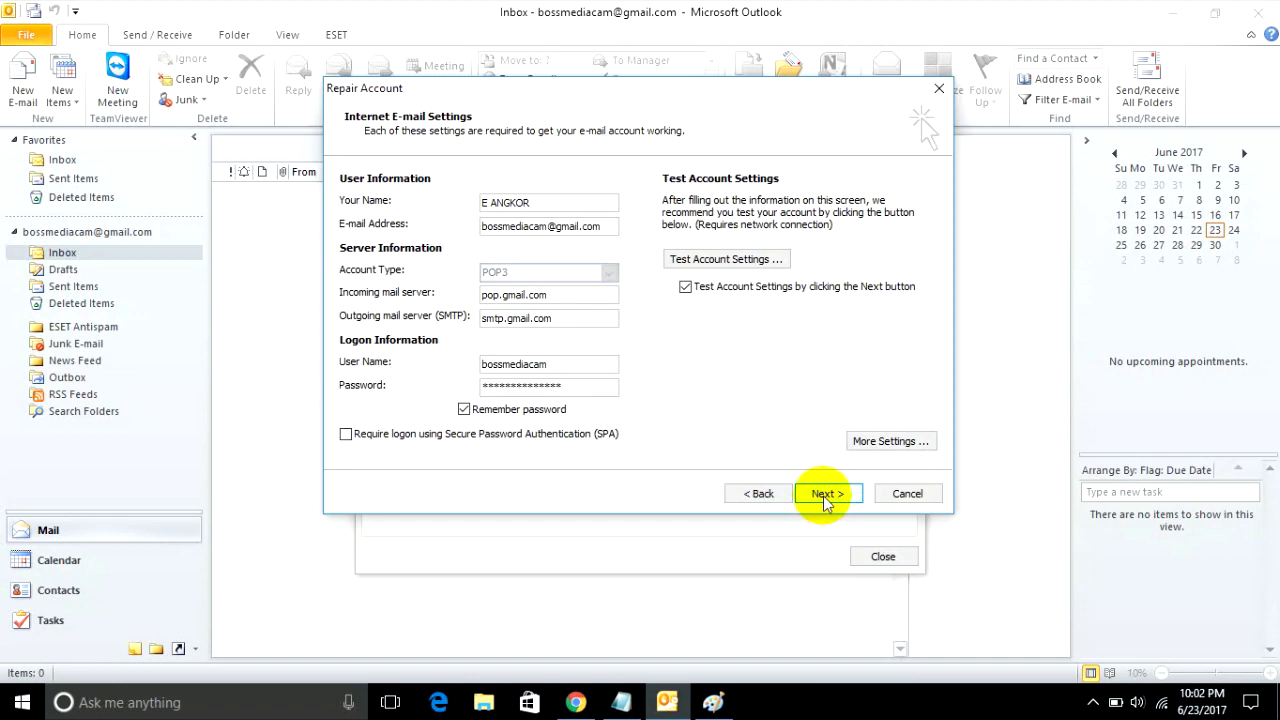
Run the Gmail account settings test, dismiss the send-error results, and finish the Repair Account wizard.
left_click(828, 492)
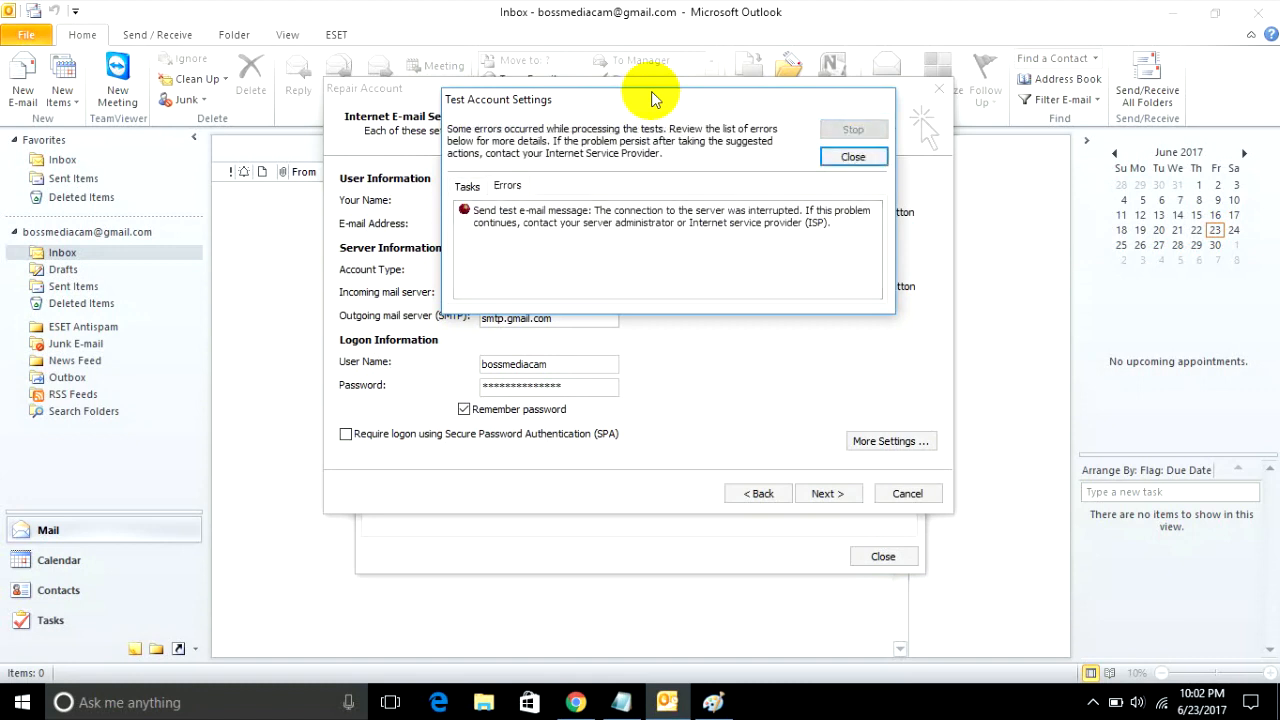
mouse_move(826, 184)
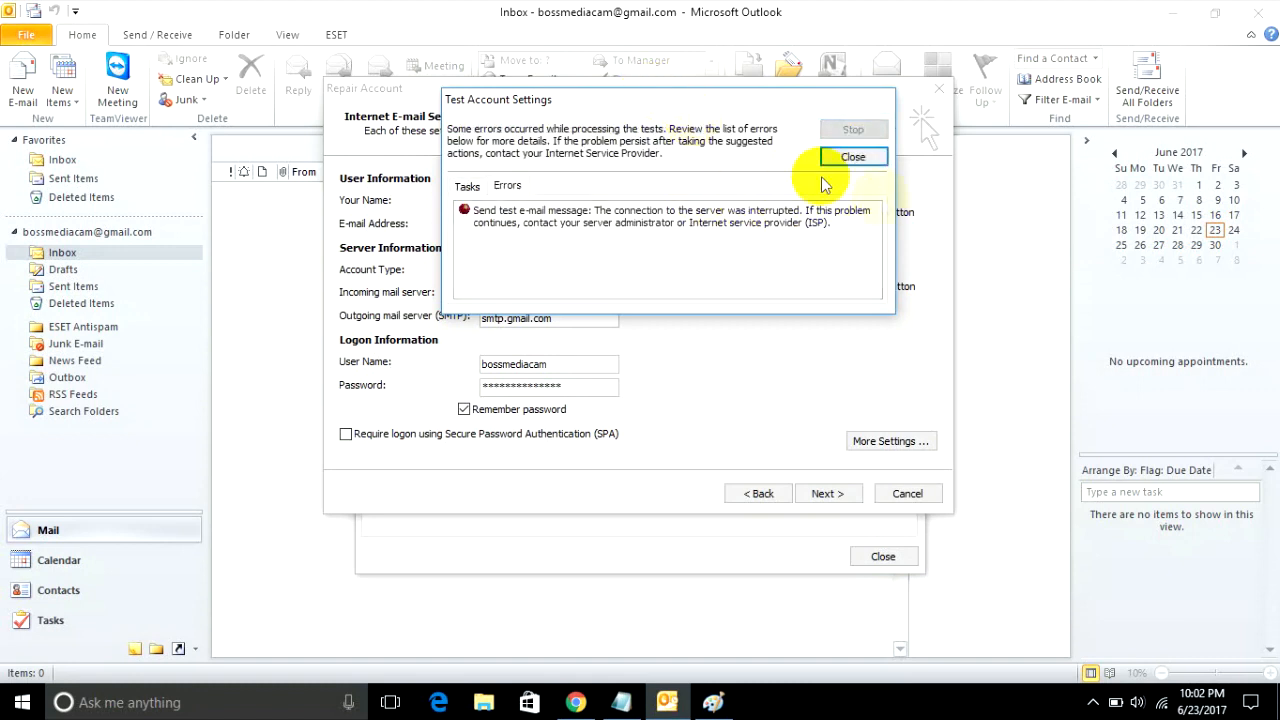
left_click(854, 156)
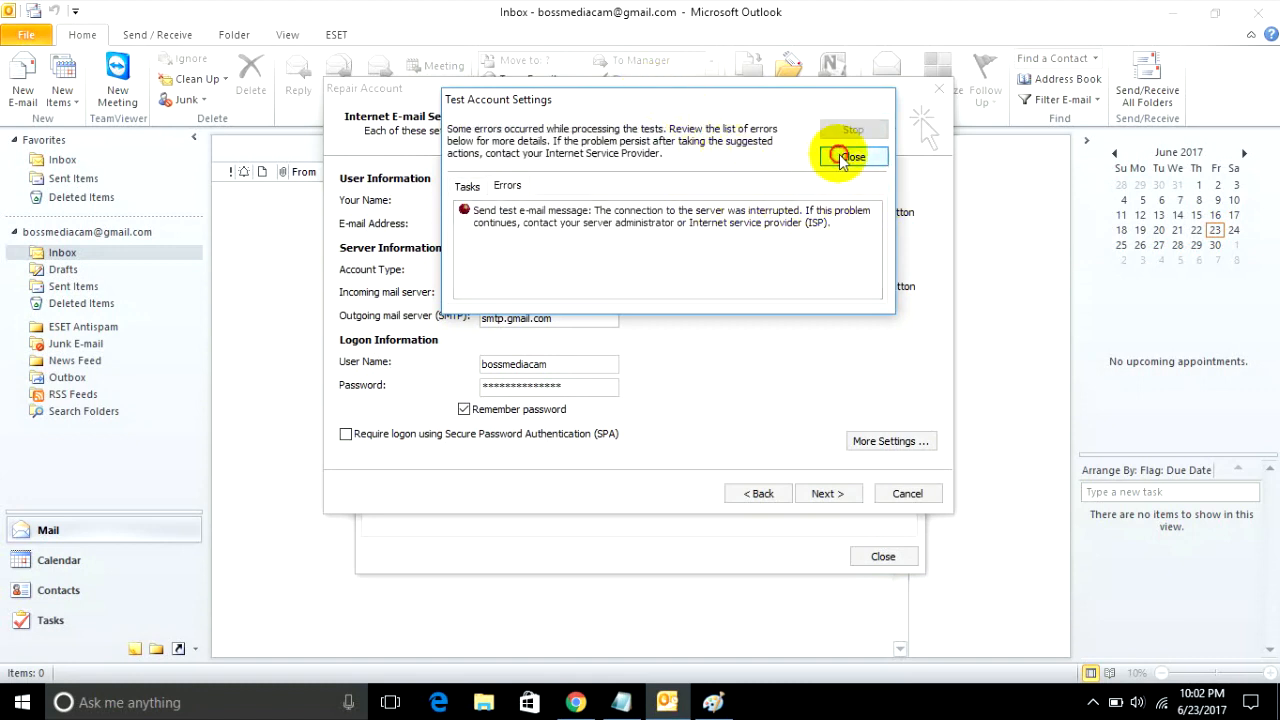
left_click(852, 156)
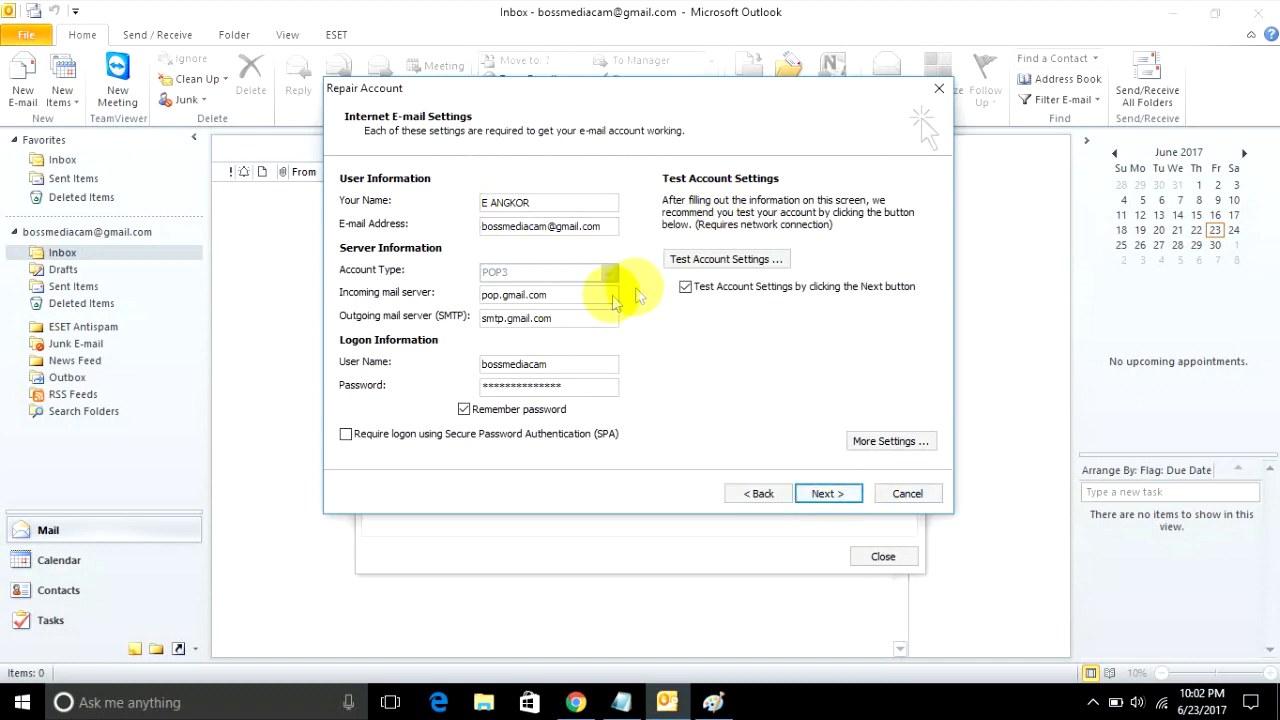
left_click(828, 492)
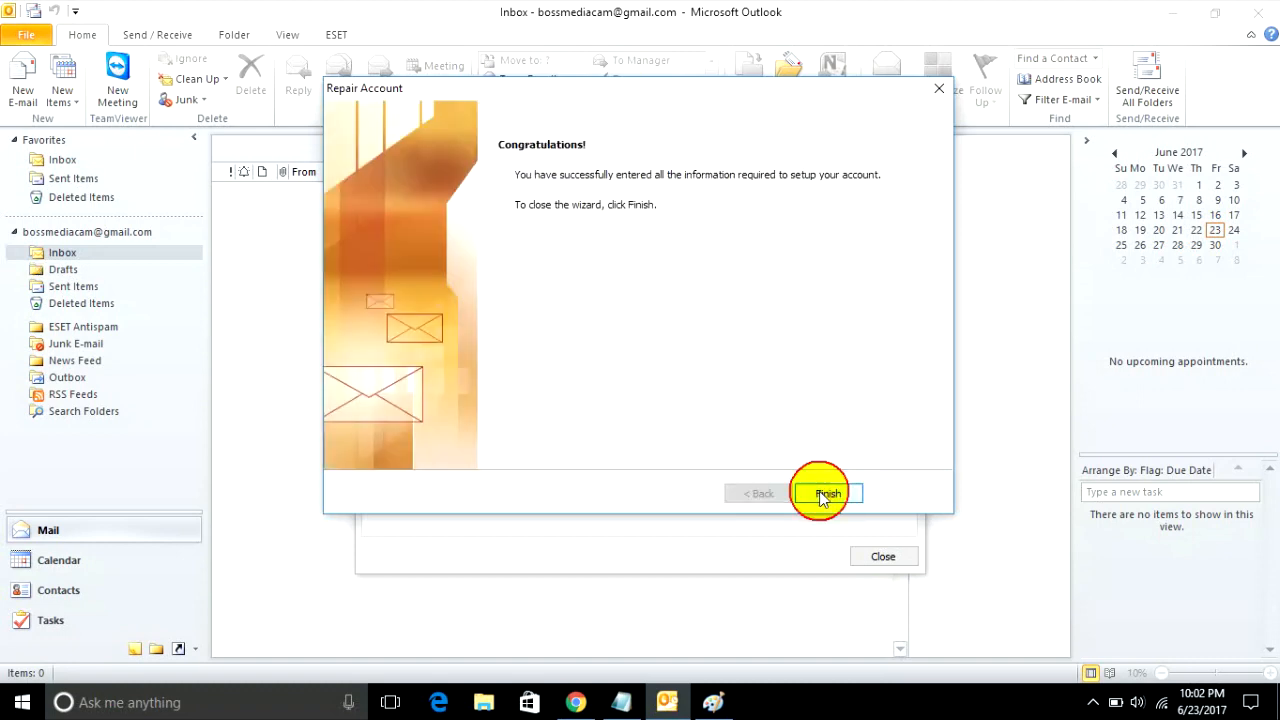
left_click(826, 492)
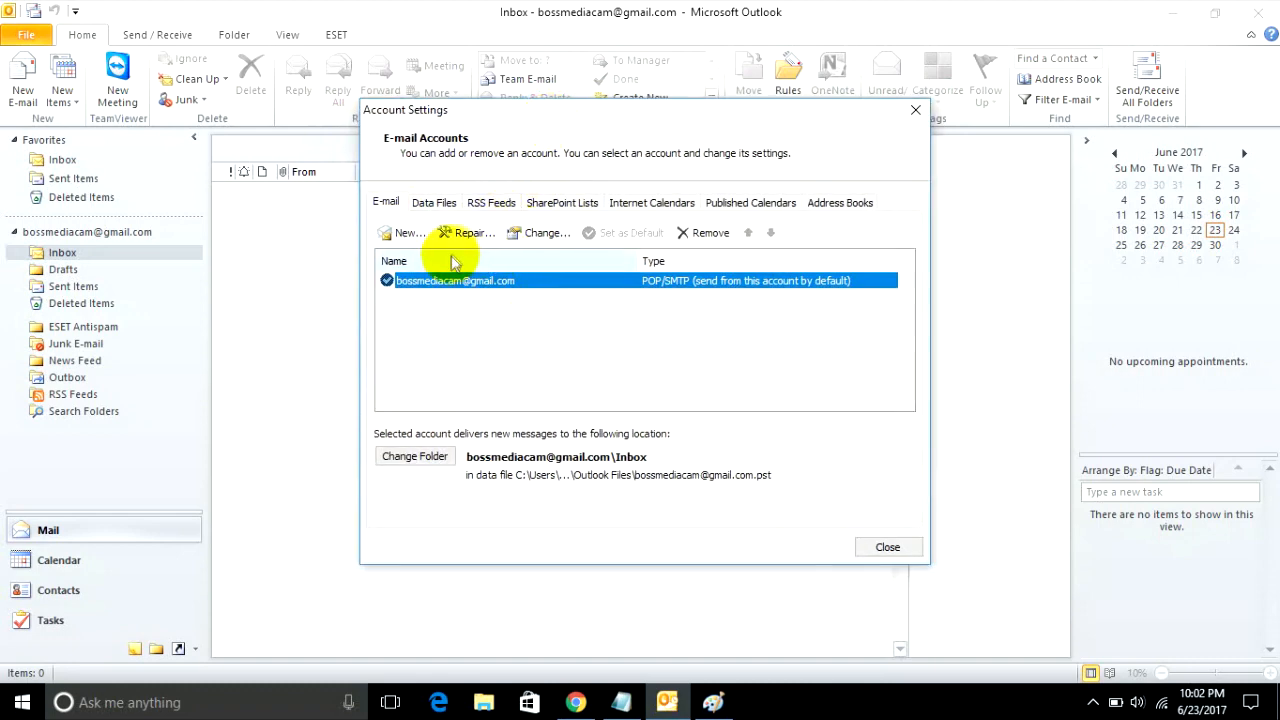
Run a second Repair pass on the Gmail POP3 account until automatic setup reports success, then finish.
left_click(472, 232)
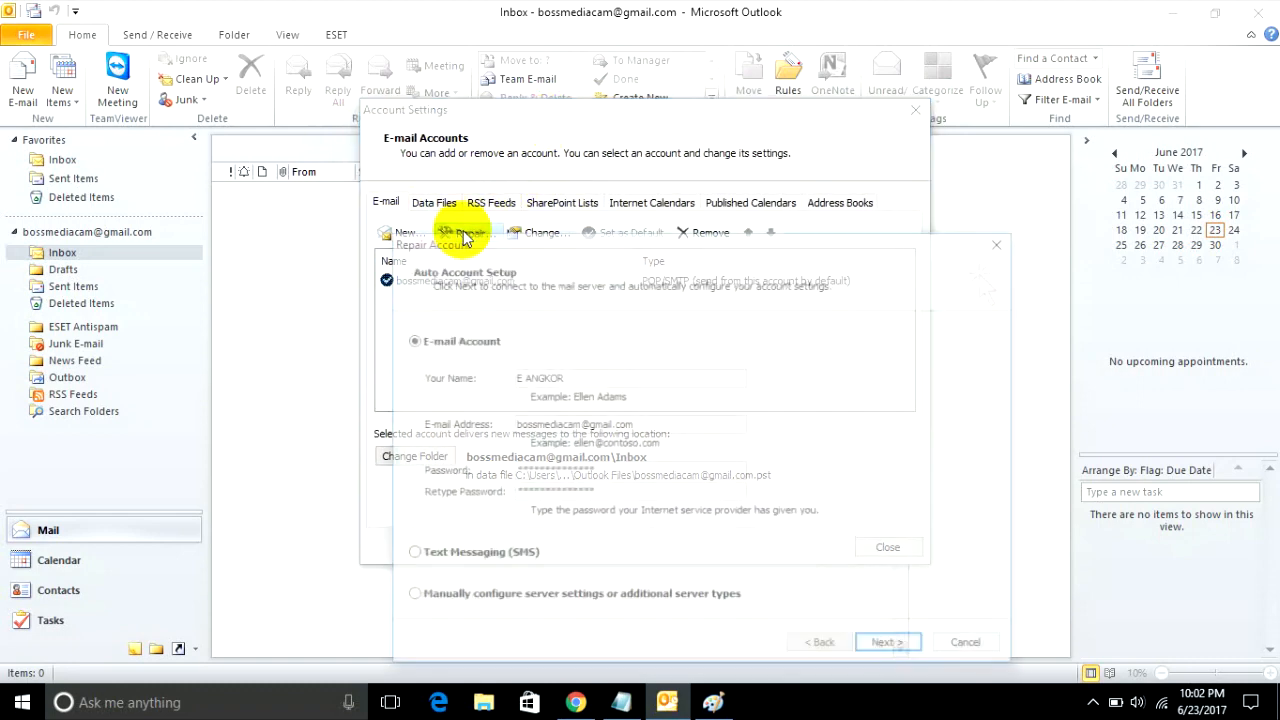
left_click(464, 236)
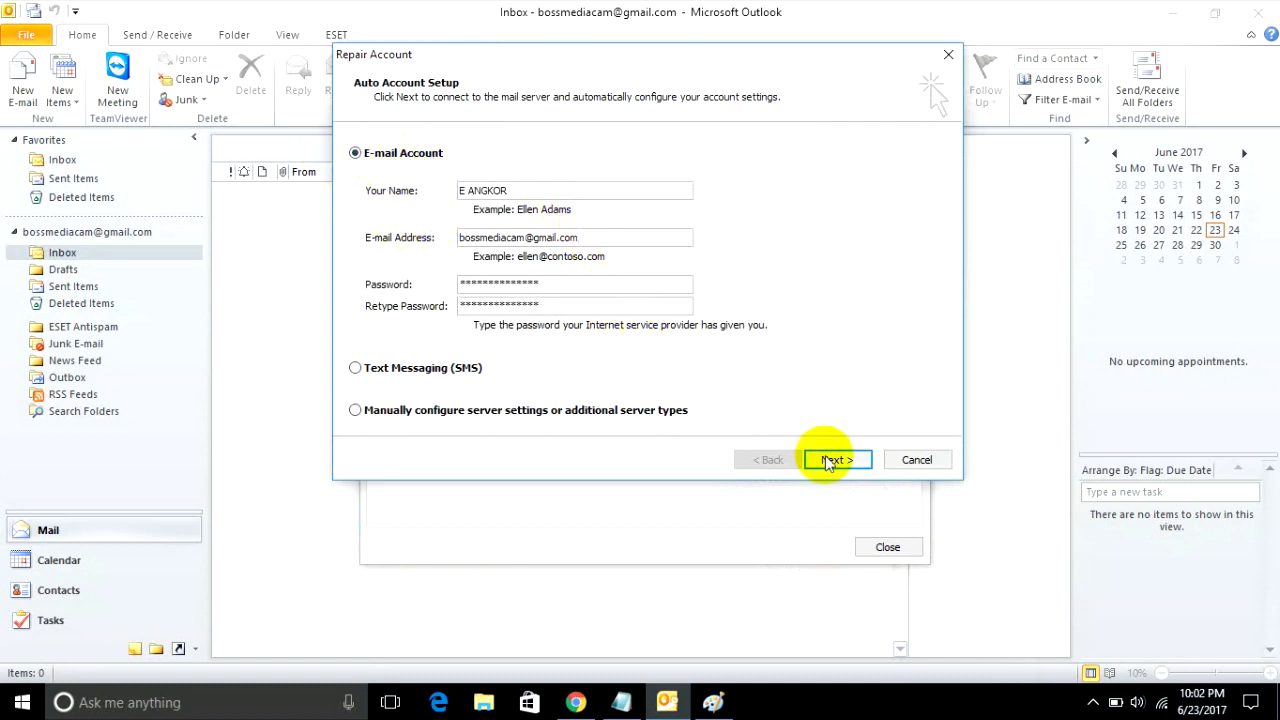
left_click(838, 458)
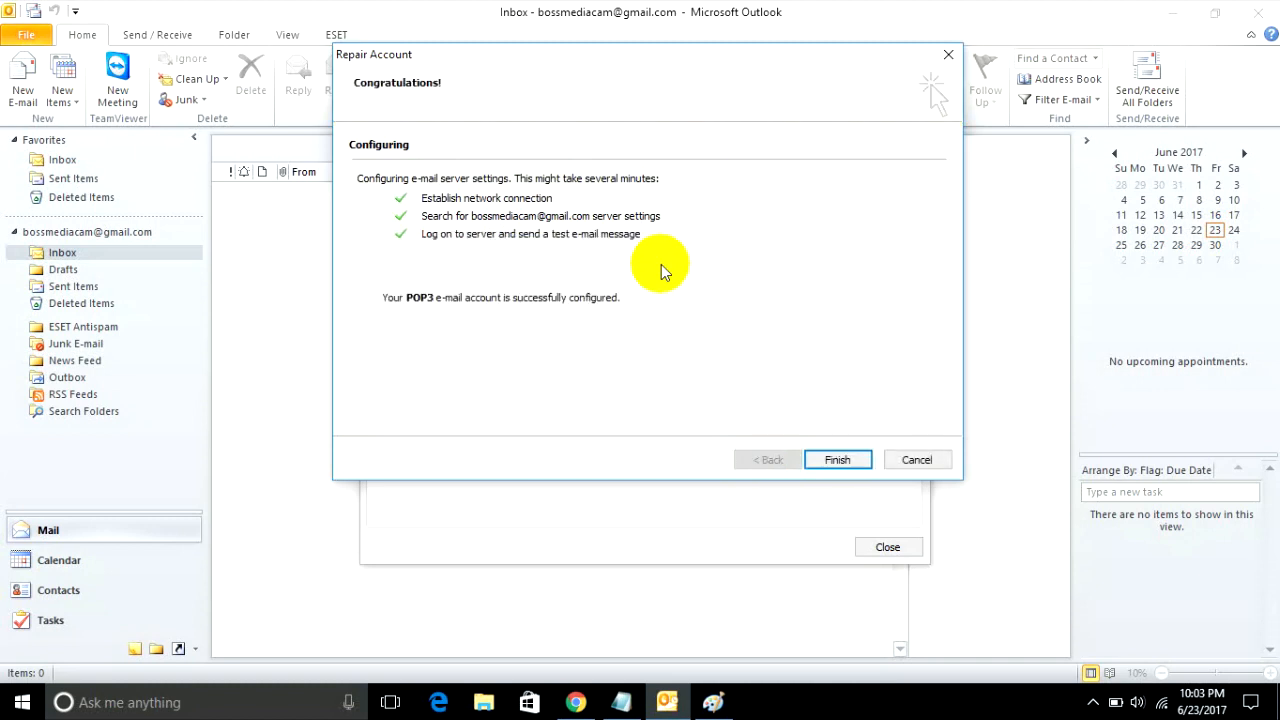
mouse_move(404, 312)
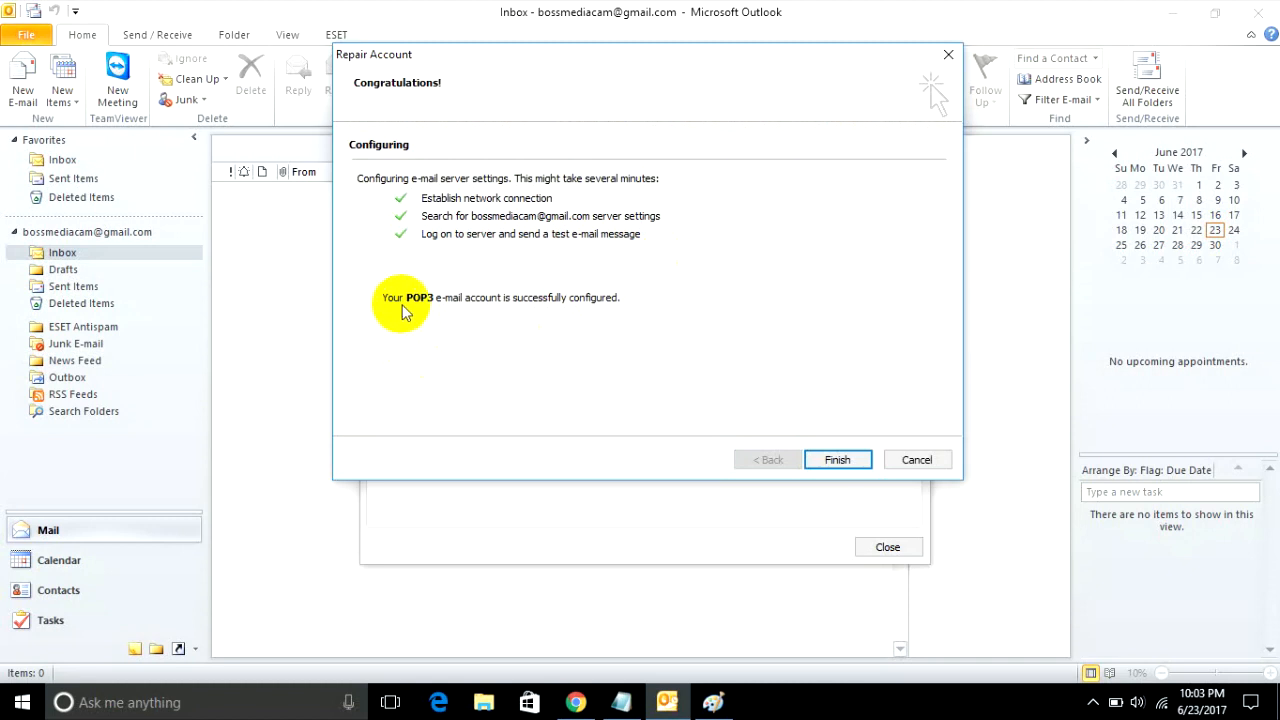
mouse_move(604, 348)
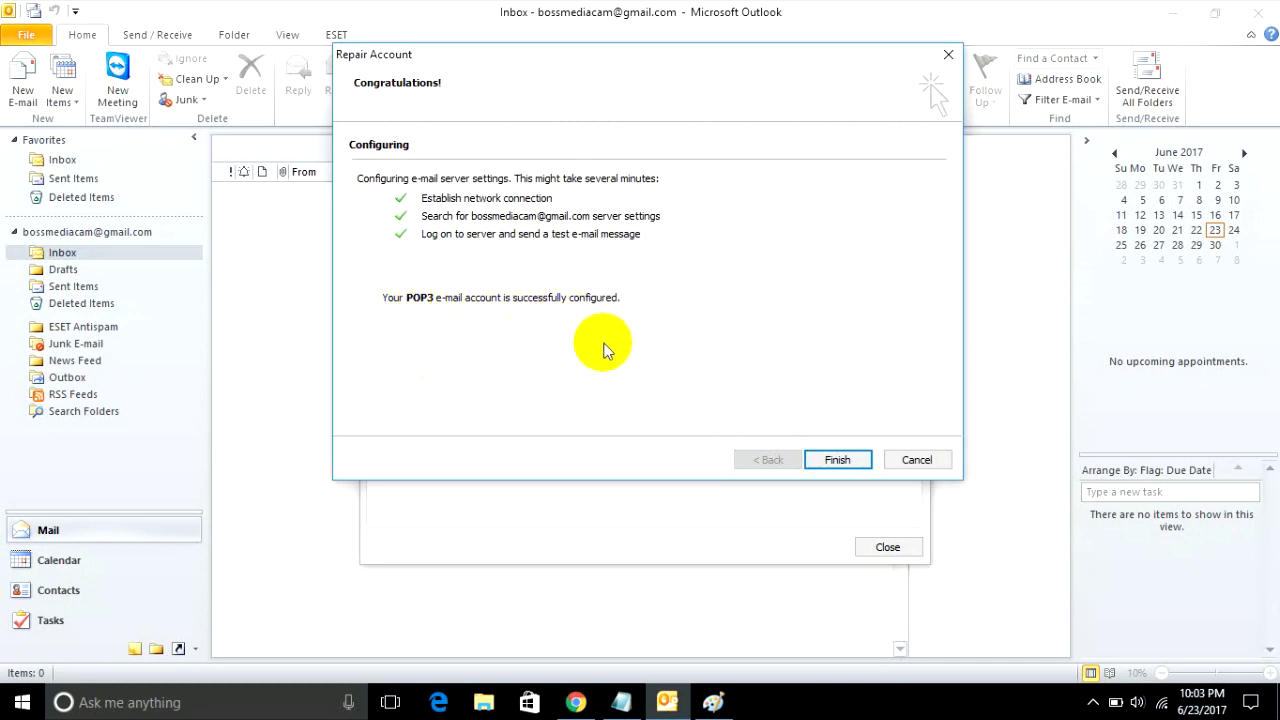
mouse_move(584, 310)
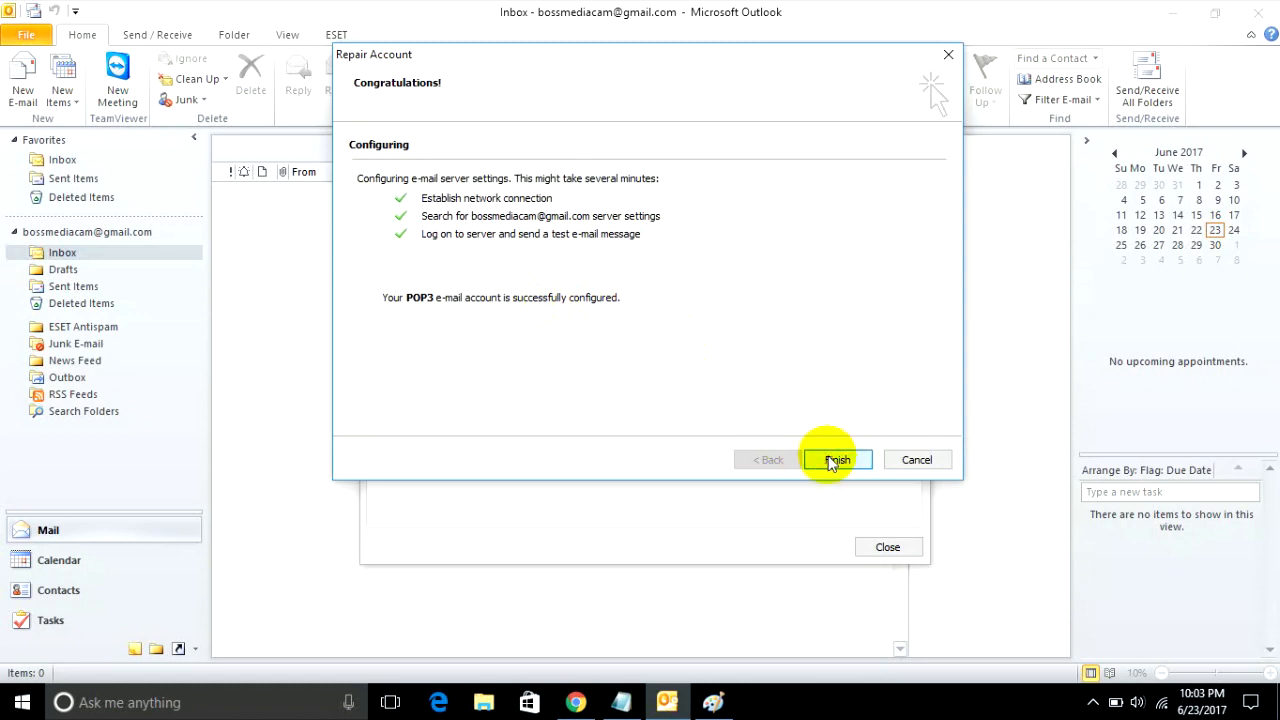
left_click(836, 458)
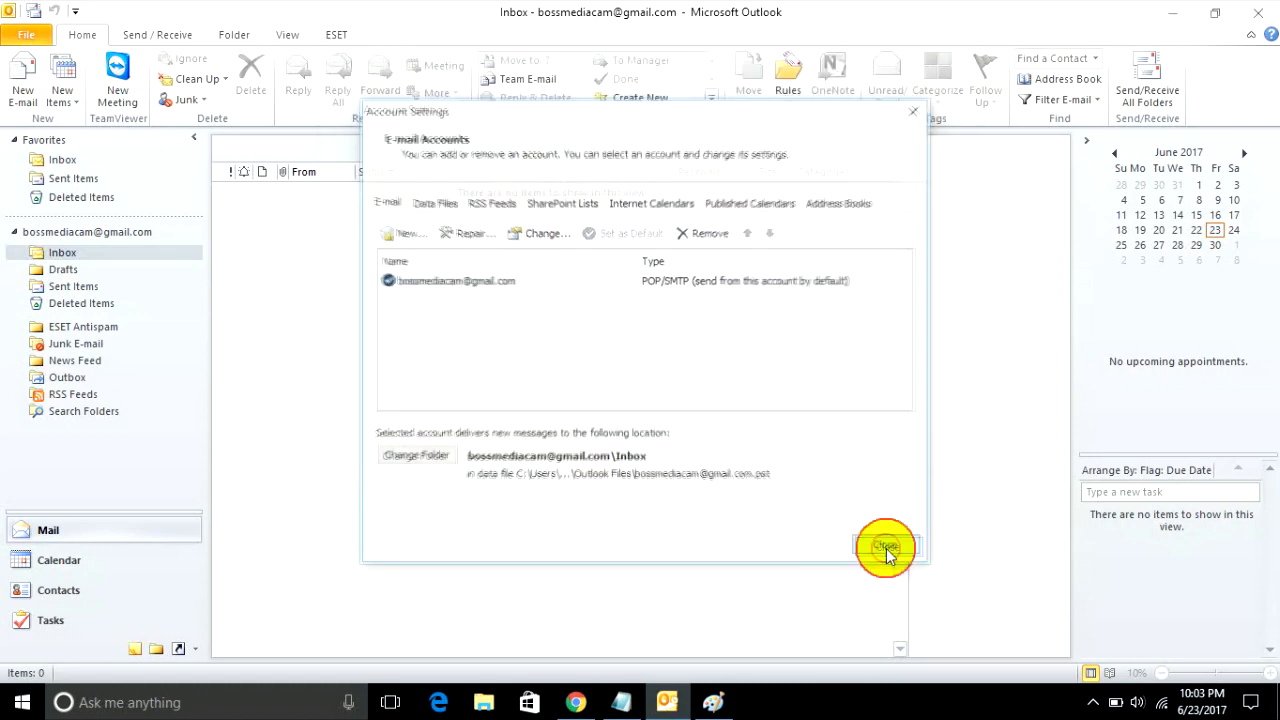
Close Account Settings and return to the Outlook inbox.
left_click(886, 548)
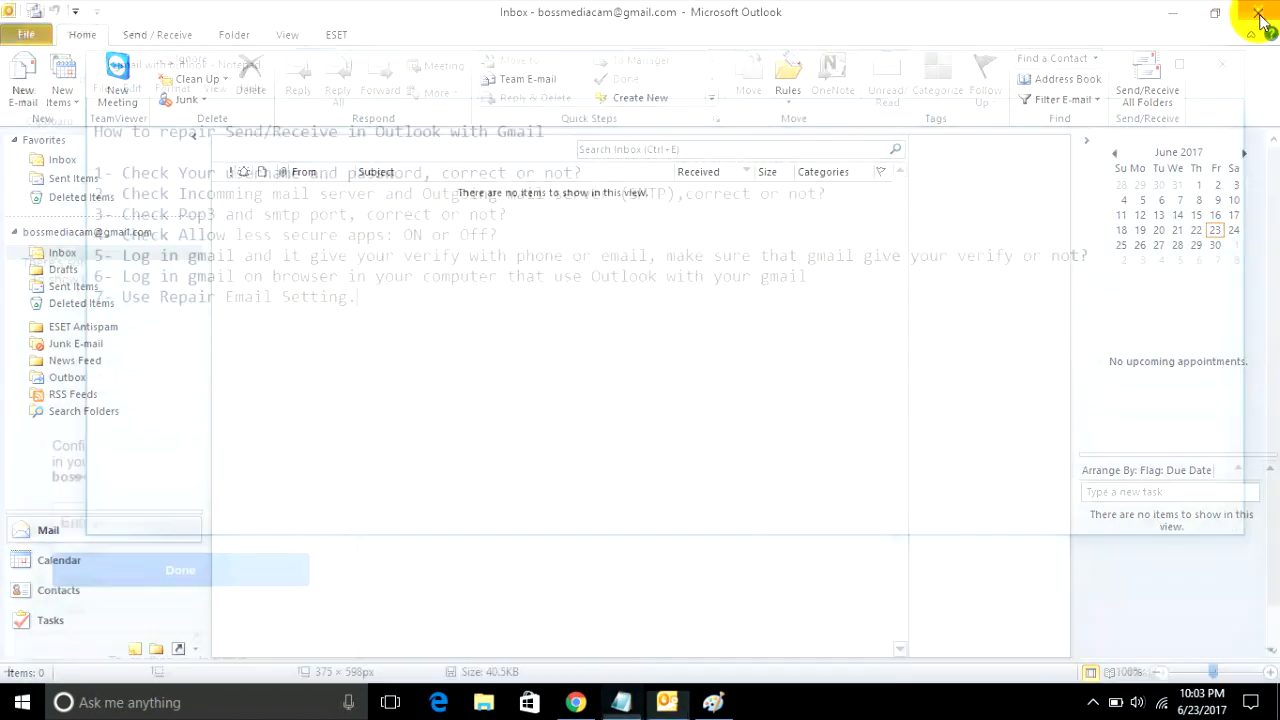
left_click(666, 702)
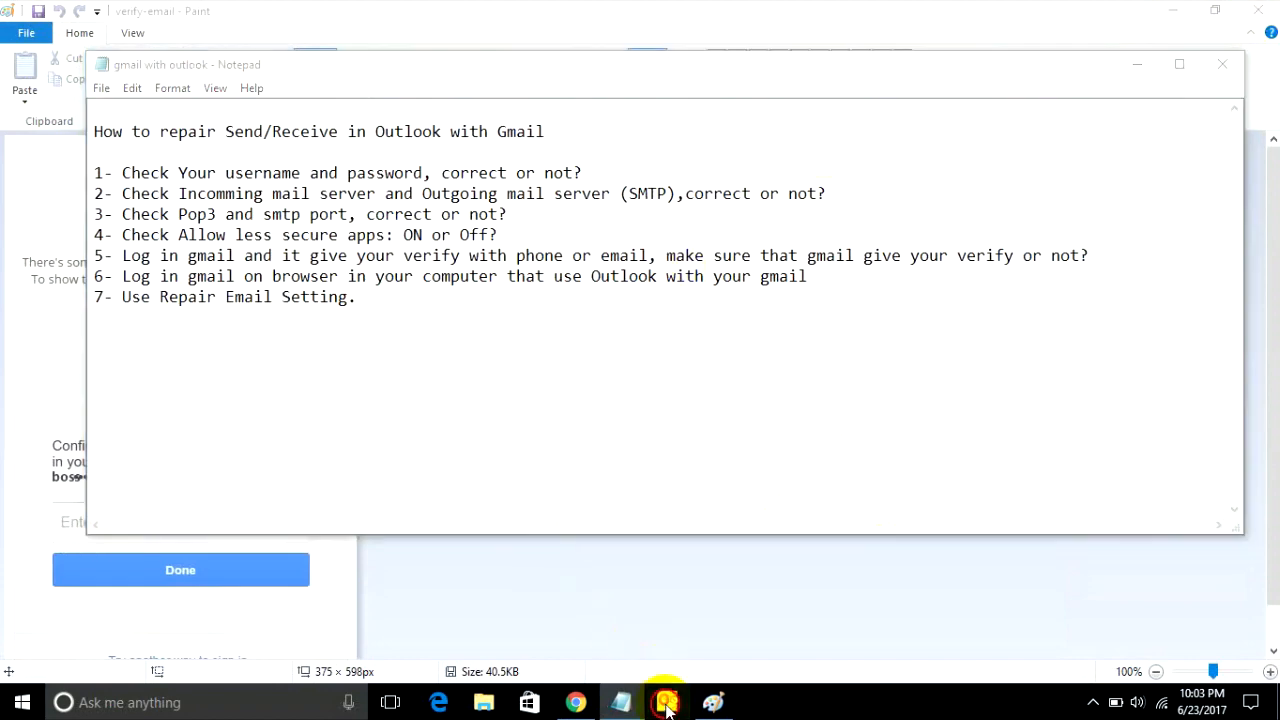
left_click(668, 702)
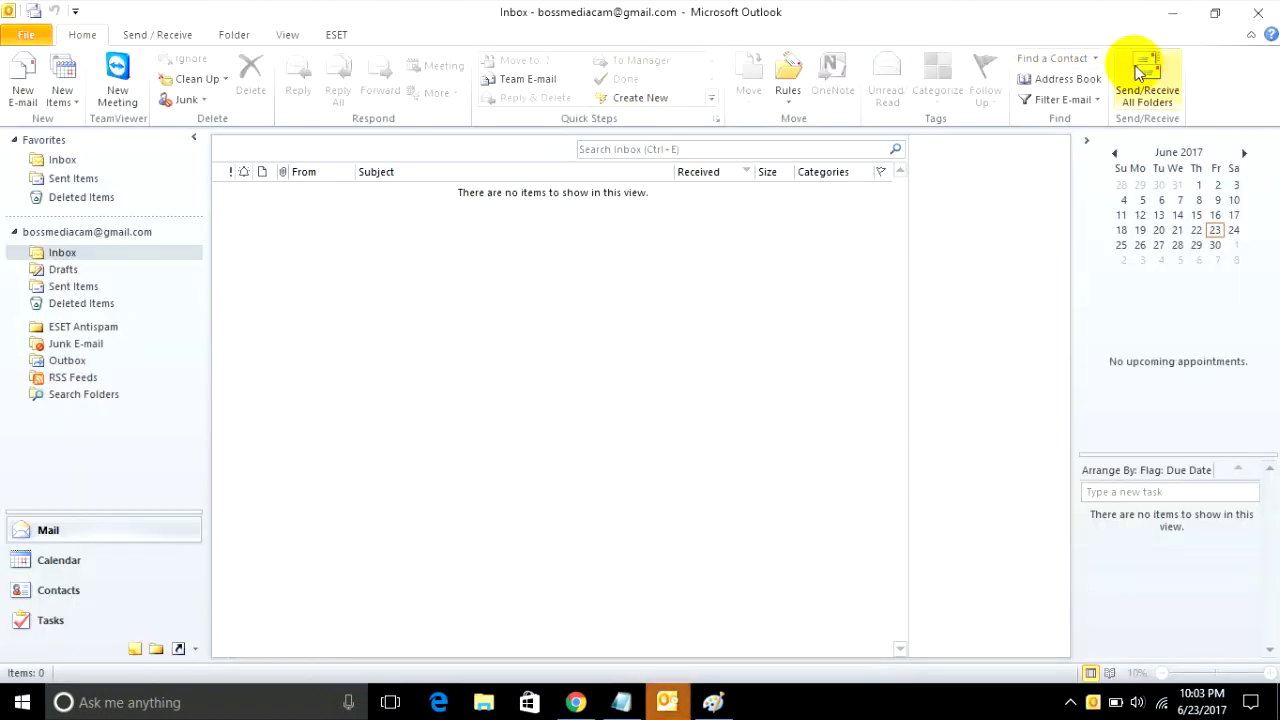
Run Send/Receive All Folders and move its progress window aside while Gmail messages download.
left_click(1146, 62)
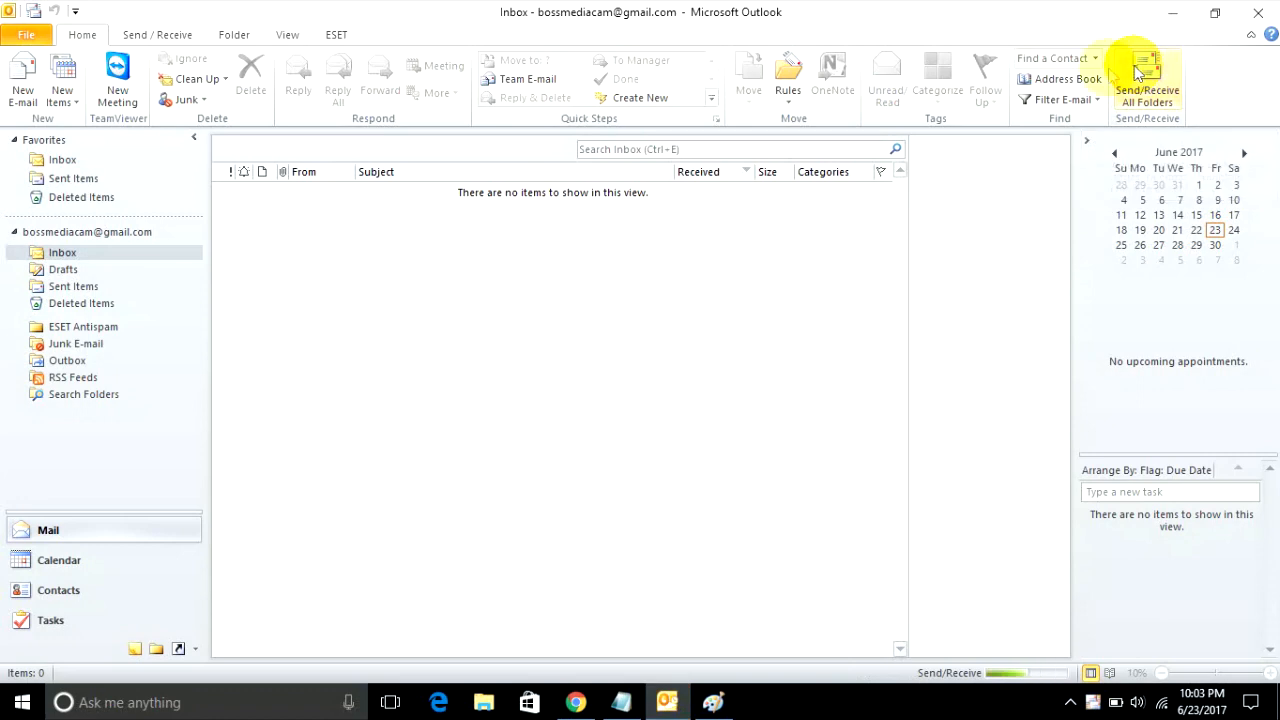
left_click(1144, 66)
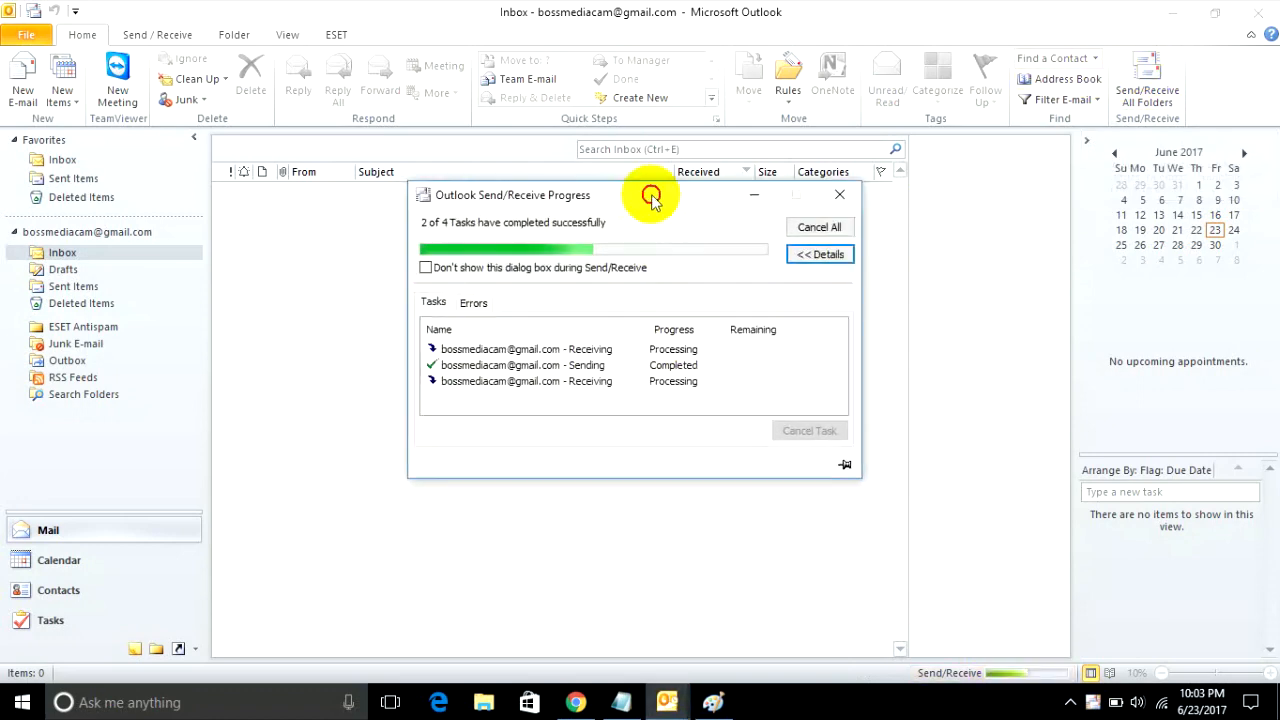
left_click_drag(650, 194, 584, 26)
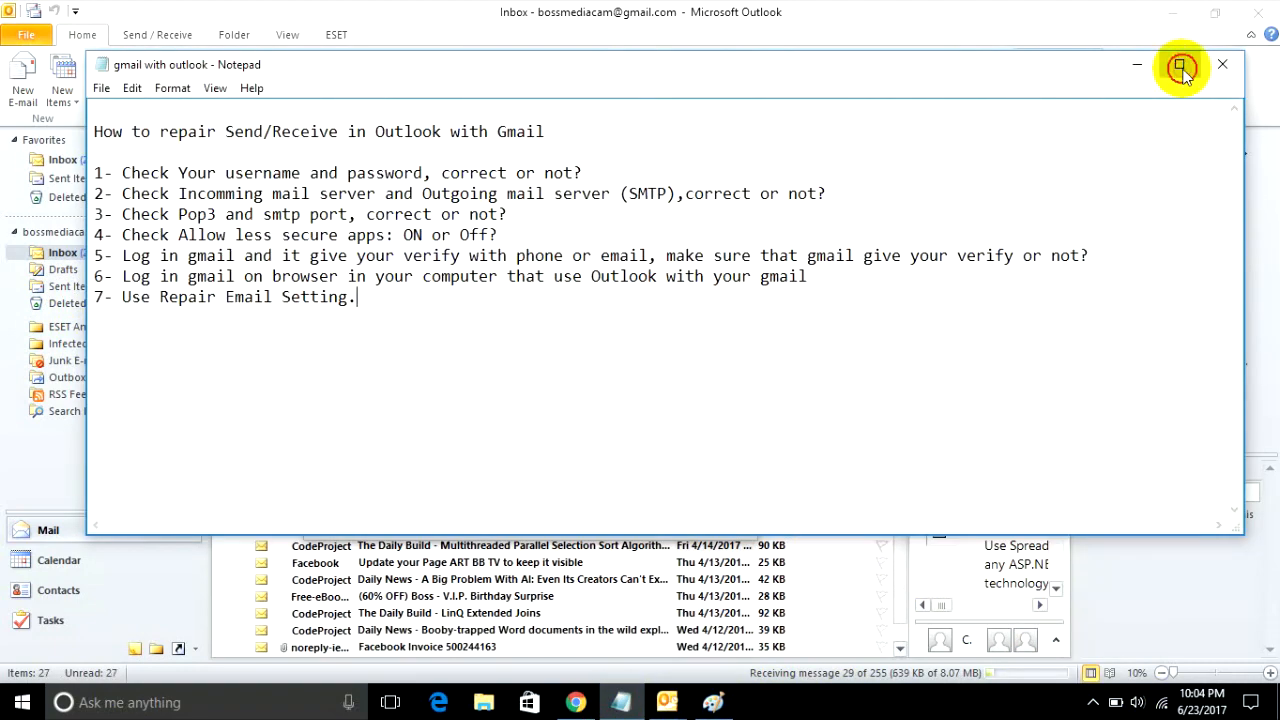
Maximize Notepad and highlight checklist items 2 and 5 in turn.
left_click(1180, 64)
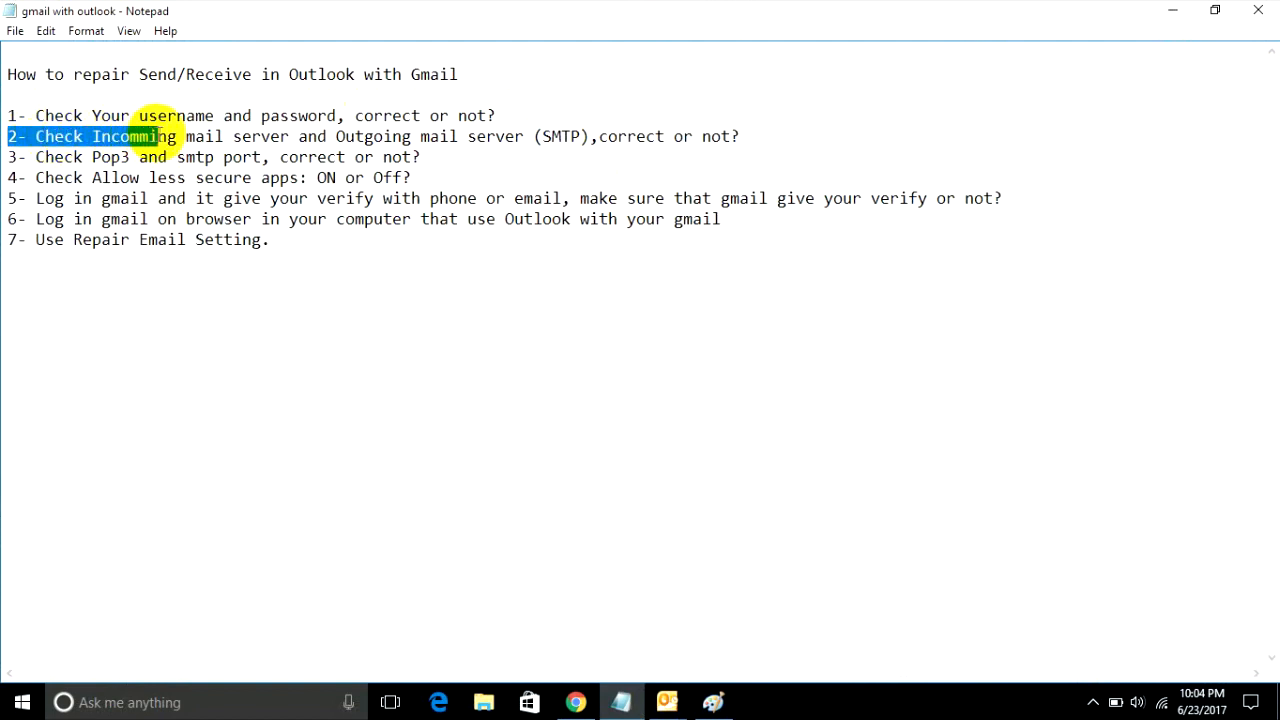
left_click_drag(170, 136, 510, 136)
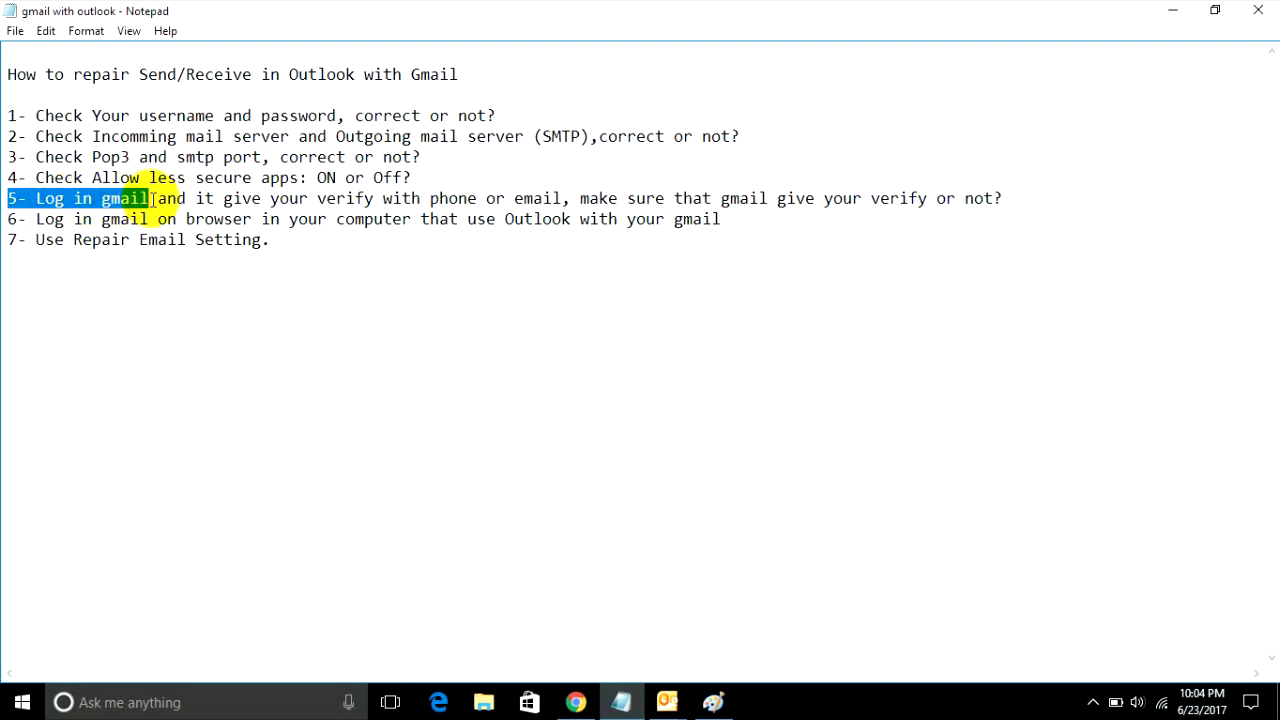
left_click_drag(144, 198, 420, 198)
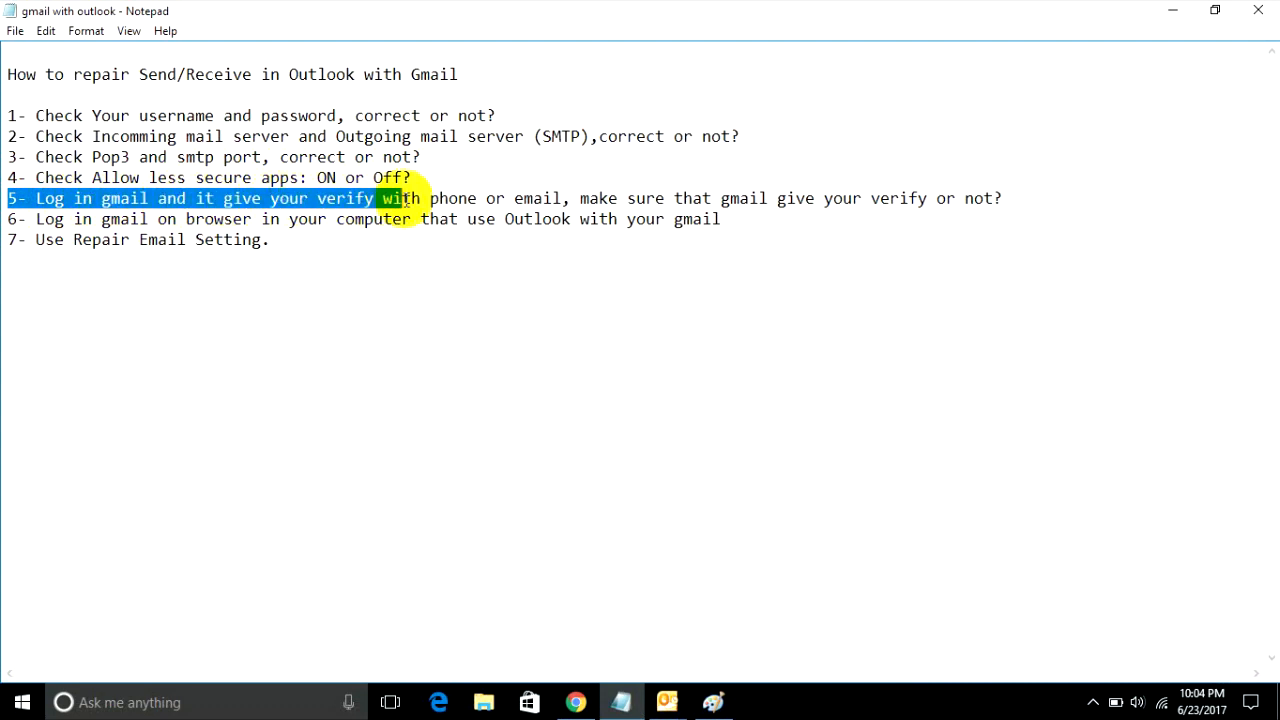
left_click_drag(392, 198, 672, 218)
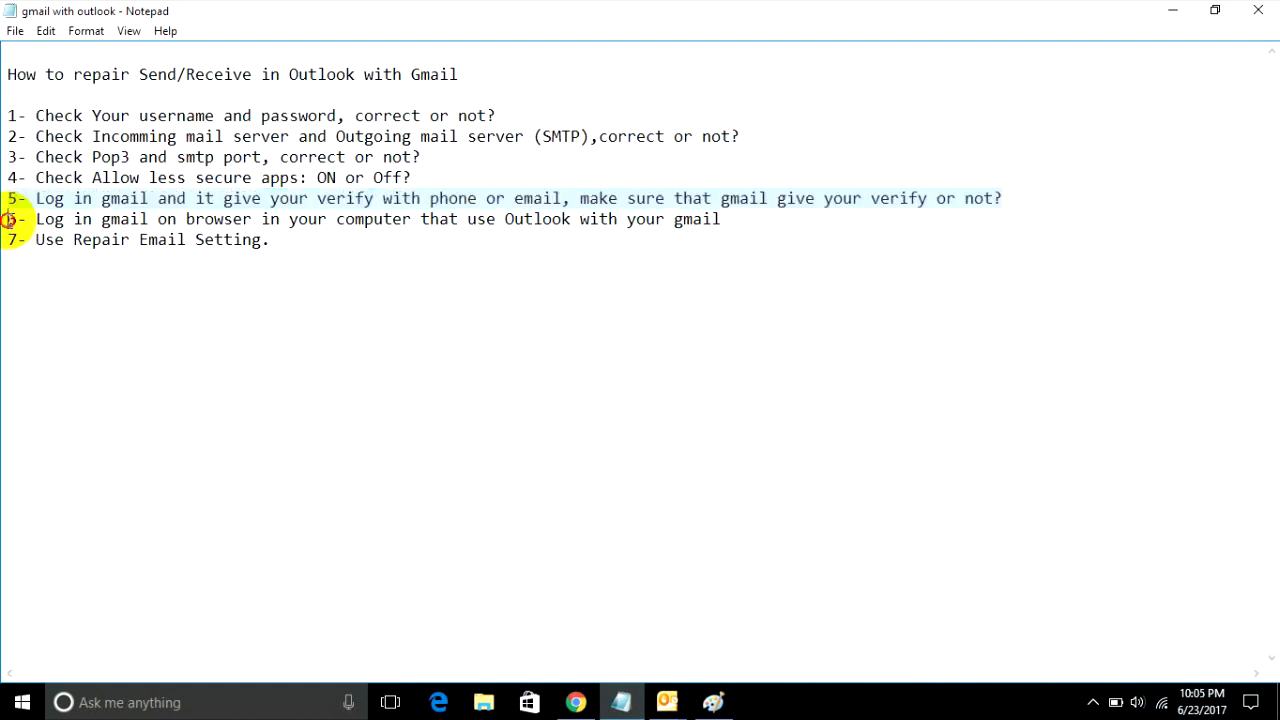
Highlight checklist items 6 and 7, then select the entire checklist text.
left_click_drag(8, 218, 140, 218)
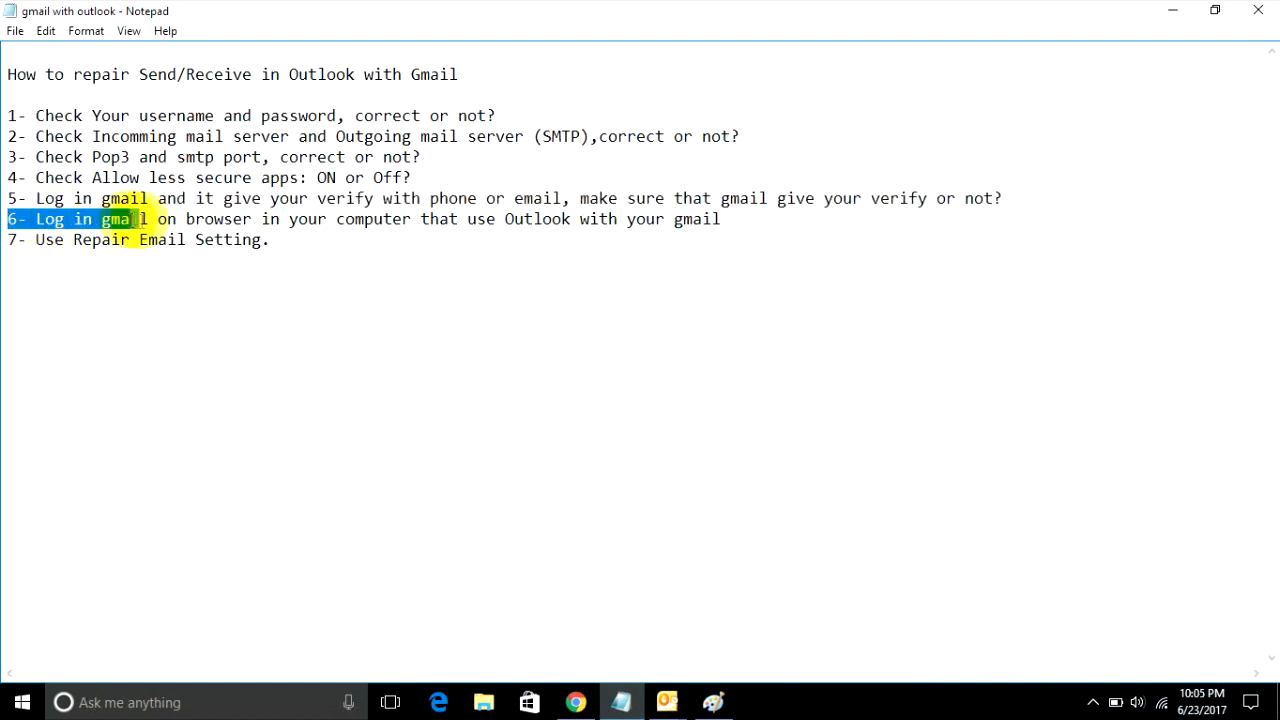
left_click_drag(140, 218, 410, 218)
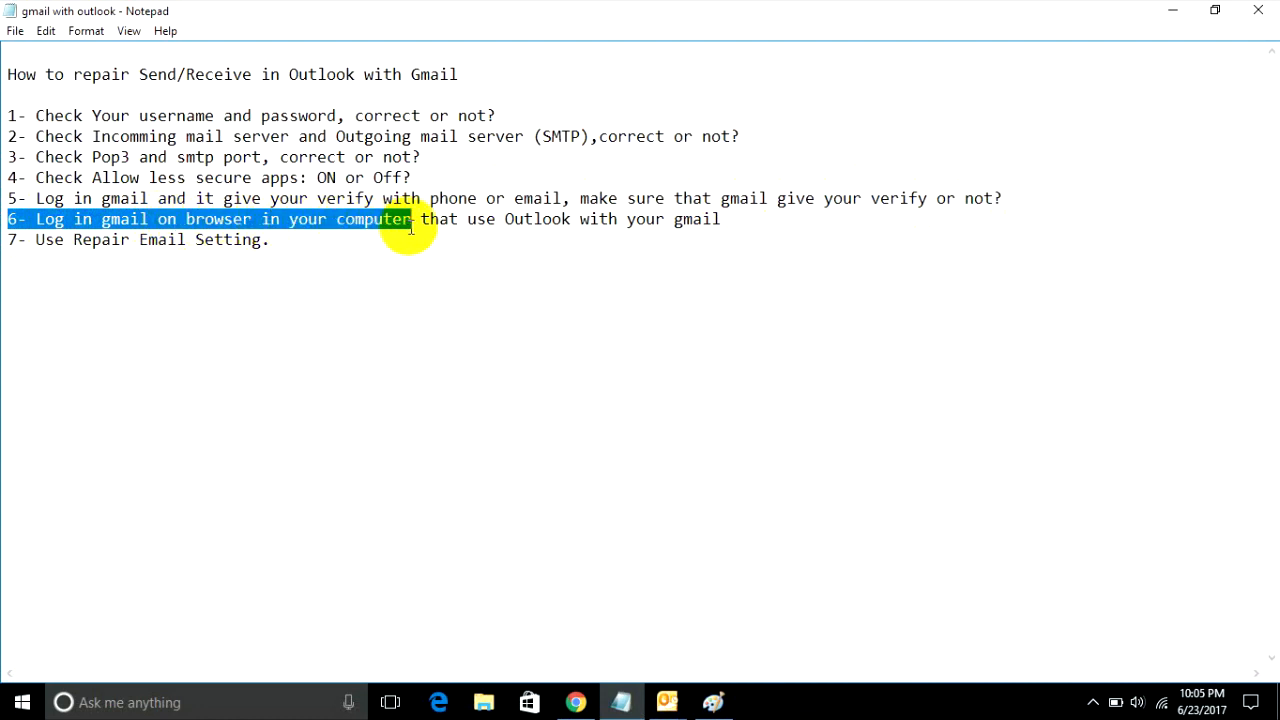
left_click_drag(410, 218, 616, 218)
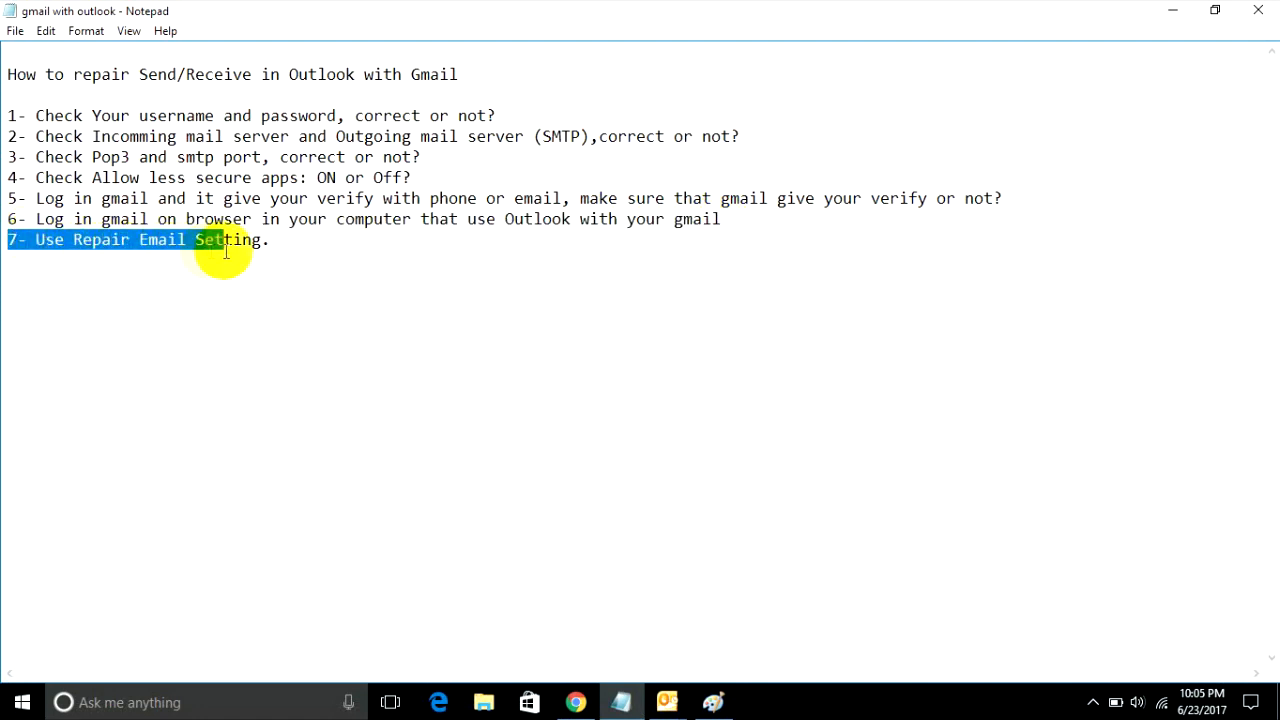
left_click_drag(224, 240, 270, 240)
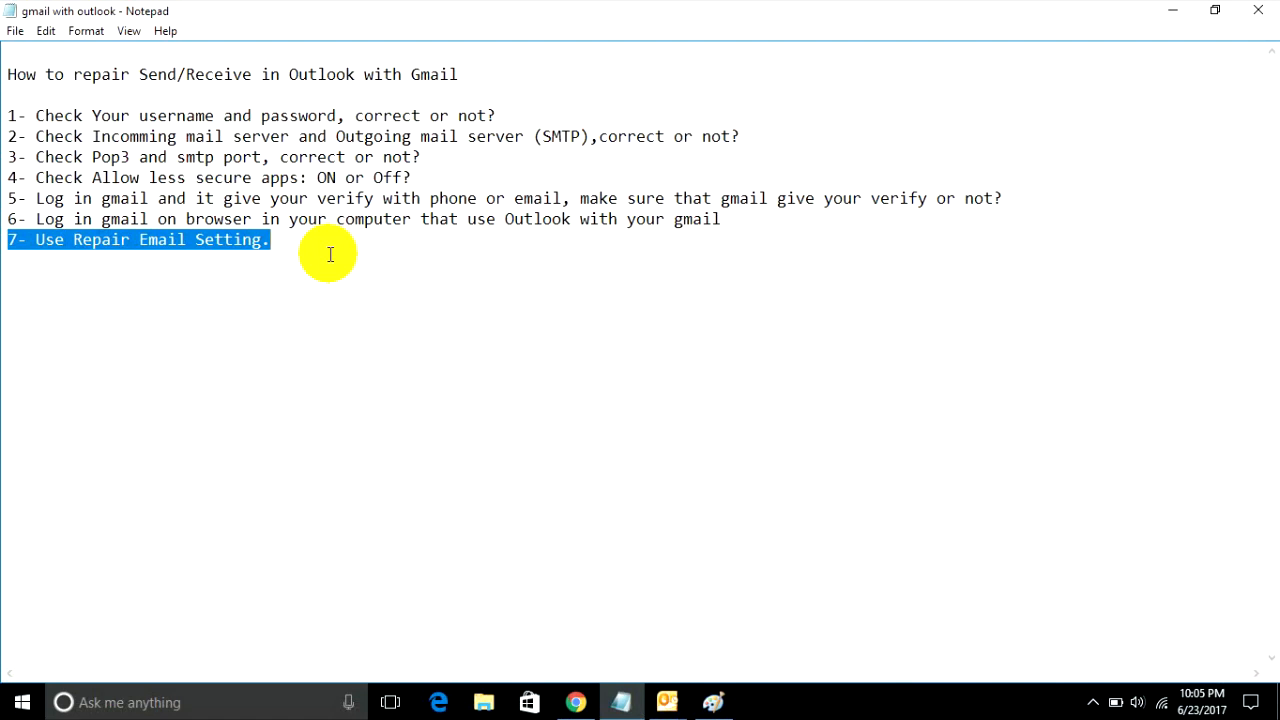
mouse_move(308, 266)
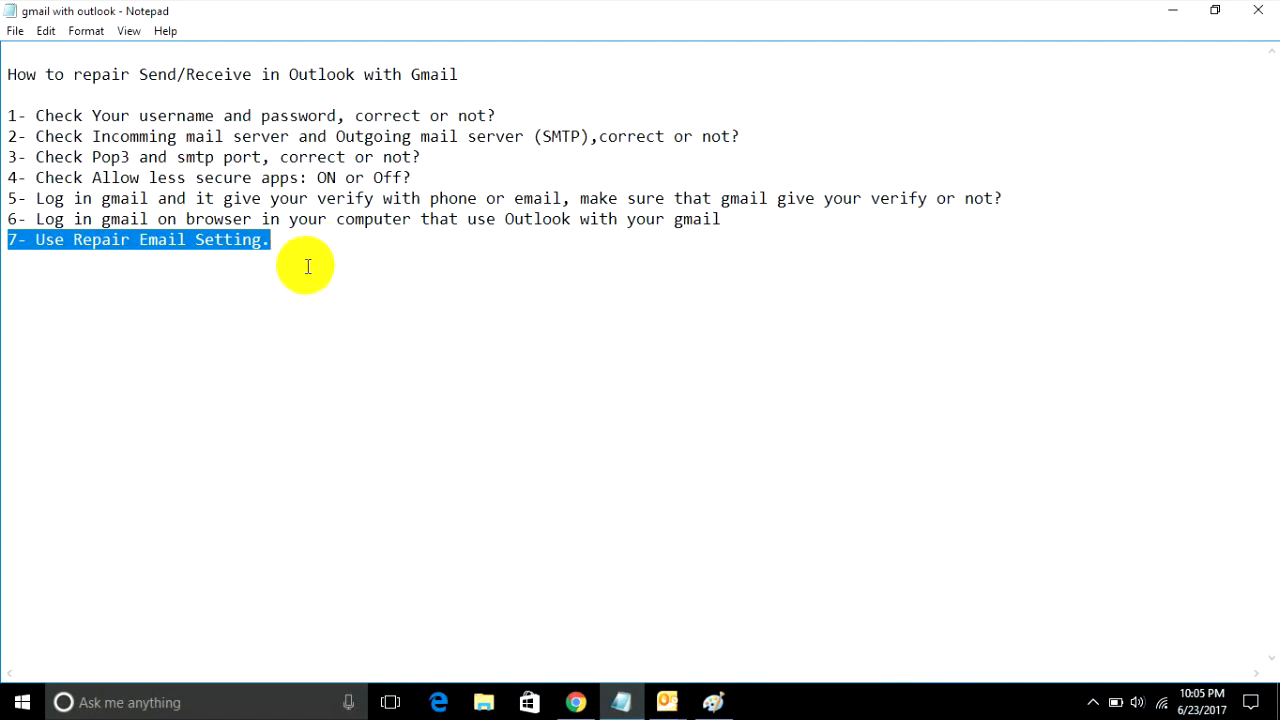
key("ctrl+a")
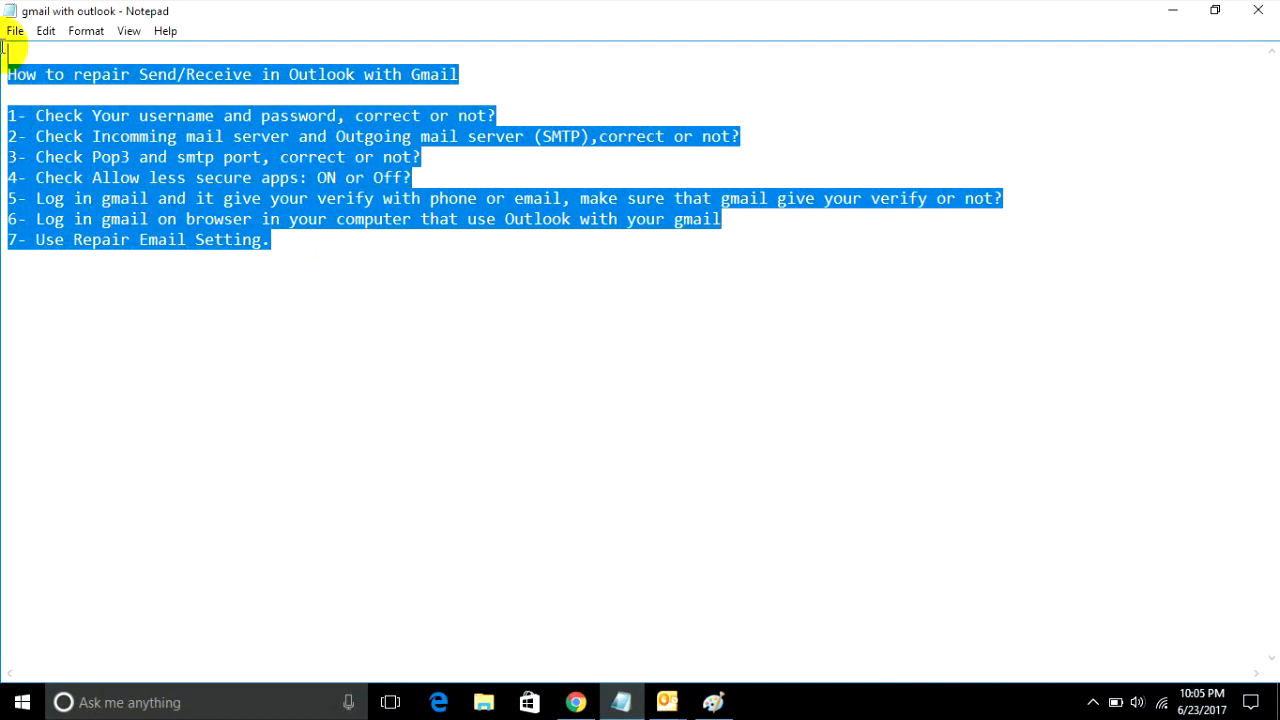